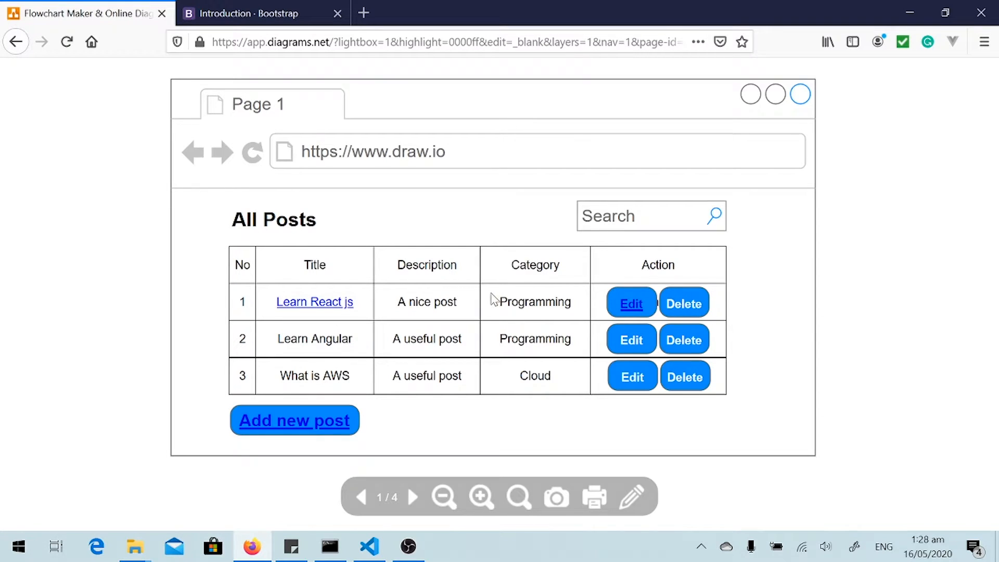
{"action": "mouse_move", "coordinate": [491, 217]}
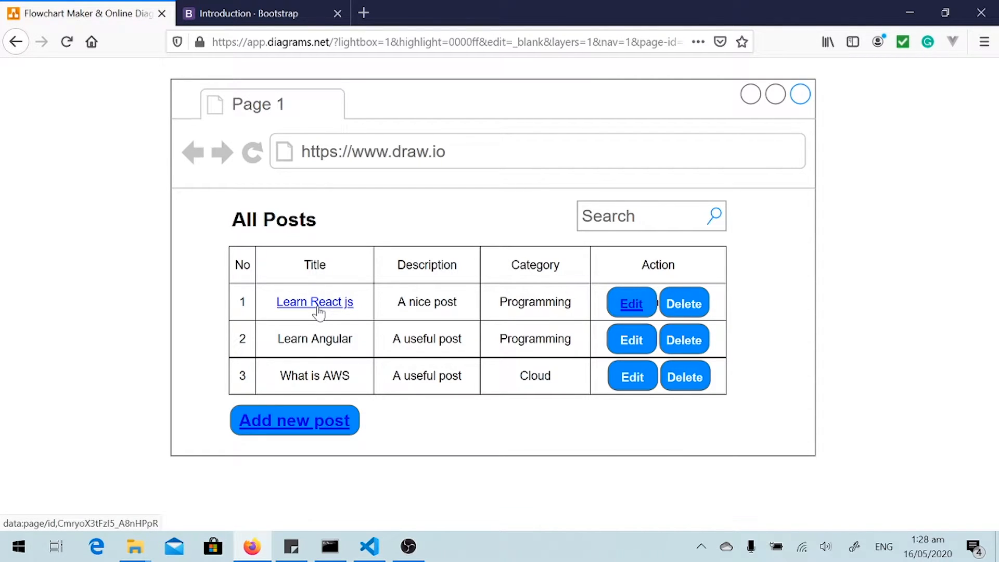
- Review the mockups: the Learn React js detail, Add New Post and Edit Post screens, returning to All Posts each time
{"action": "left_click", "coordinate": [314, 302]}
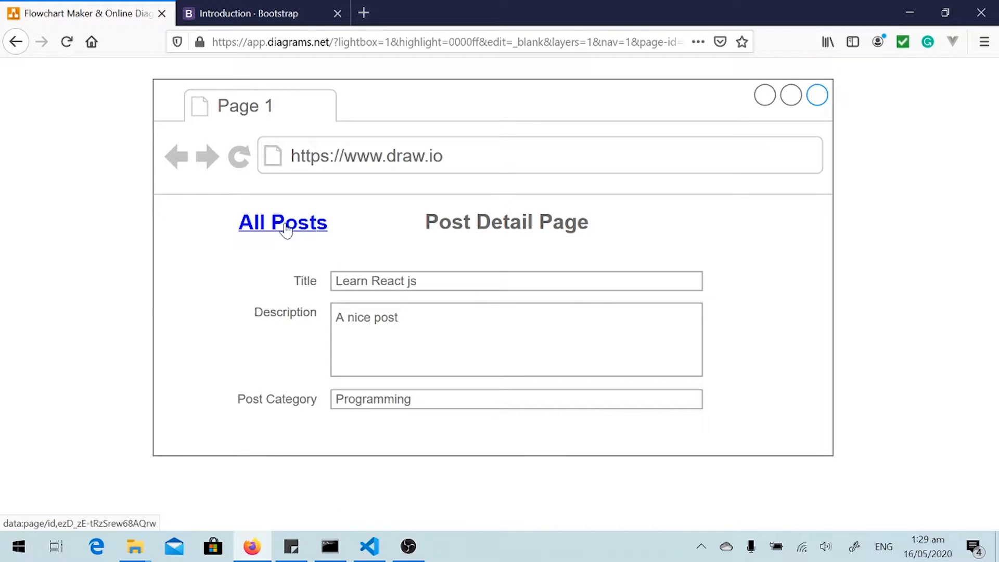
{"action": "left_click", "coordinate": [282, 223]}
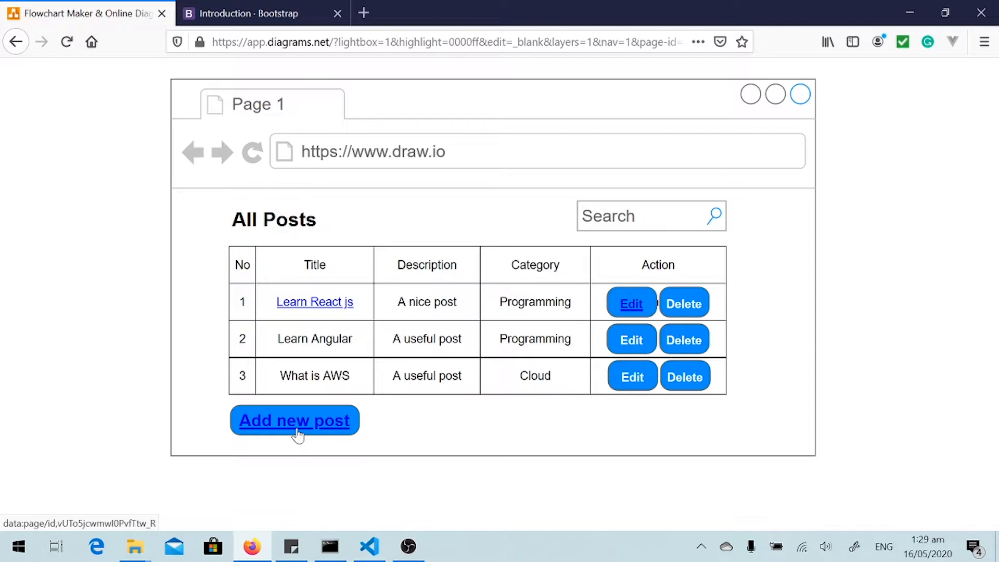
{"action": "left_click", "coordinate": [294, 419]}
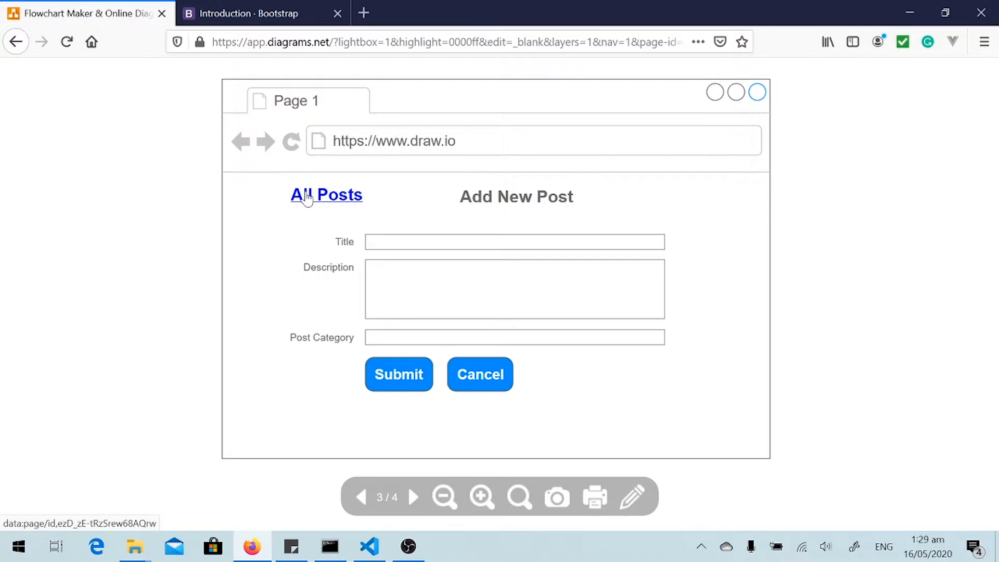
{"action": "left_click", "coordinate": [325, 195]}
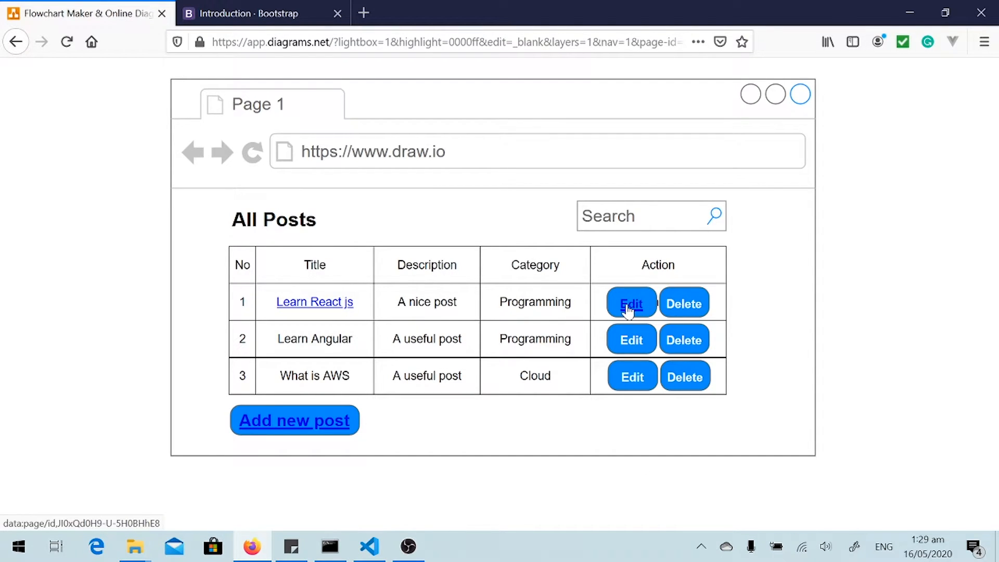
{"action": "left_click", "coordinate": [631, 303]}
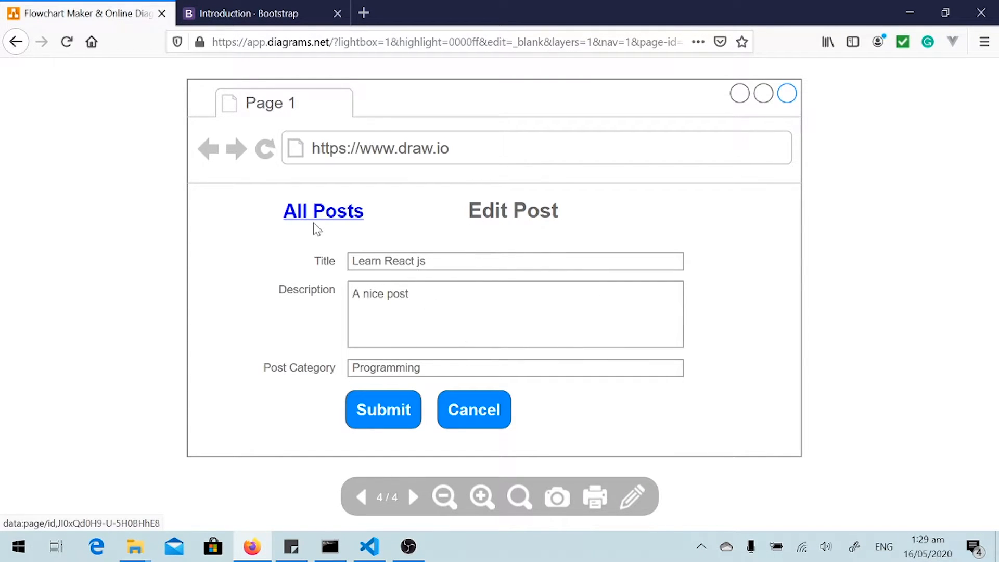
{"action": "left_click", "coordinate": [323, 211]}
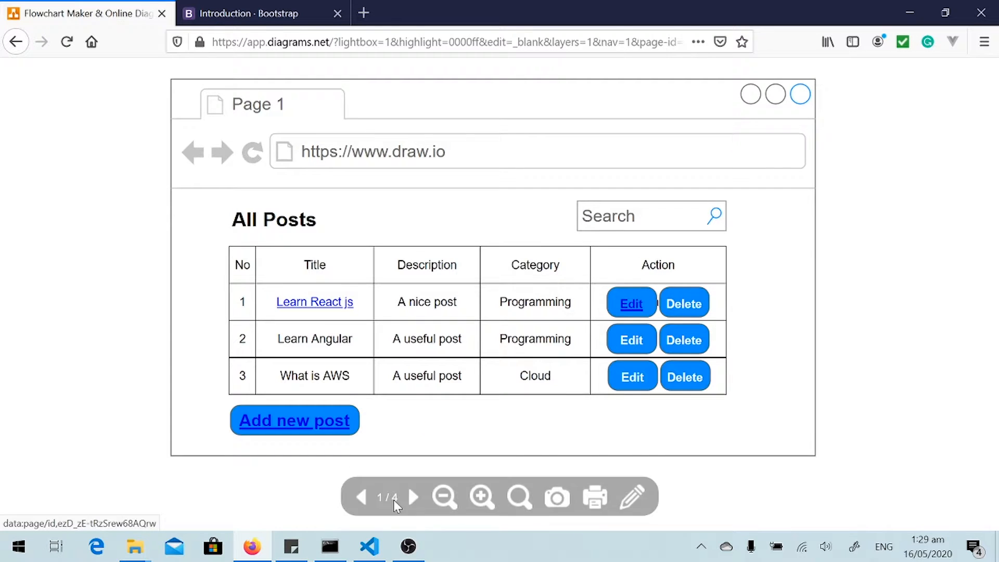
- Create a components folder inside client/src and copy App.js
{"action": "left_click", "coordinate": [368, 546]}
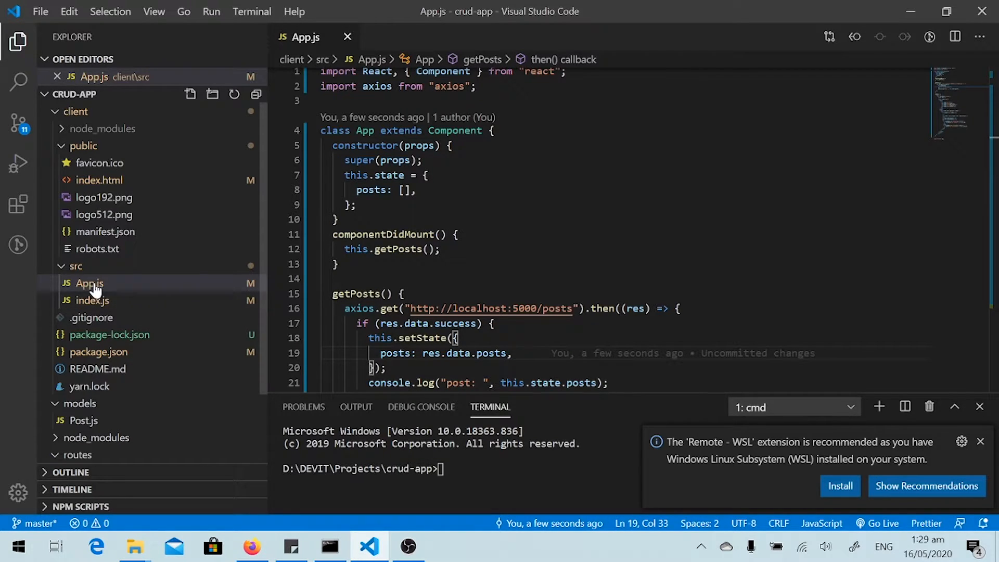
{"action": "mouse_move", "coordinate": [111, 292]}
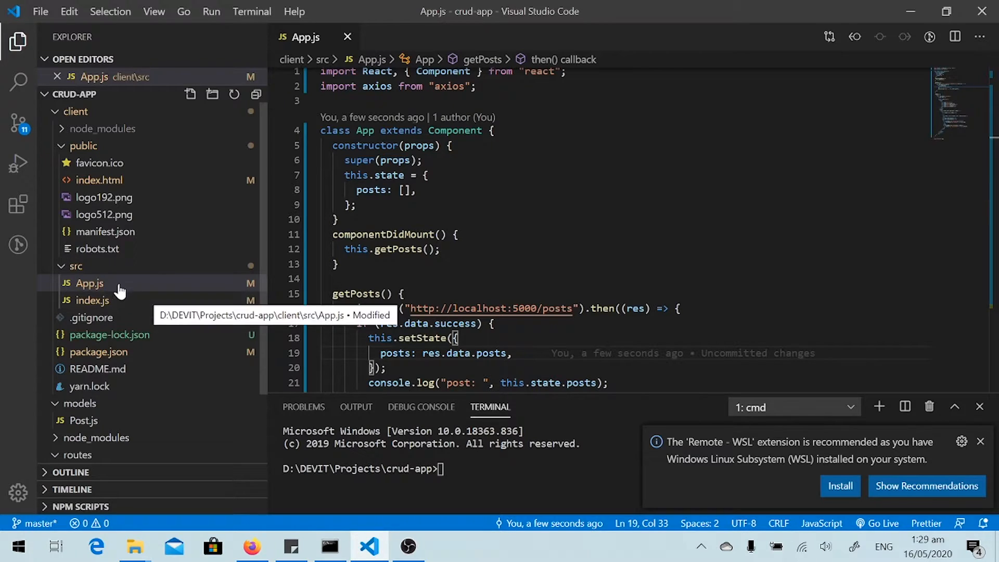
{"action": "left_click", "coordinate": [90, 283]}
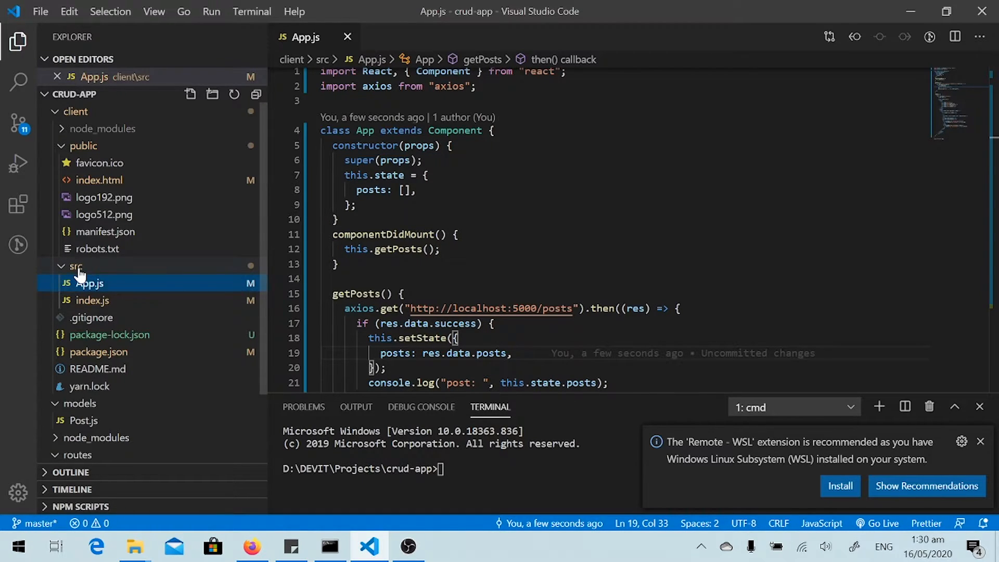
{"action": "right_click", "coordinate": [75, 266]}
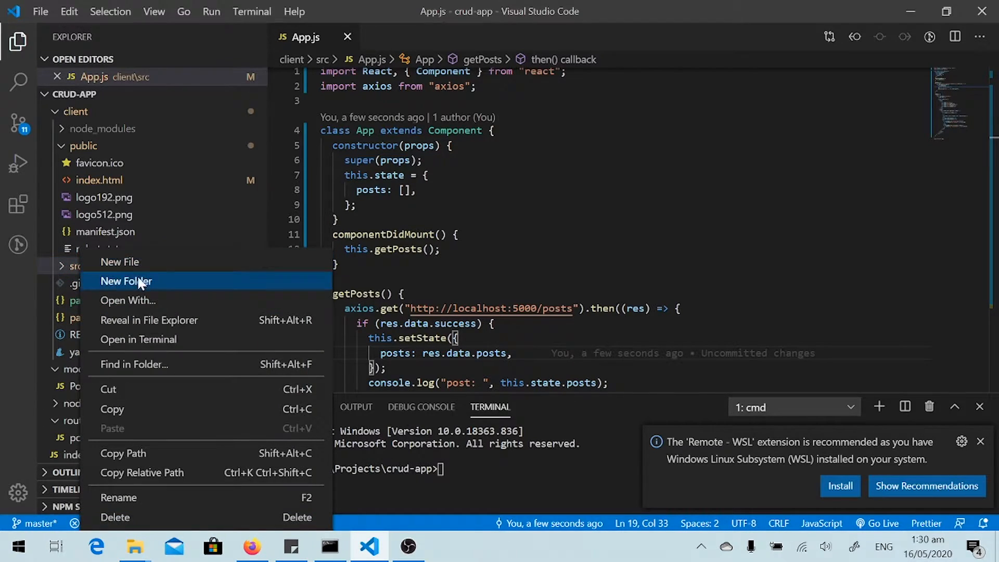
{"action": "left_click", "coordinate": [126, 281]}
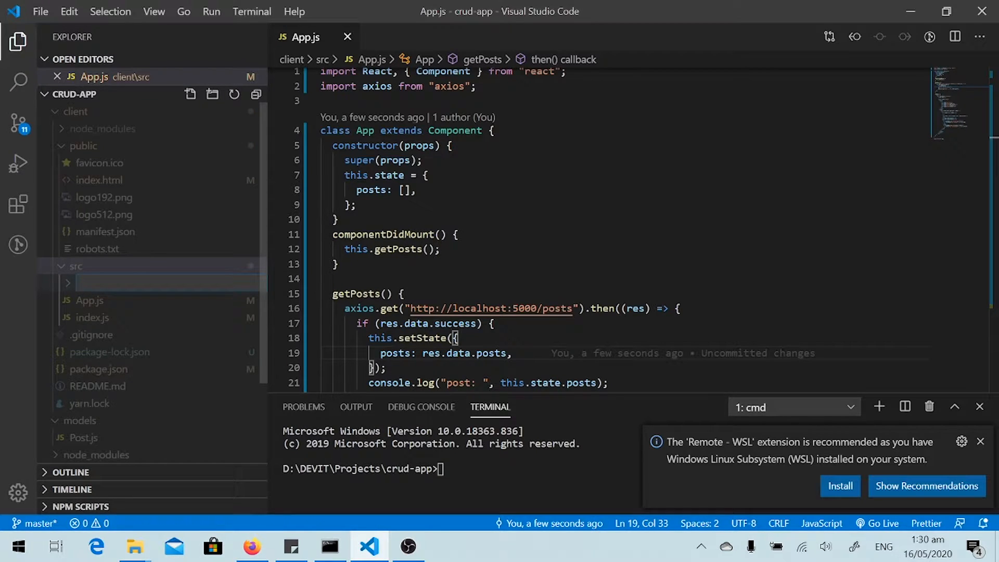
{"action": "type", "text": "components"}
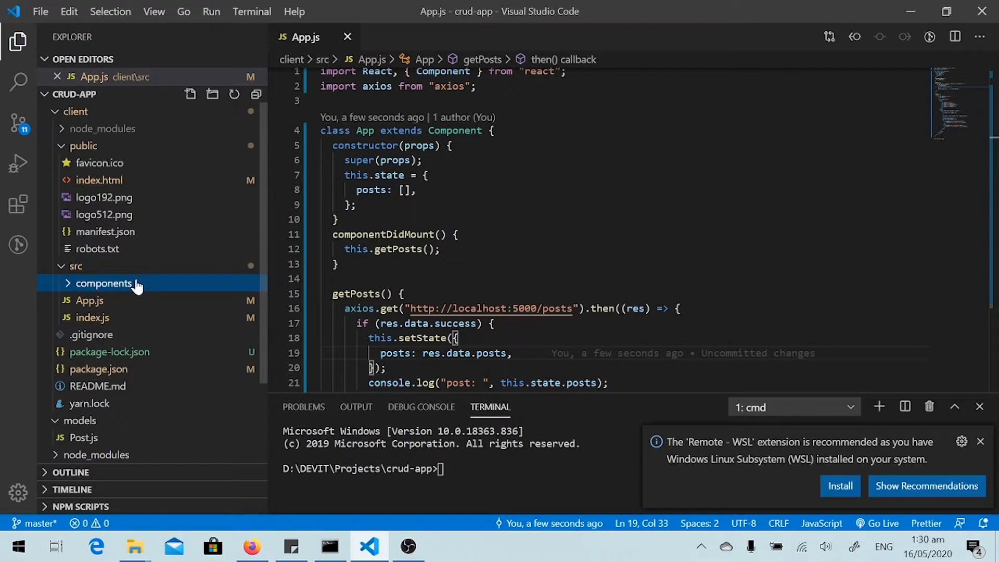
{"action": "mouse_move", "coordinate": [88, 305]}
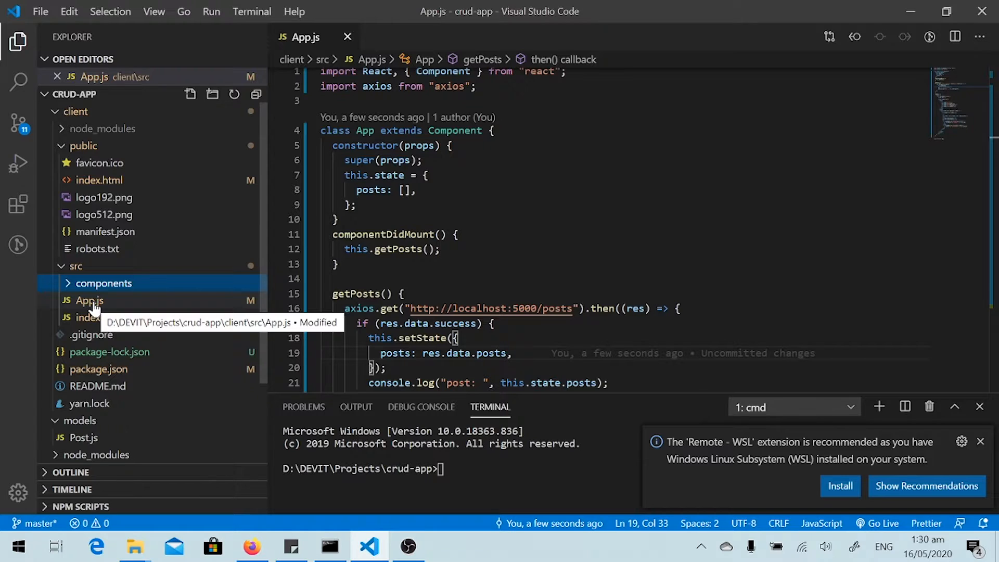
{"action": "right_click", "coordinate": [87, 300]}
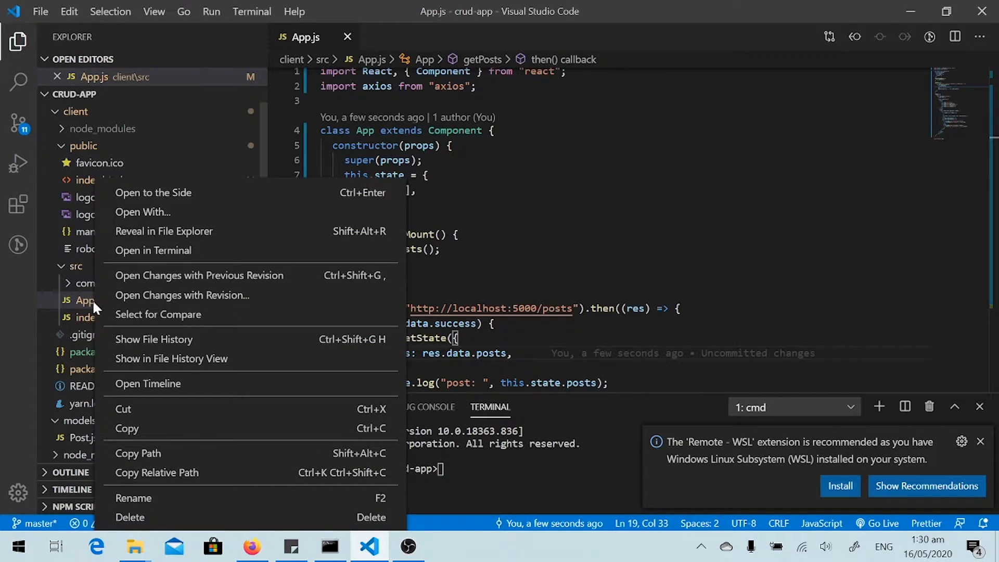
{"action": "mouse_move", "coordinate": [135, 497]}
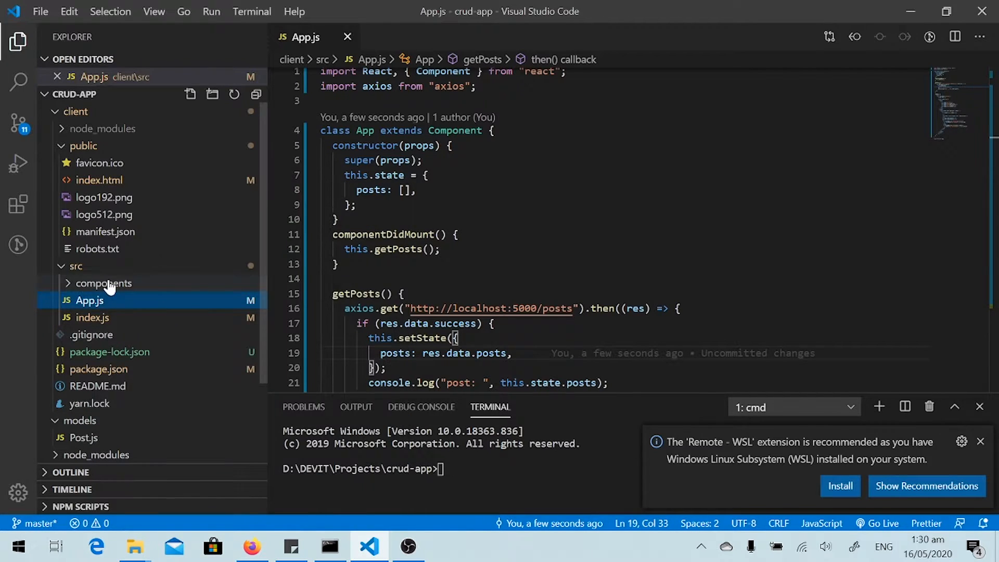
- Paste App.js into components and rename the copy to LandingPage.js
{"action": "right_click", "coordinate": [90, 300]}
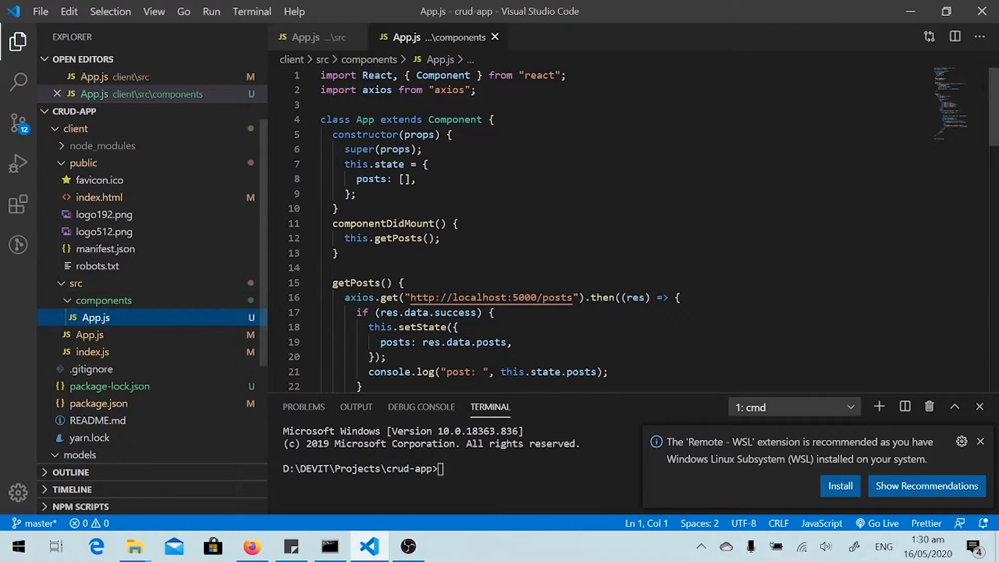
{"action": "right_click", "coordinate": [95, 318]}
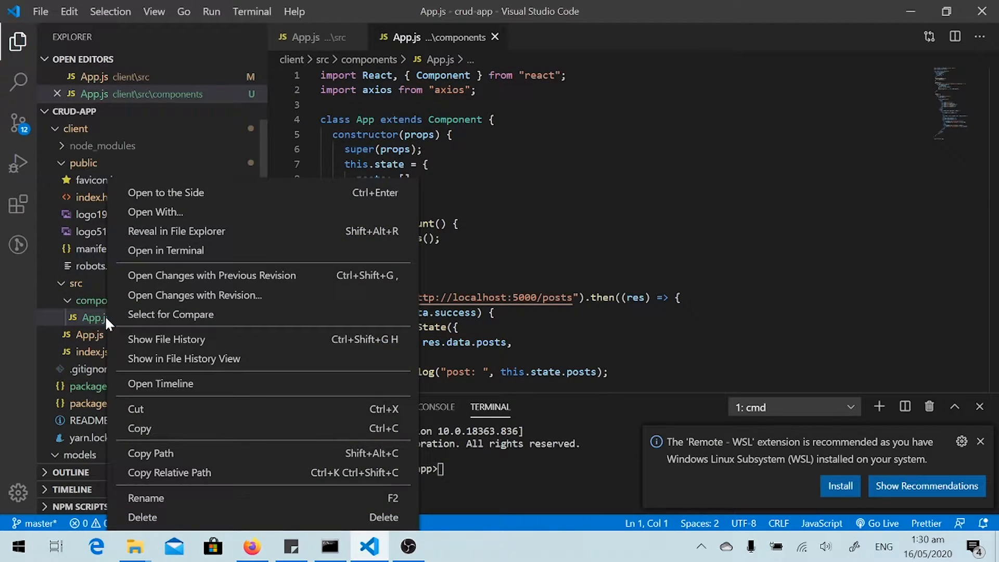
{"action": "left_click", "coordinate": [146, 498]}
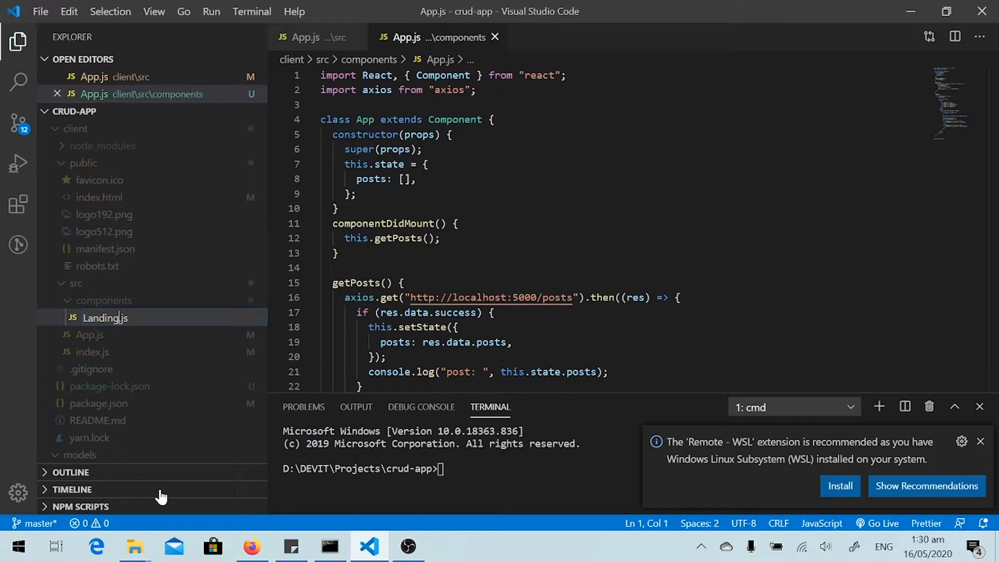
{"action": "type", "text": "Page"}
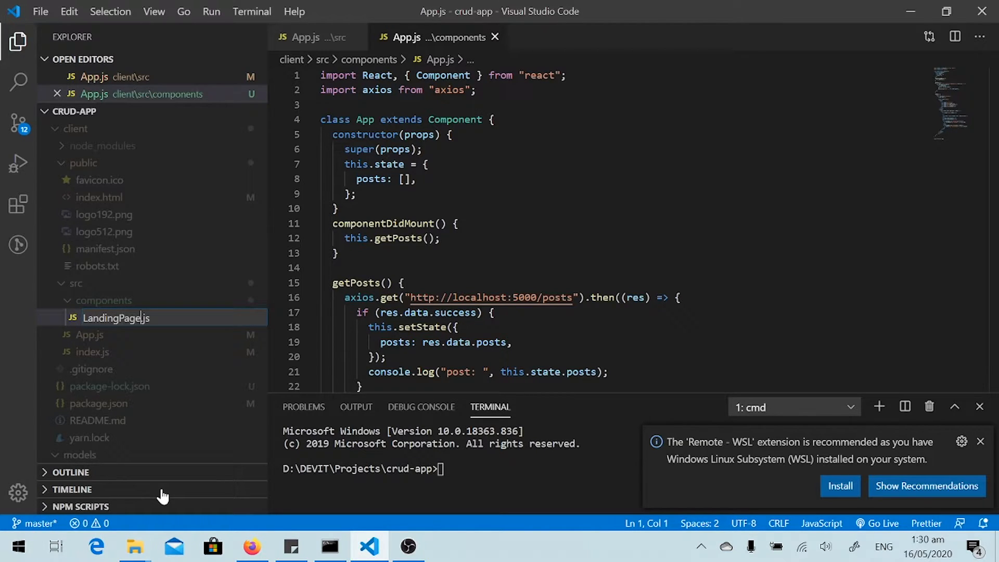
{"action": "key", "text": "Enter"}
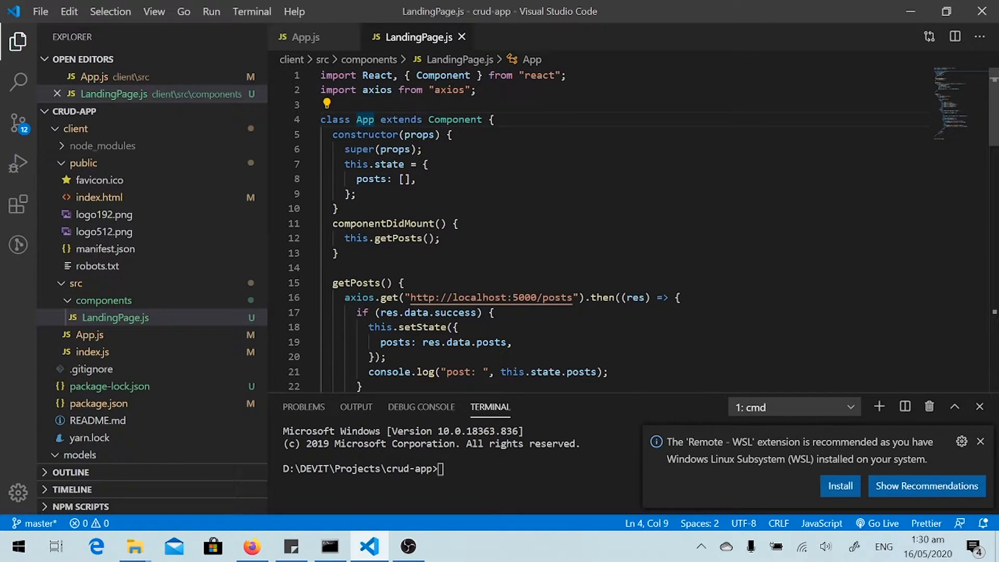
- Rename the class and default export from App to LandingPage and save the file
{"action": "double_click", "coordinate": [366, 119]}
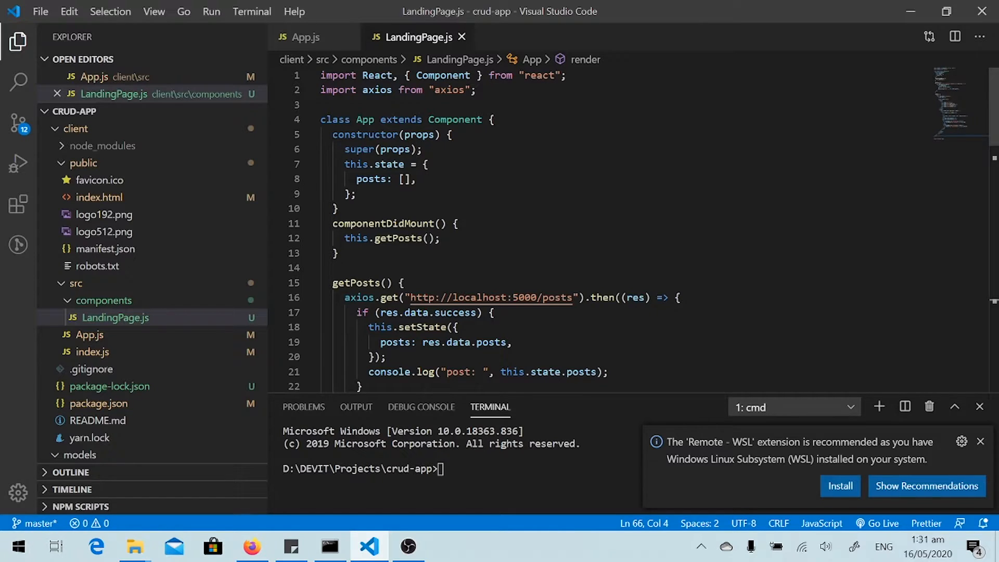
{"action": "double_click", "coordinate": [365, 119]}
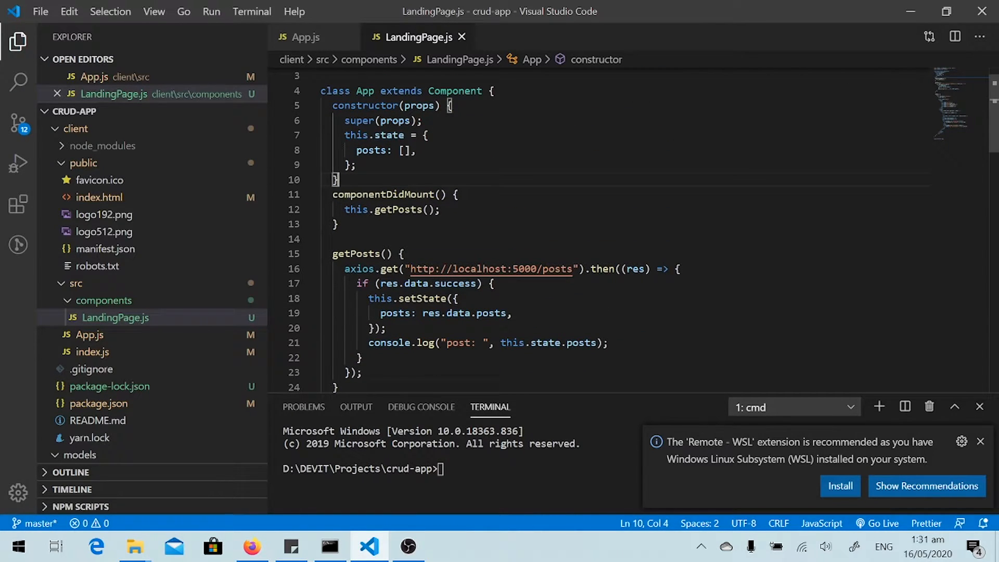
{"action": "double_click", "coordinate": [365, 91]}
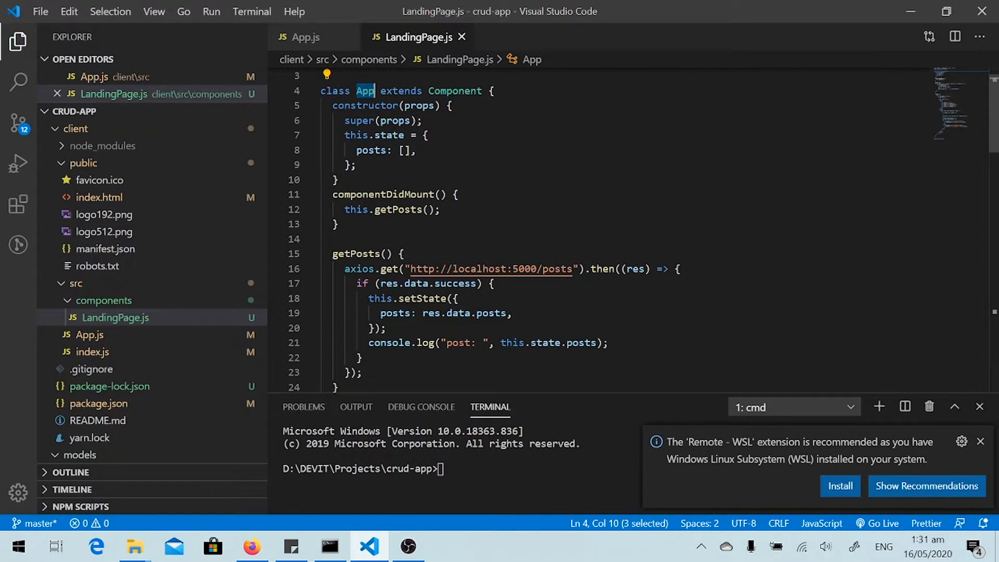
{"action": "left_click", "coordinate": [361, 90]}
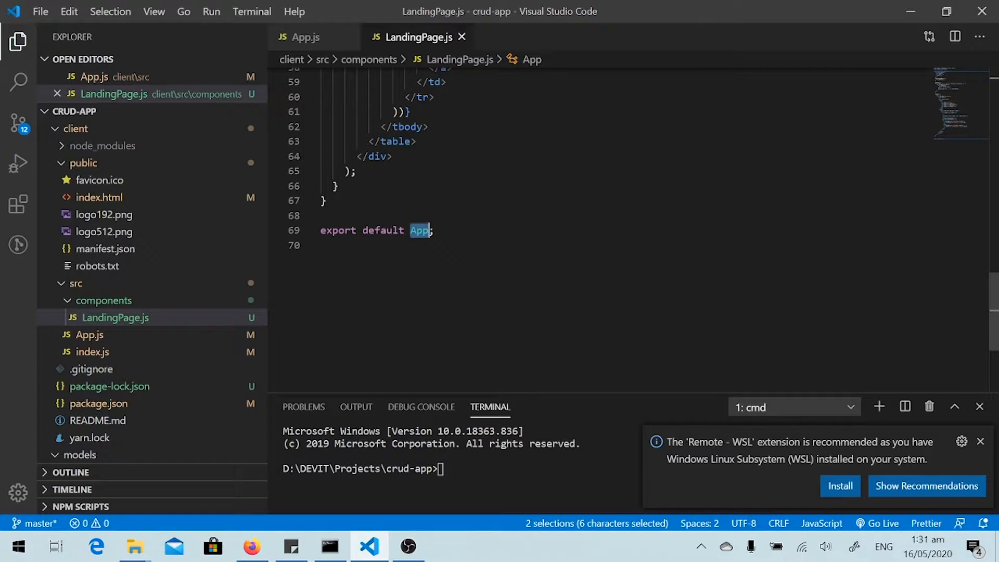
{"action": "type", "text": "LandingPage"}
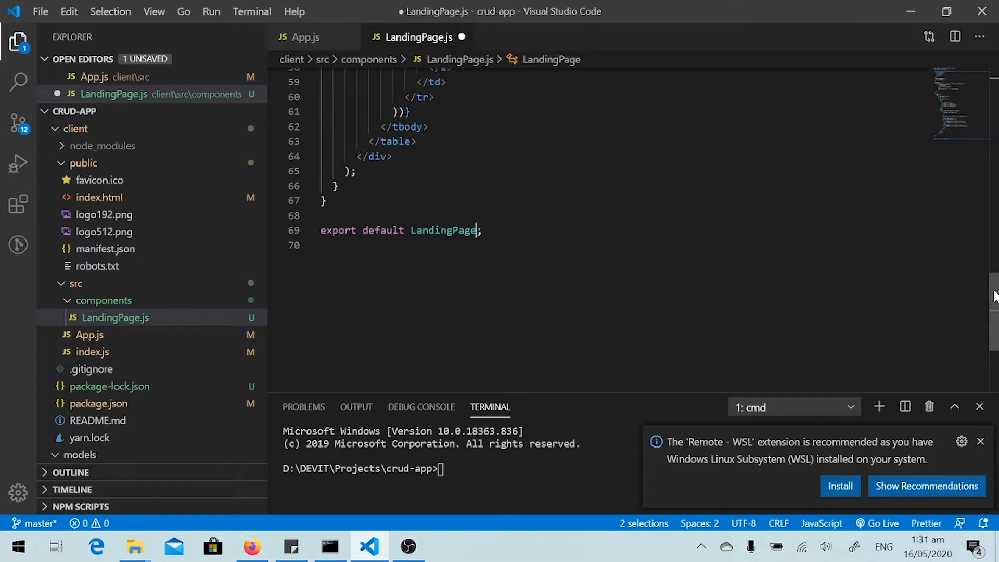
{"action": "key", "text": "ctrl+s"}
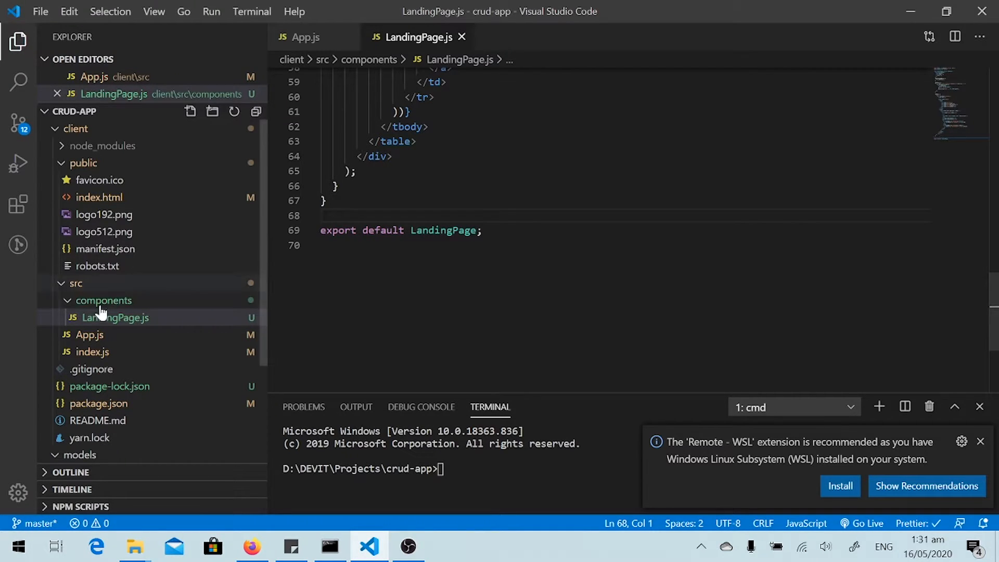
{"action": "mouse_move", "coordinate": [115, 317]}
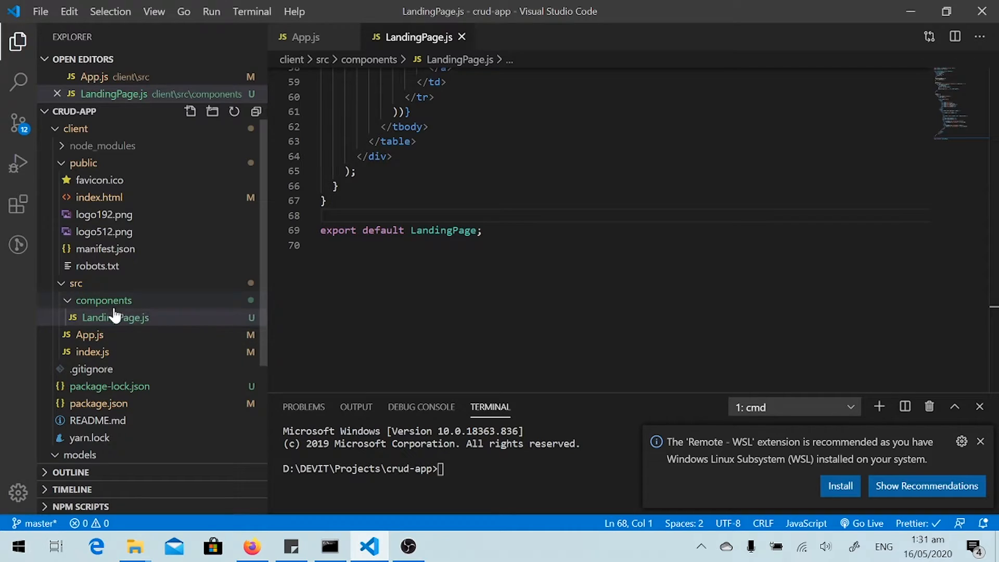
- Create a new file DetailPage.js in the components folder
{"action": "left_click", "coordinate": [117, 318]}
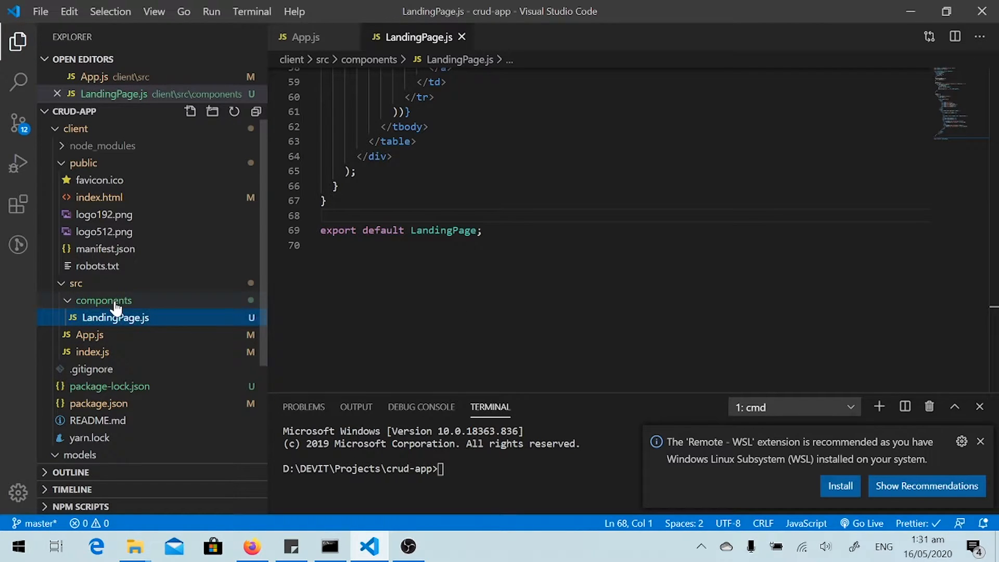
{"action": "left_click", "coordinate": [103, 300]}
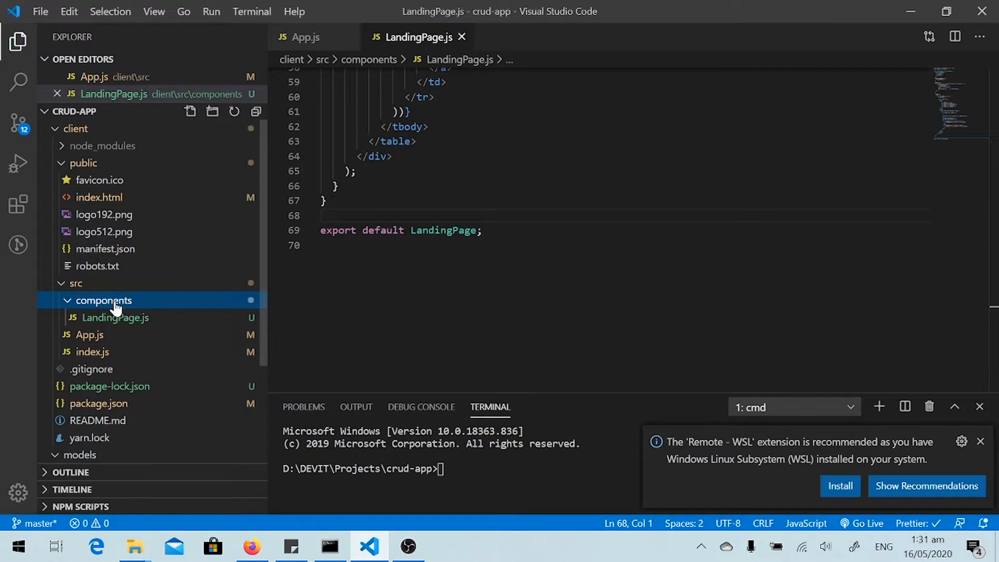
{"action": "right_click", "coordinate": [104, 300]}
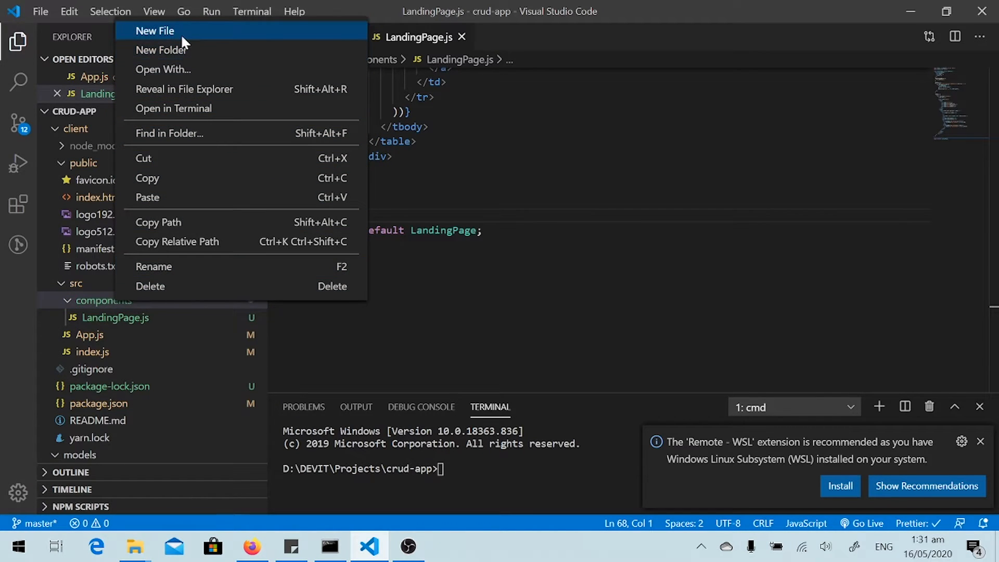
{"action": "left_click", "coordinate": [154, 30]}
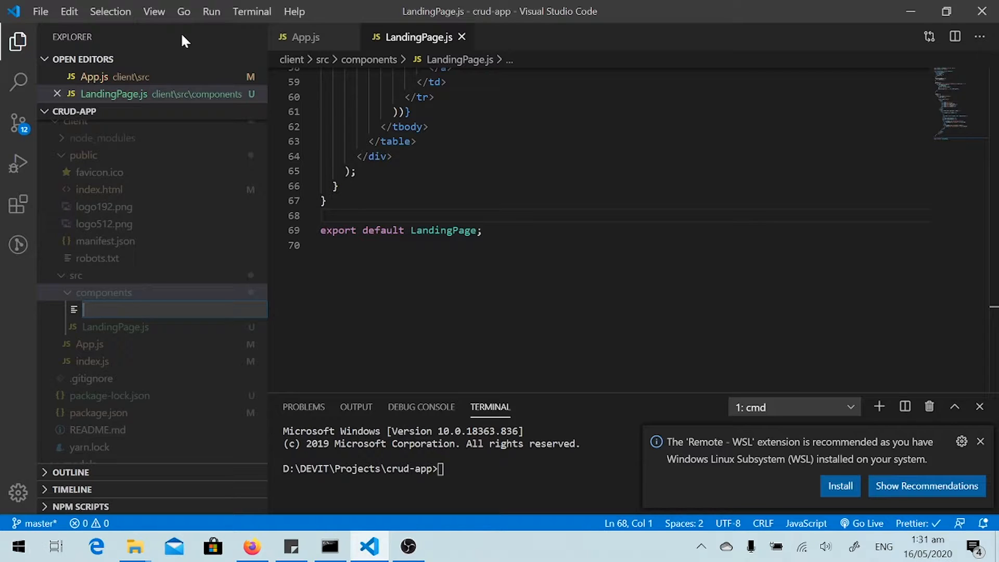
{"action": "type", "text": "DetailPage"}
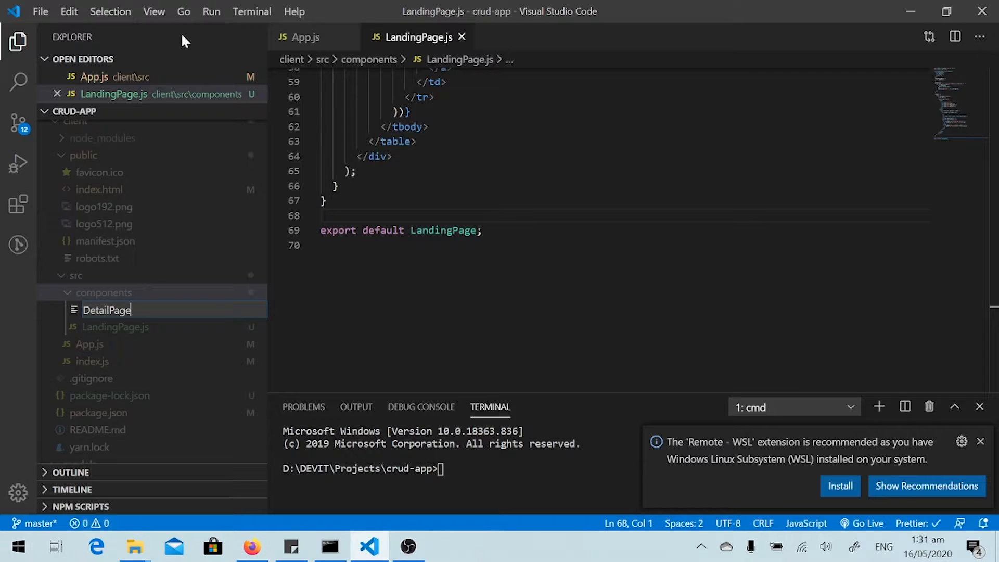
{"action": "type", "text": ".js"}
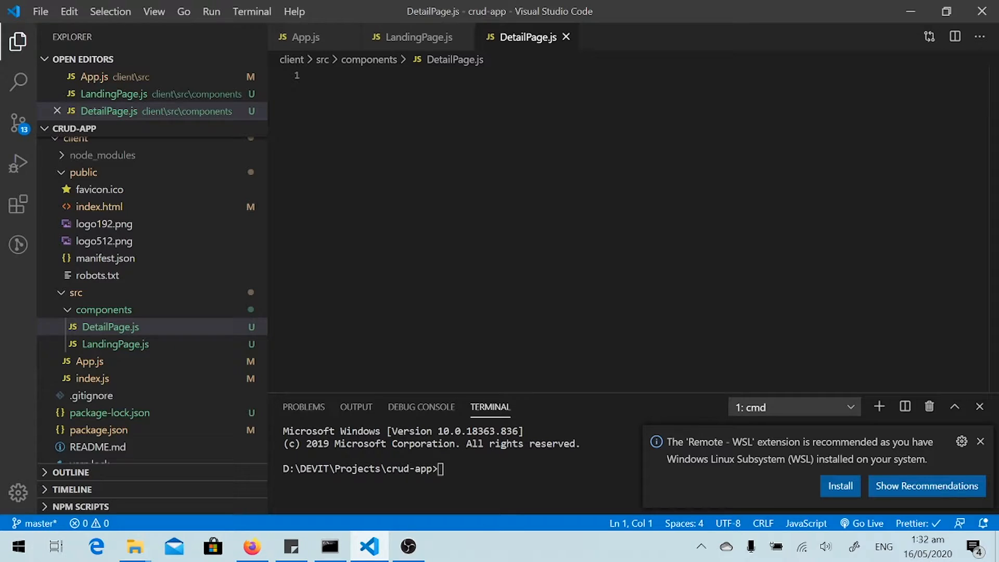
- Insert the rcc class component boilerplate and add export default DetailPage
{"action": "type", "text": "r"}
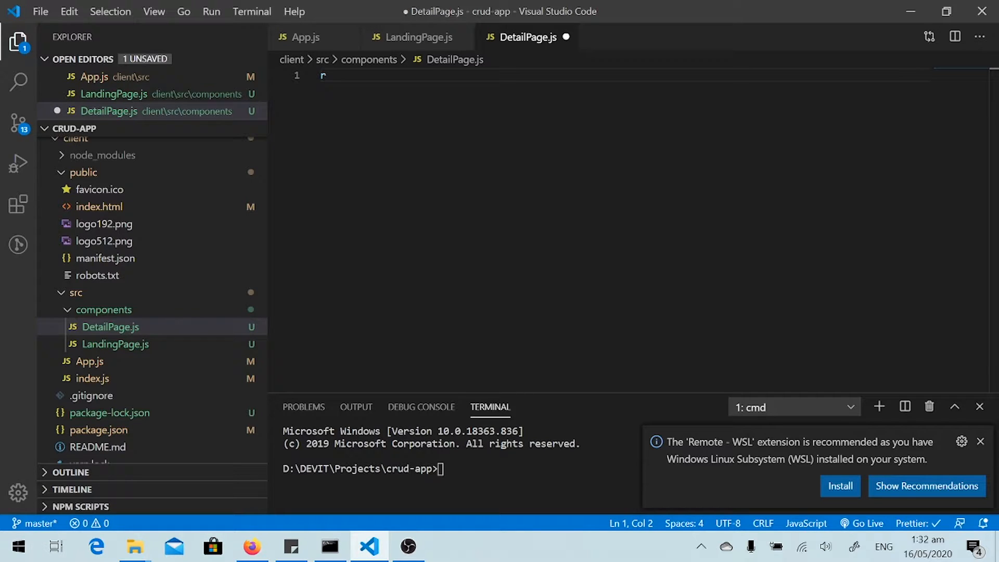
{"action": "type", "text": "cc"}
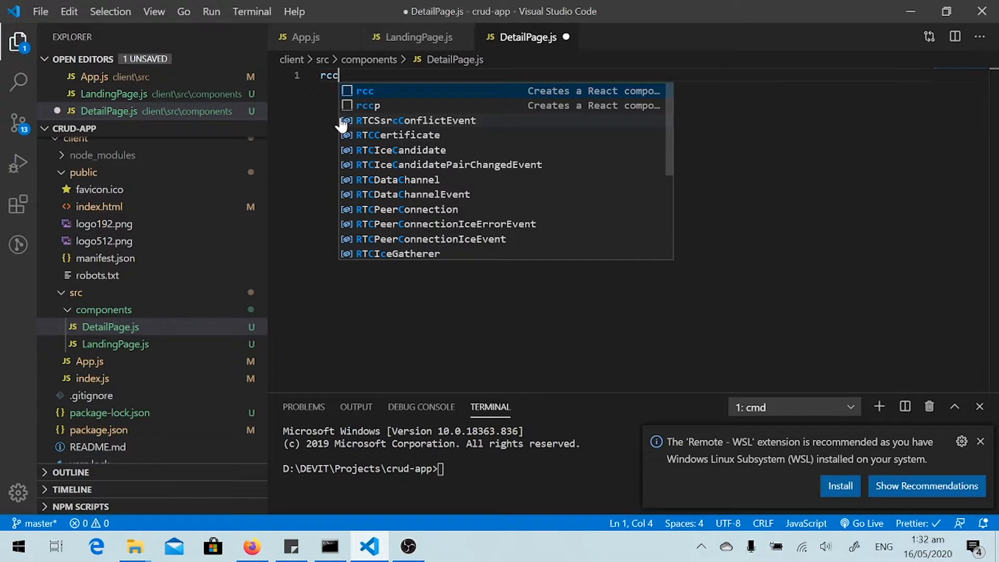
{"action": "key", "text": "Tab"}
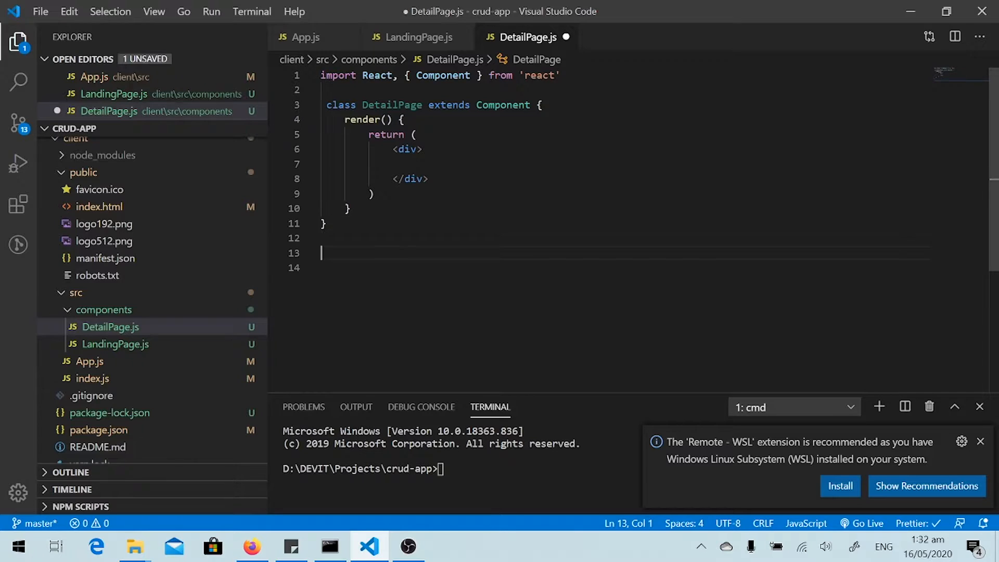
{"action": "type", "text": "export default D"}
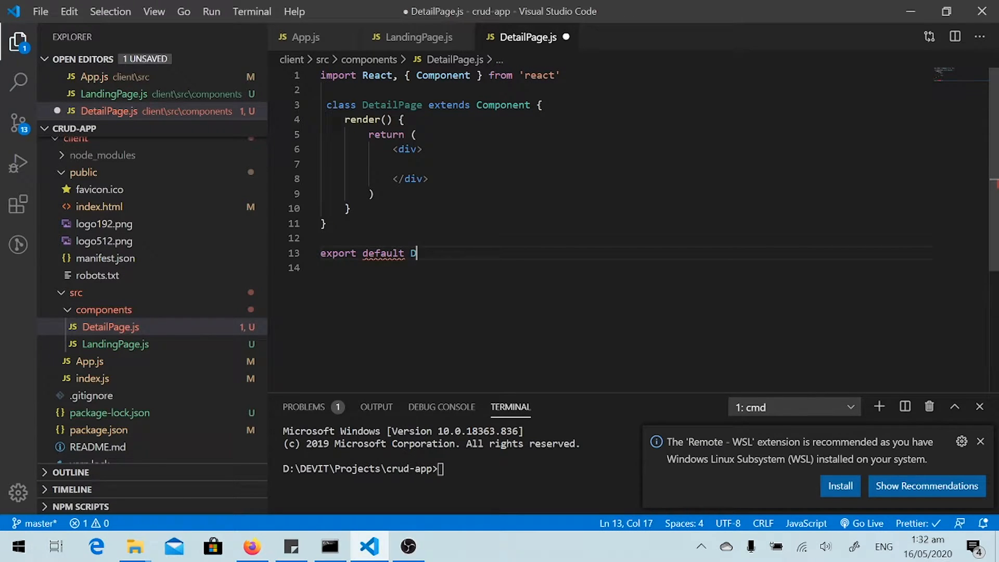
{"action": "type", "text": "etailPage"}
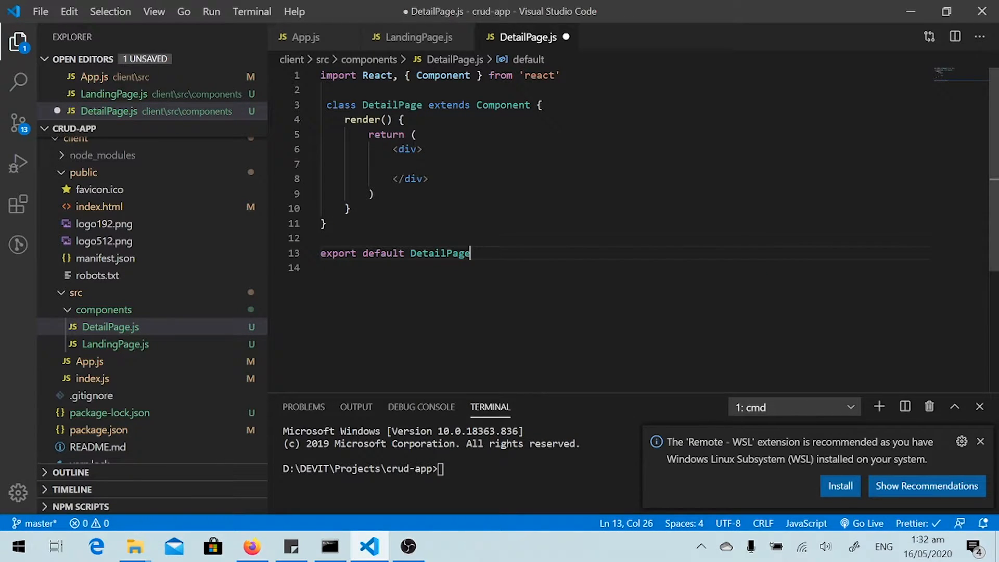
- Make the component's div render the text Detail Page and save the file
{"action": "left_click", "coordinate": [413, 164]}
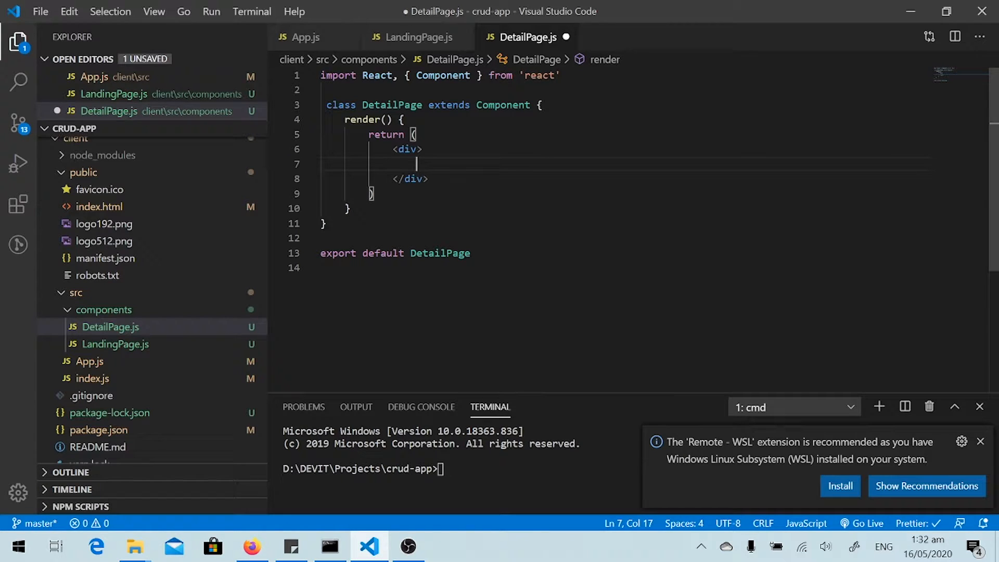
{"action": "type", "text": "De"}
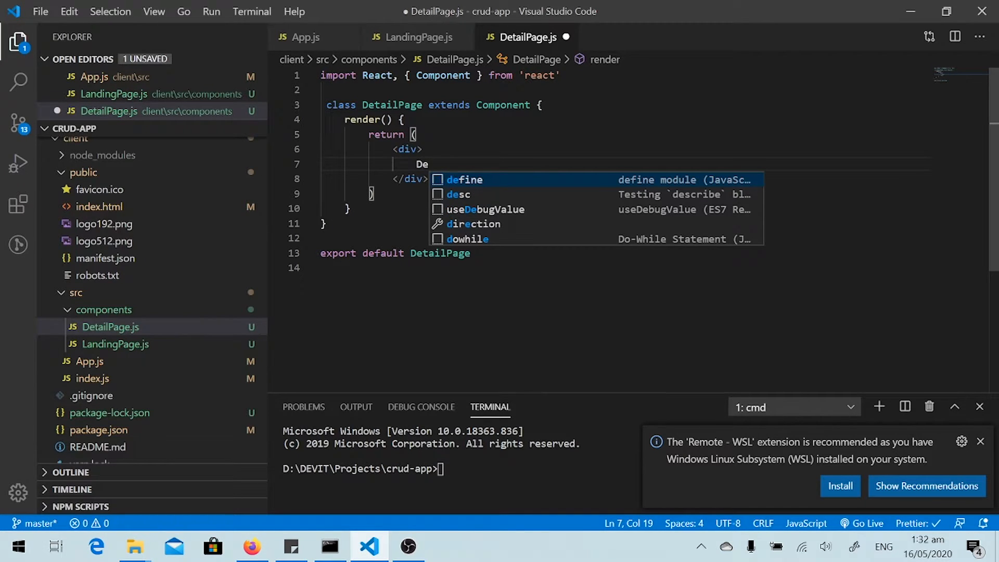
{"action": "type", "text": "tail"}
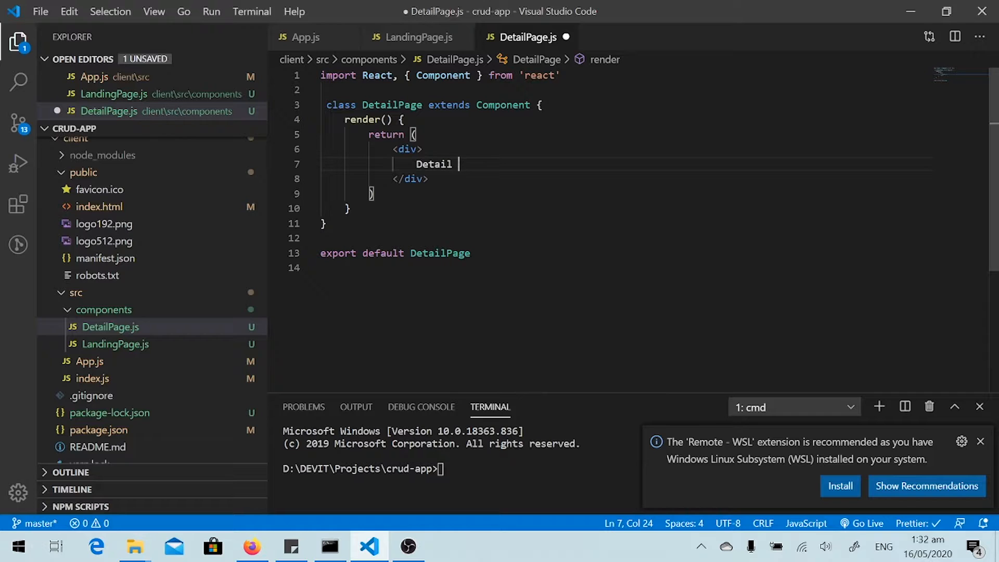
{"action": "type", "text": "Page"}
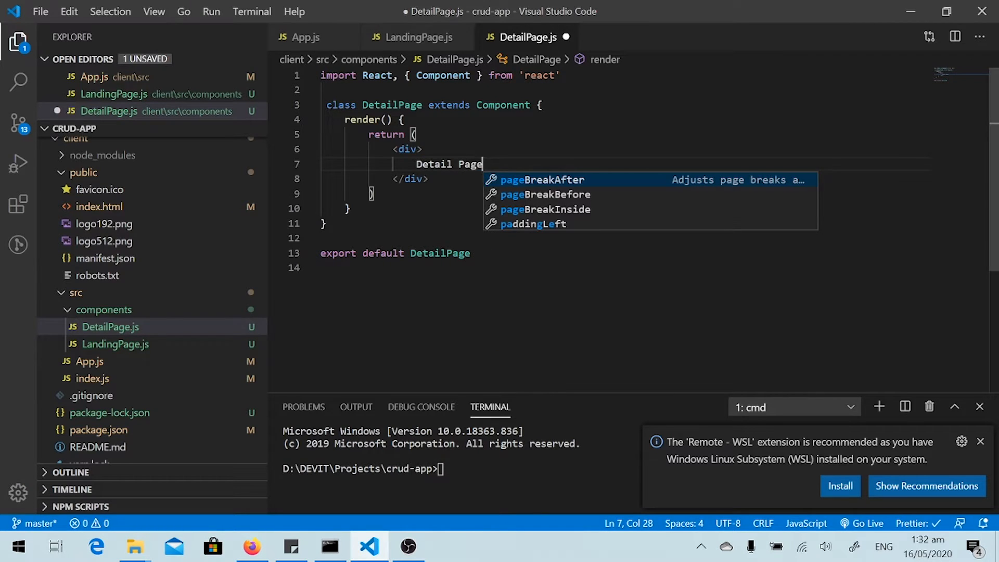
{"action": "key", "text": "ctrl+s"}
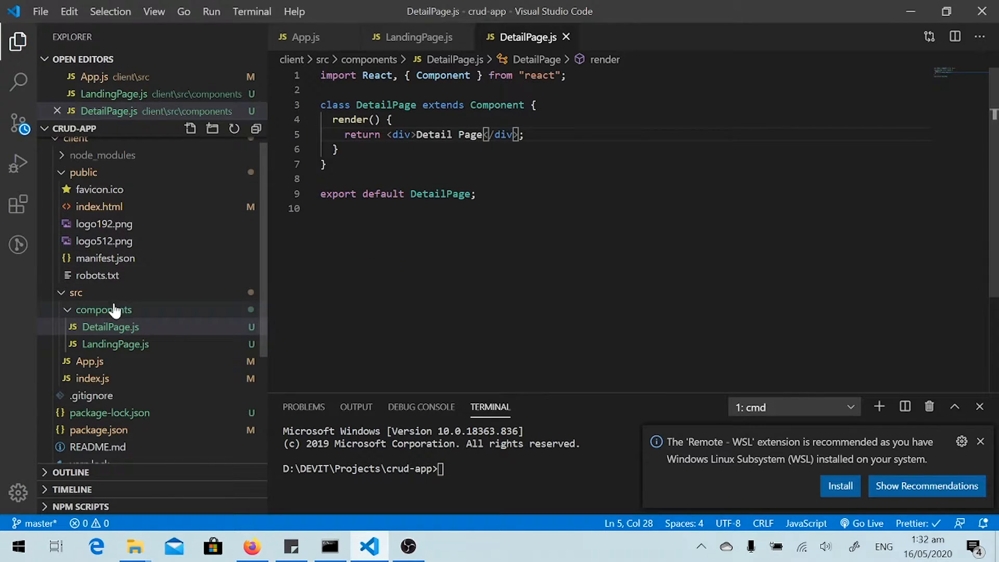
- Create CreatePage.js in components with the rcc boilerplate and export default CreatePage
{"action": "right_click", "coordinate": [103, 310]}
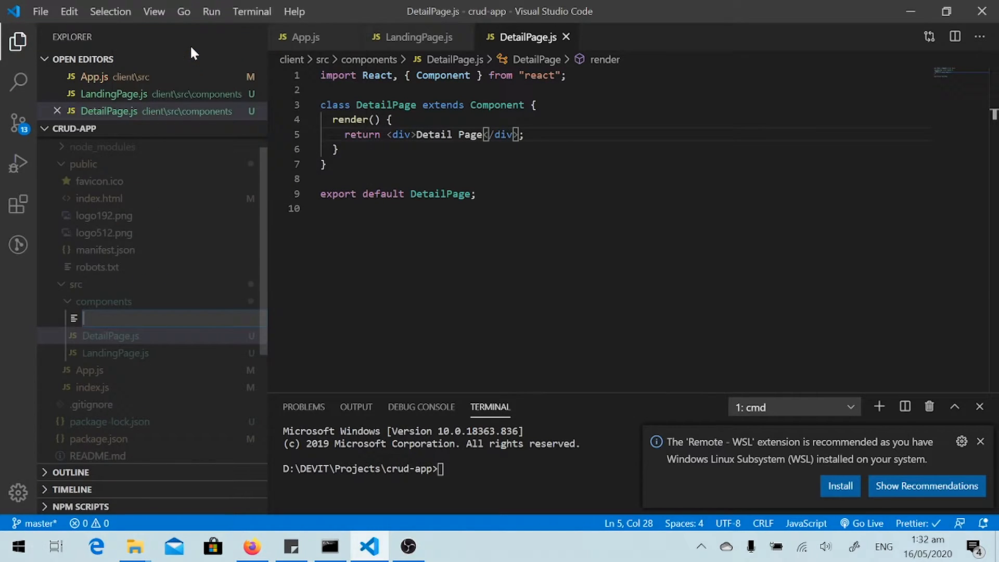
{"action": "mouse_move", "coordinate": [185, 72]}
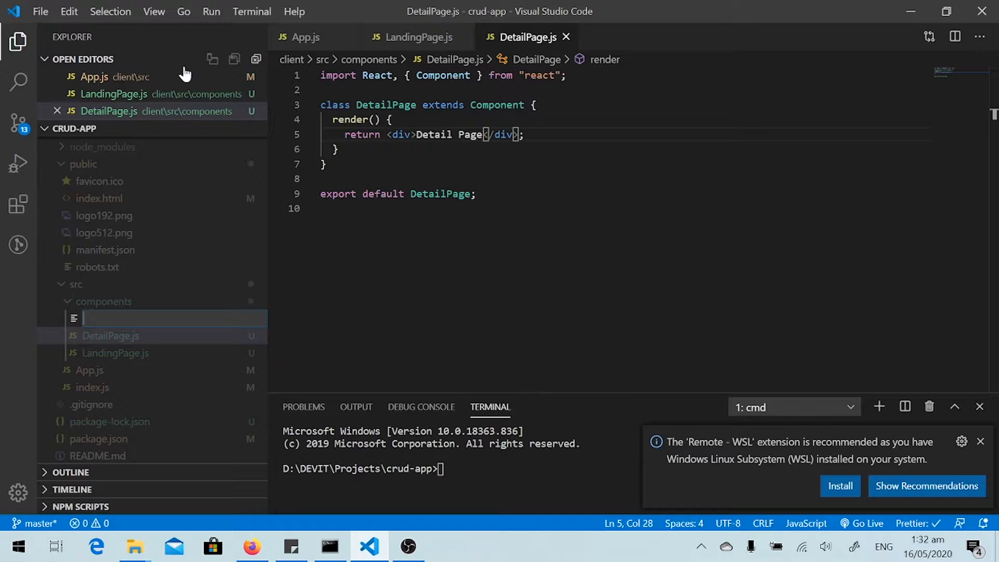
{"action": "type", "text": "CreatePage.j"}
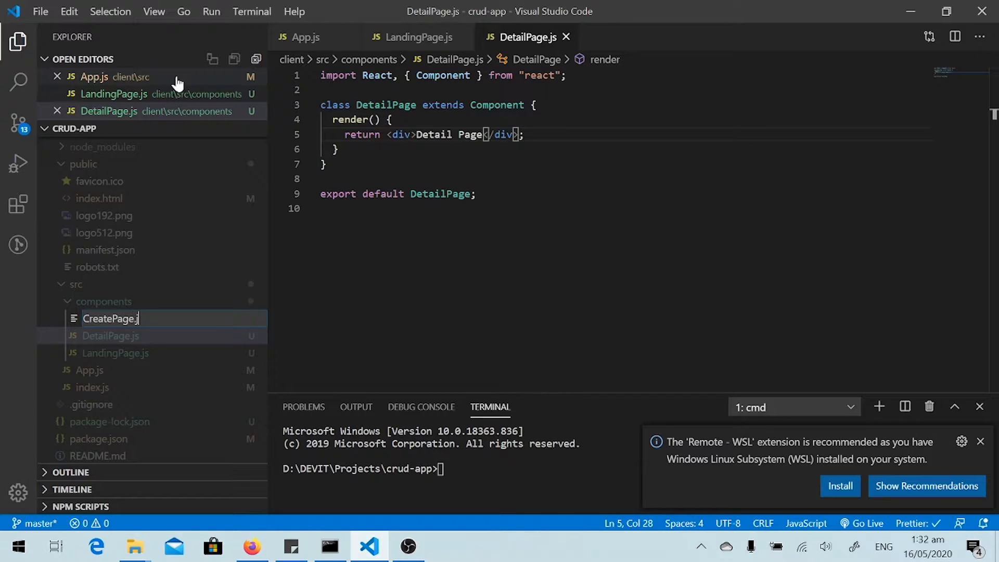
{"action": "key", "text": "Enter"}
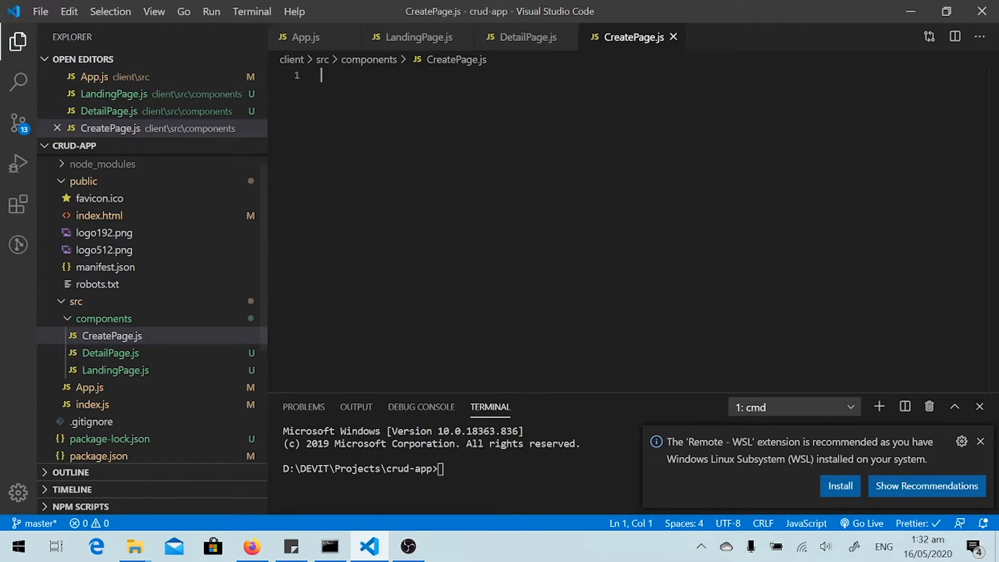
{"action": "type", "text": "rcc"}
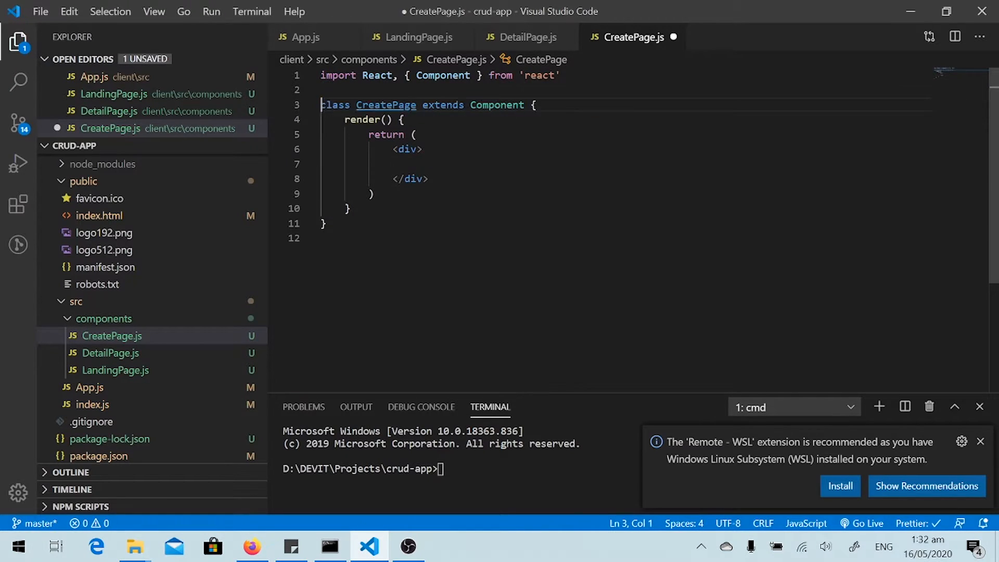
{"action": "type", "text": "export default"}
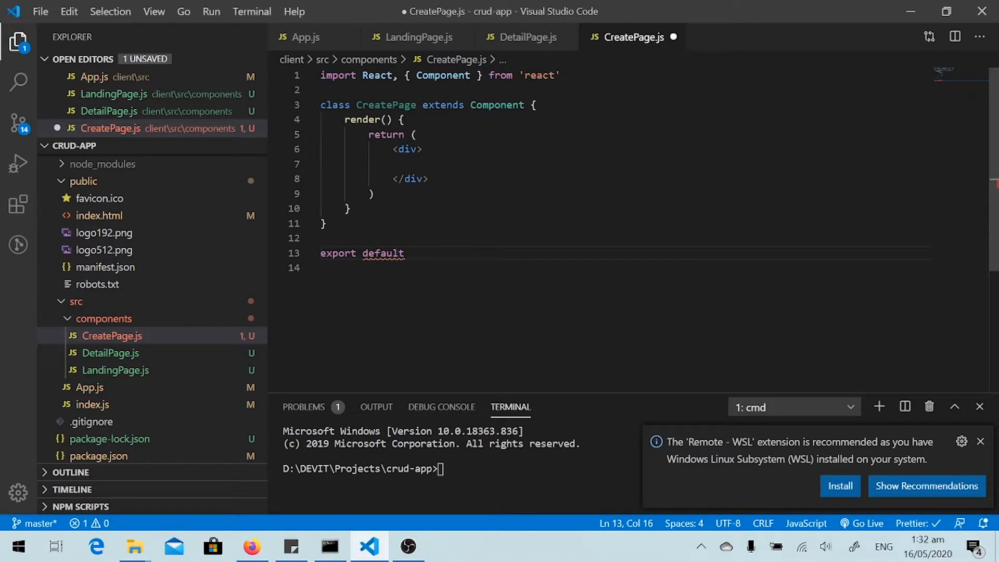
{"action": "double_click", "coordinate": [385, 104]}
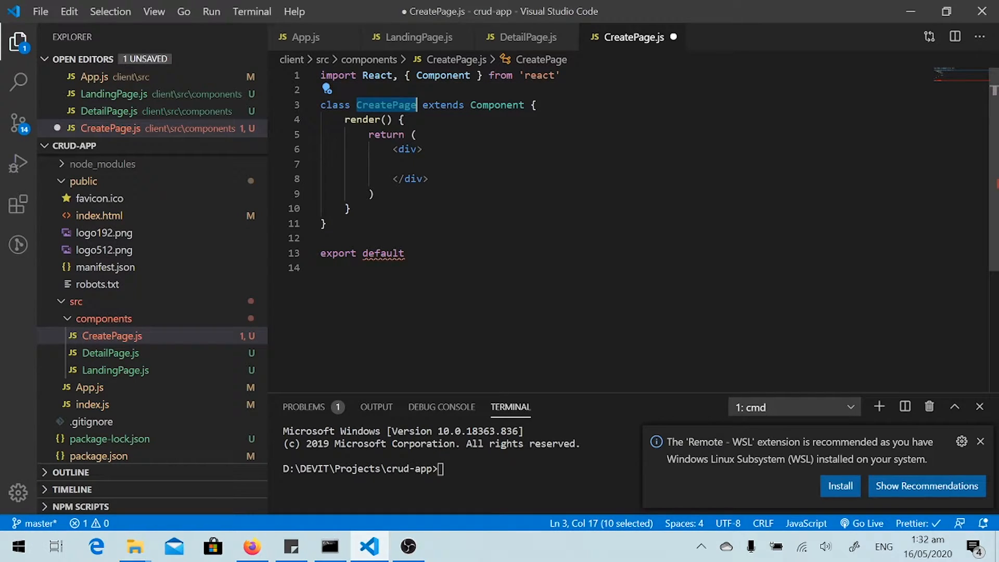
{"action": "type", "text": "CreatePage"}
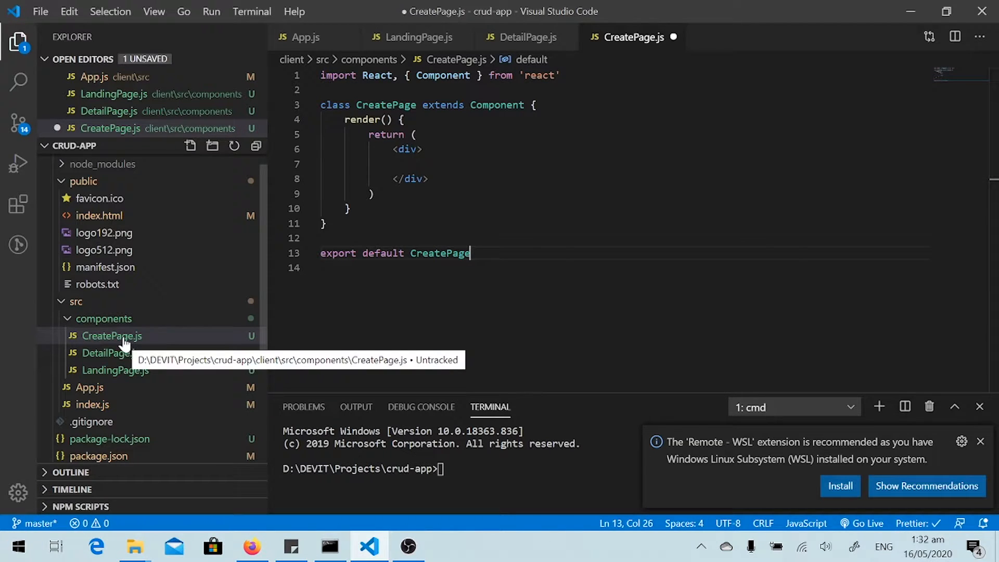
{"action": "mouse_move", "coordinate": [103, 318]}
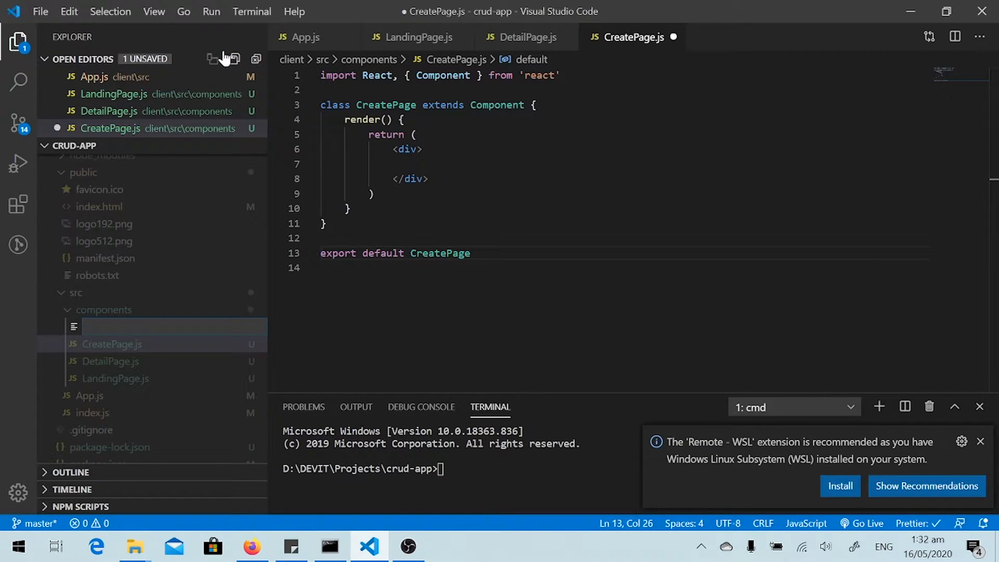
- Create EditPost.js with the rcc boilerplate, export default EditPost and an Edit Post div
{"action": "type", "text": "Edit"}
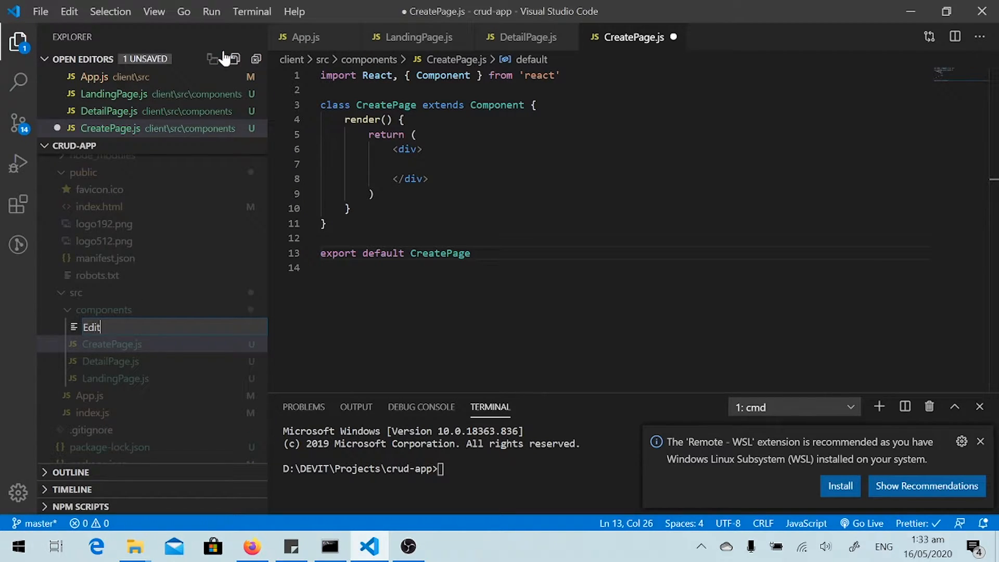
{"action": "type", "text": "Post"}
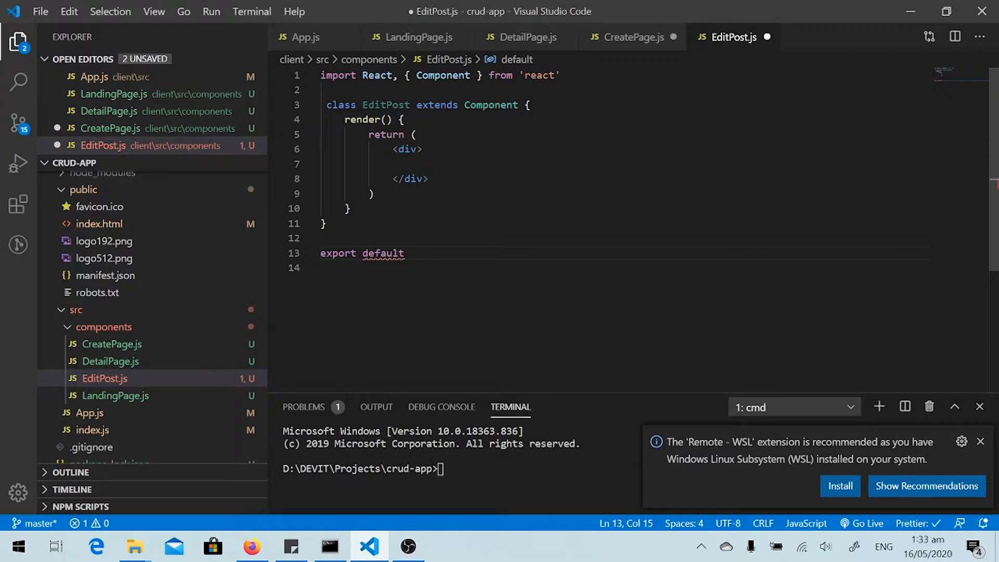
{"action": "type", "text": "E"}
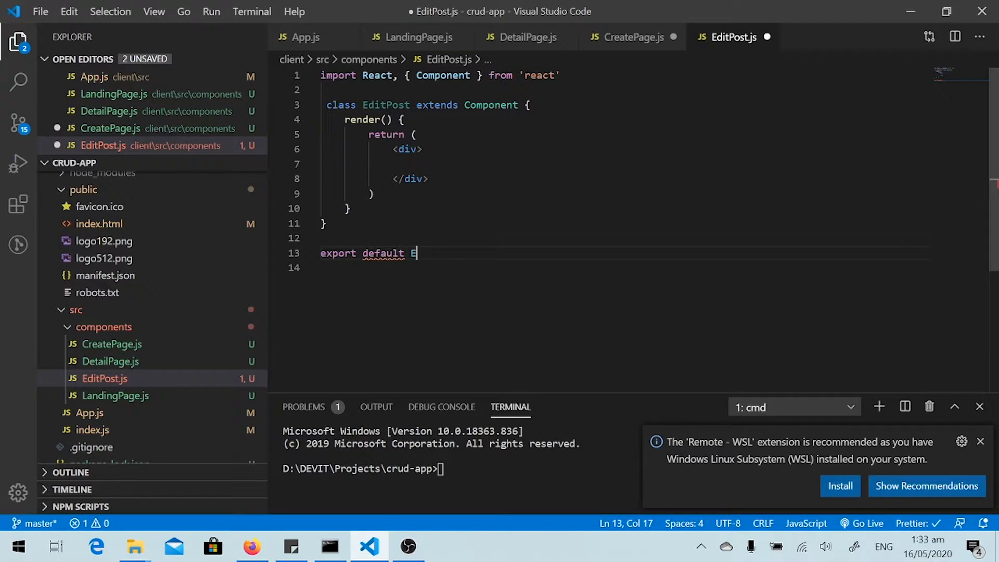
{"action": "type", "text": "ditPost"}
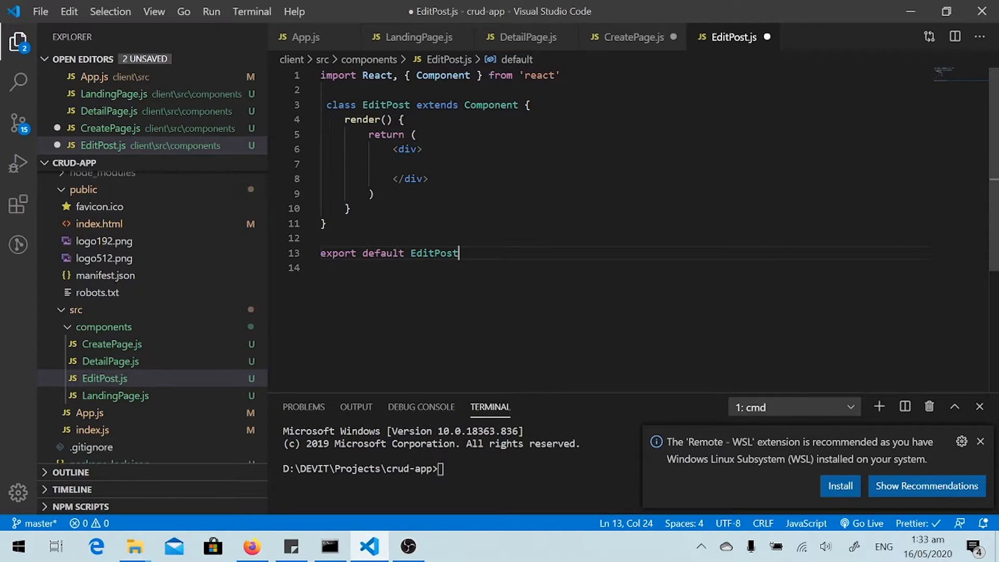
{"action": "type", "text": "Edit Post</div>;"}
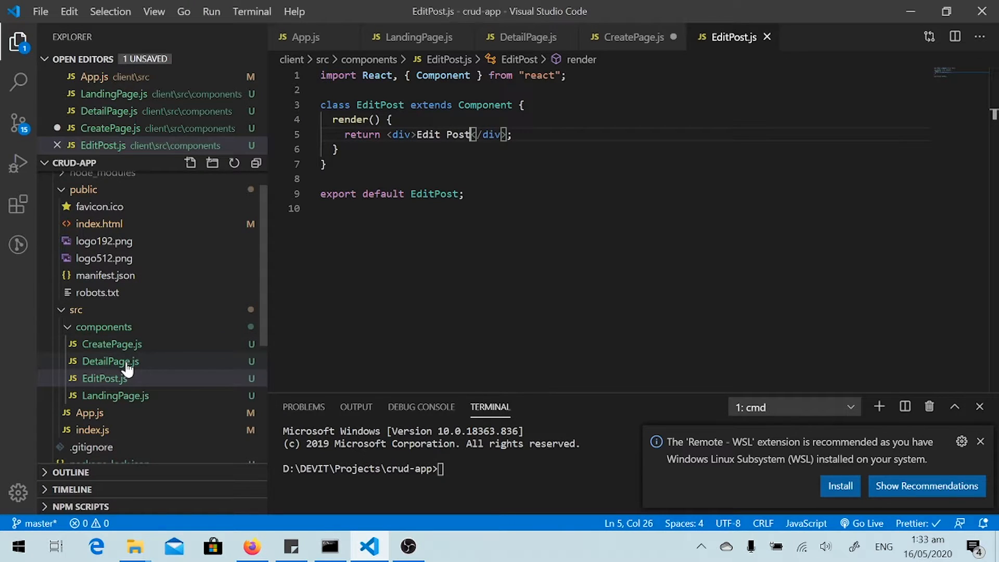
- Rename CreatePage to CreatePost in file, class and export, render Create Post, and save
{"action": "right_click", "coordinate": [104, 378]}
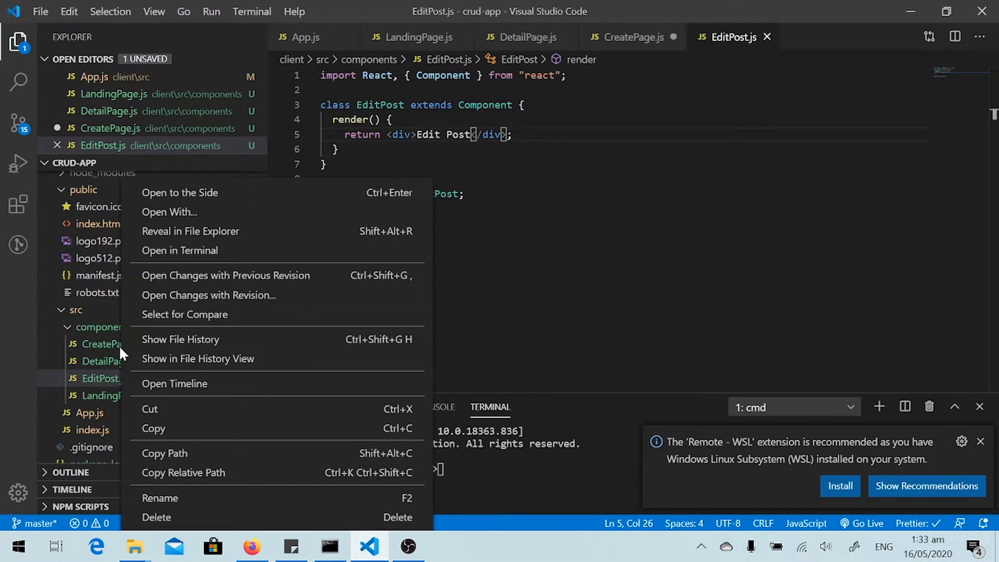
{"action": "left_click", "coordinate": [160, 498]}
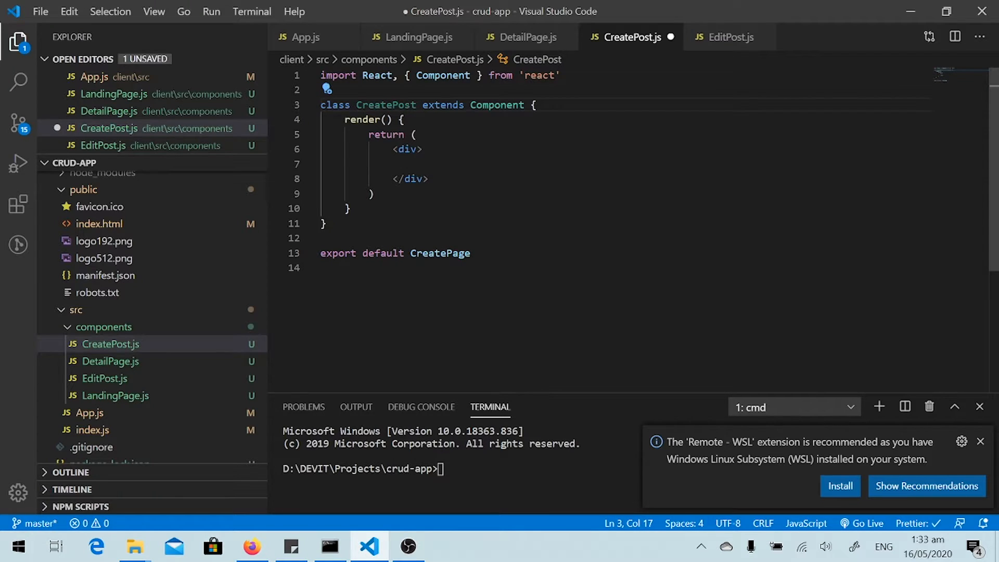
{"action": "left_click", "coordinate": [435, 253]}
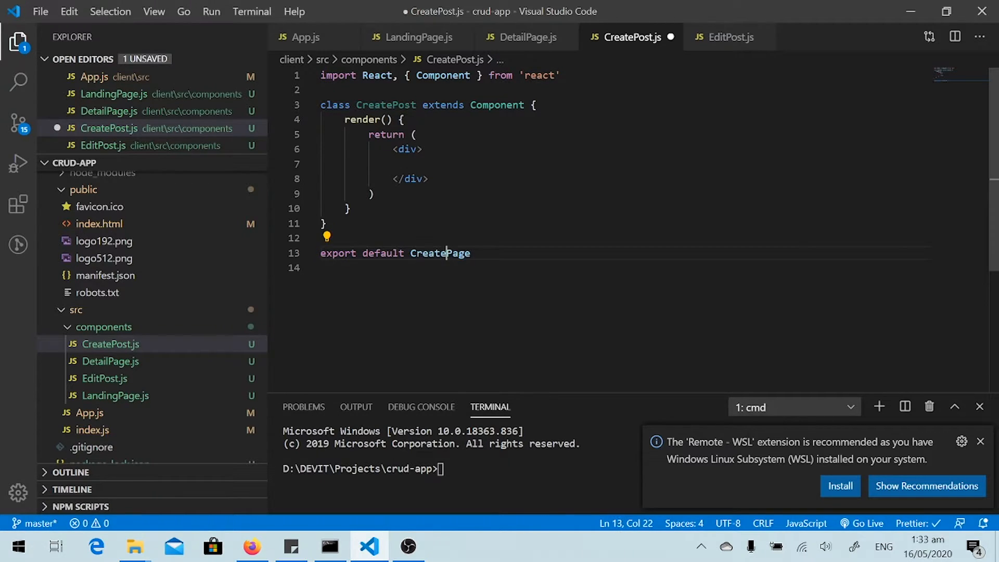
{"action": "double_click", "coordinate": [440, 253]}
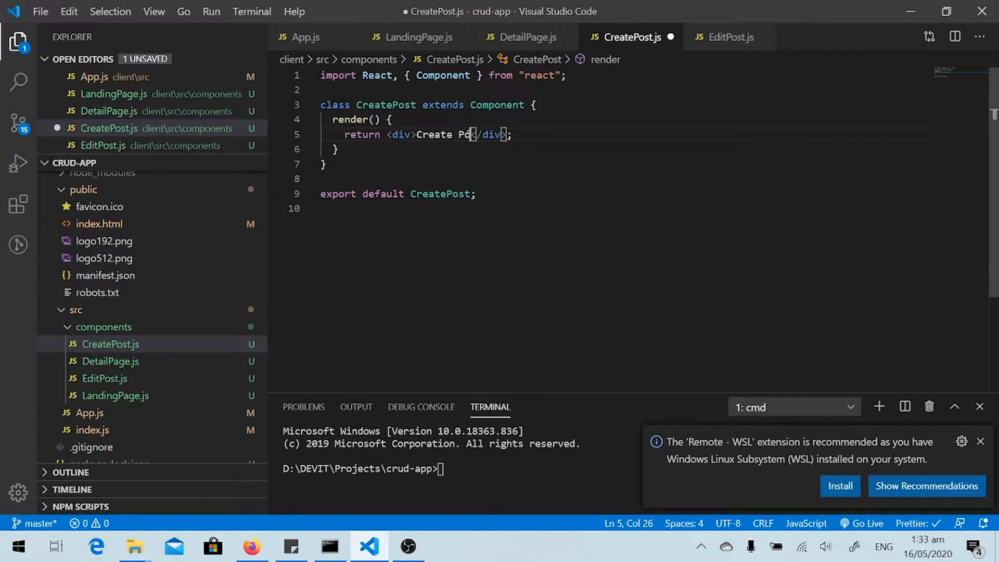
{"action": "key", "text": "ctrl+s"}
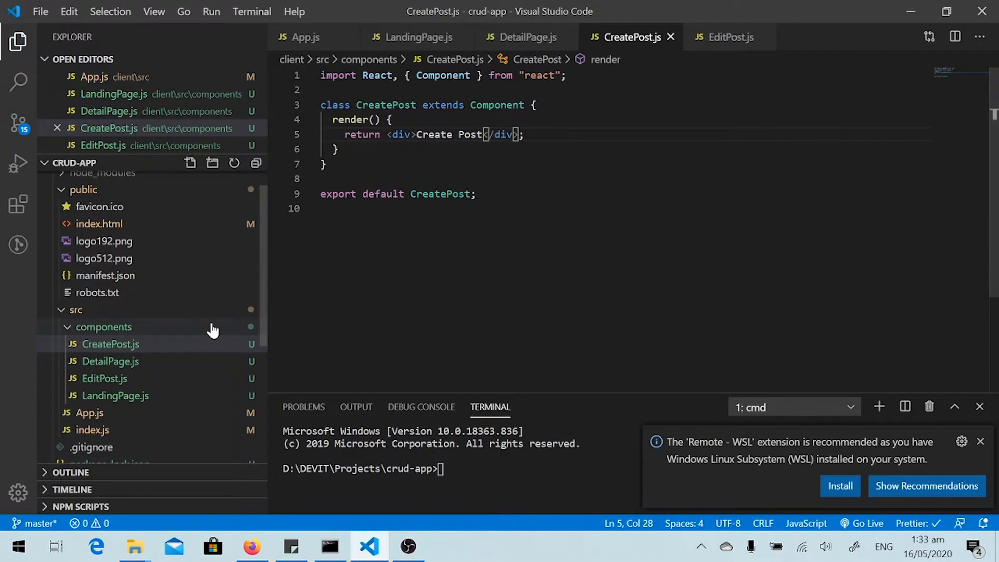
- Open App.js and strip it to an empty App class with only the React import and export
{"action": "left_click", "coordinate": [109, 345]}
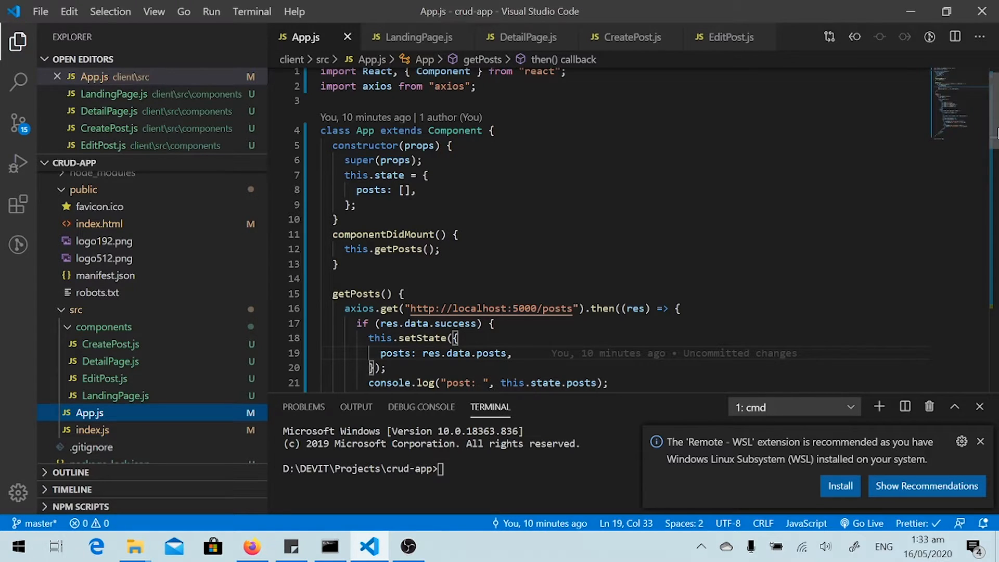
{"action": "scroll", "scroll_direction": "down", "scroll_amount": 3}
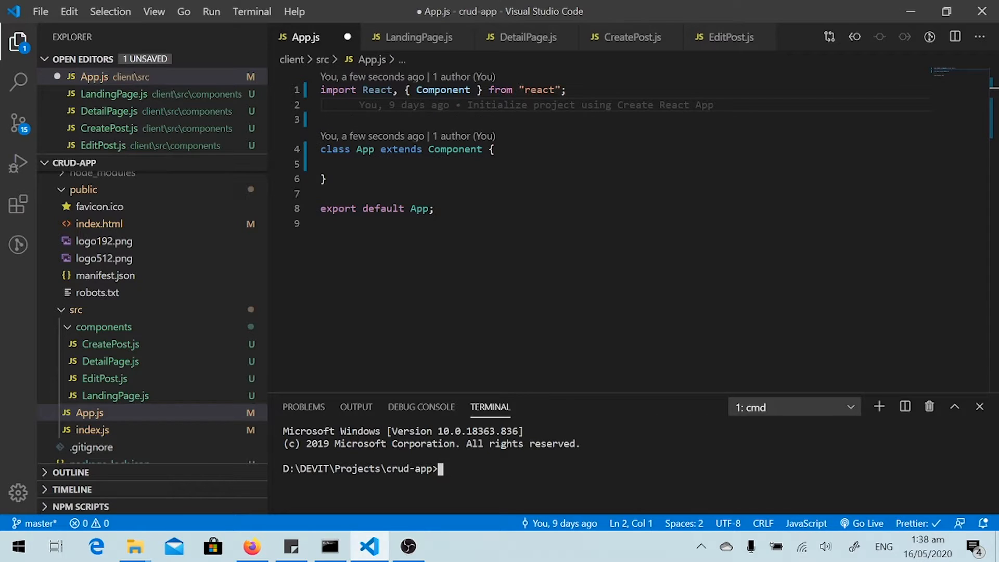
- In the terminal, cd into client and run npm install --save react-router-dom
{"action": "type", "text": "cd client"}
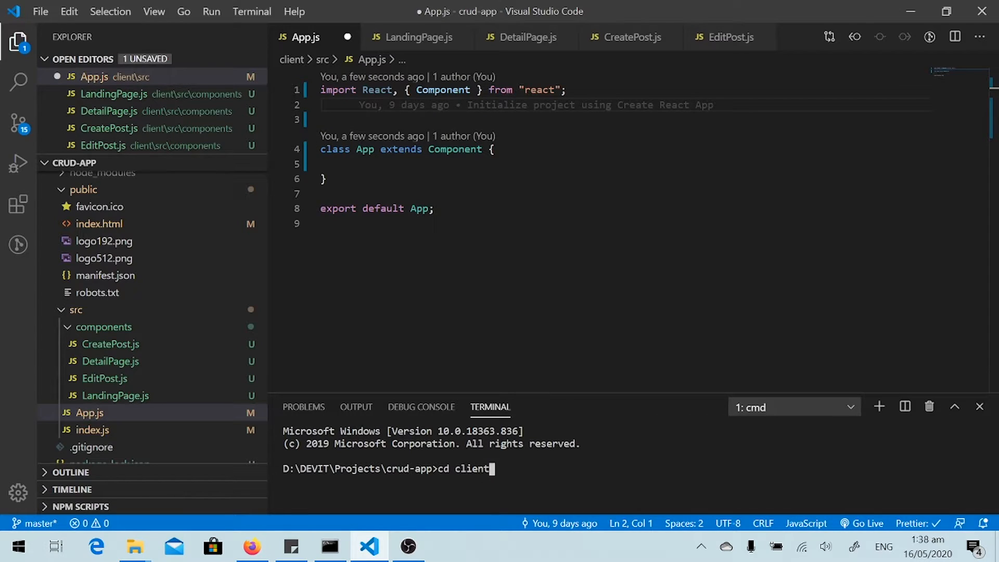
{"action": "key", "text": "Enter"}
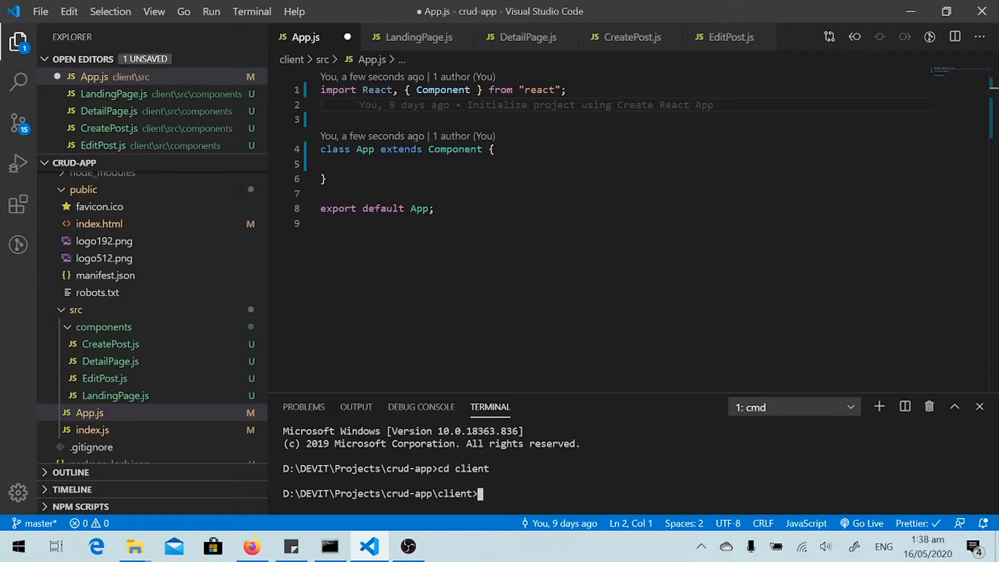
{"action": "type", "text": "npm"}
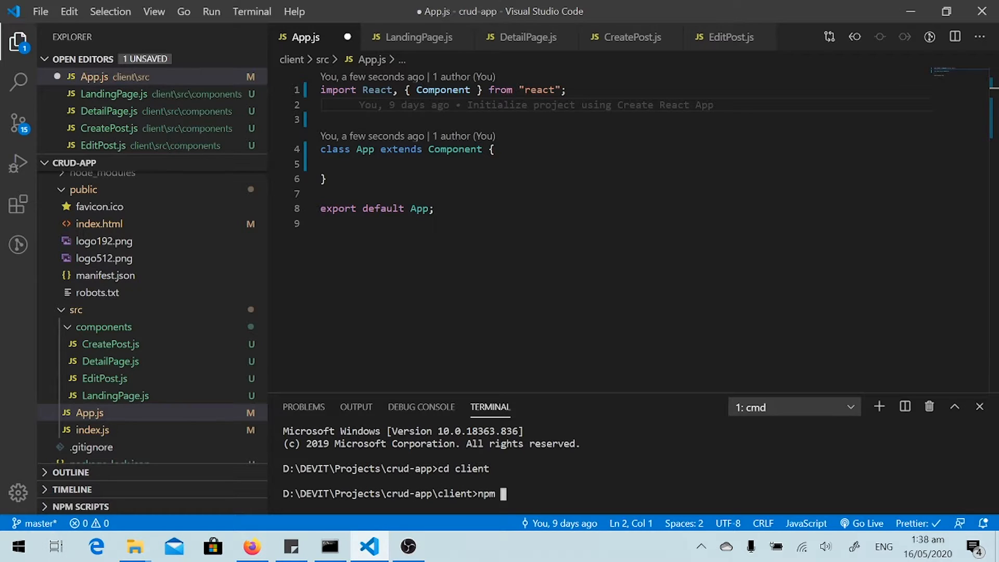
{"action": "type", "text": "install --sav"}
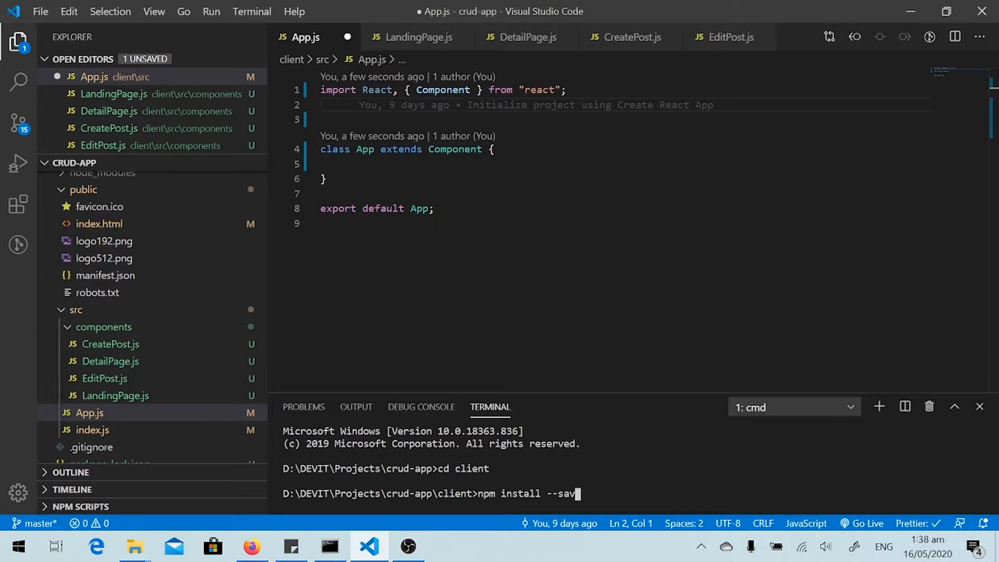
{"action": "type", "text": "e"}
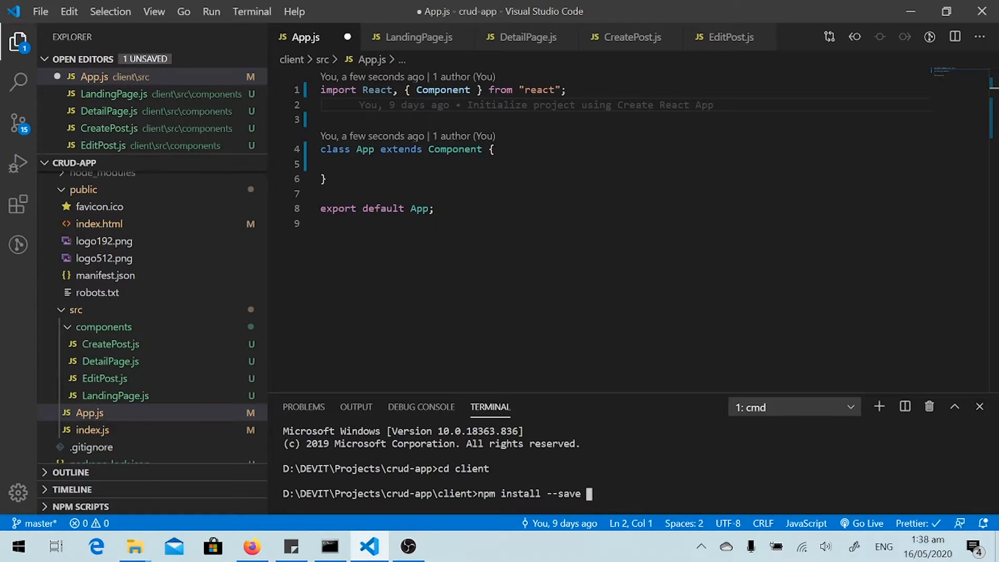
{"action": "type", "text": "react-r"}
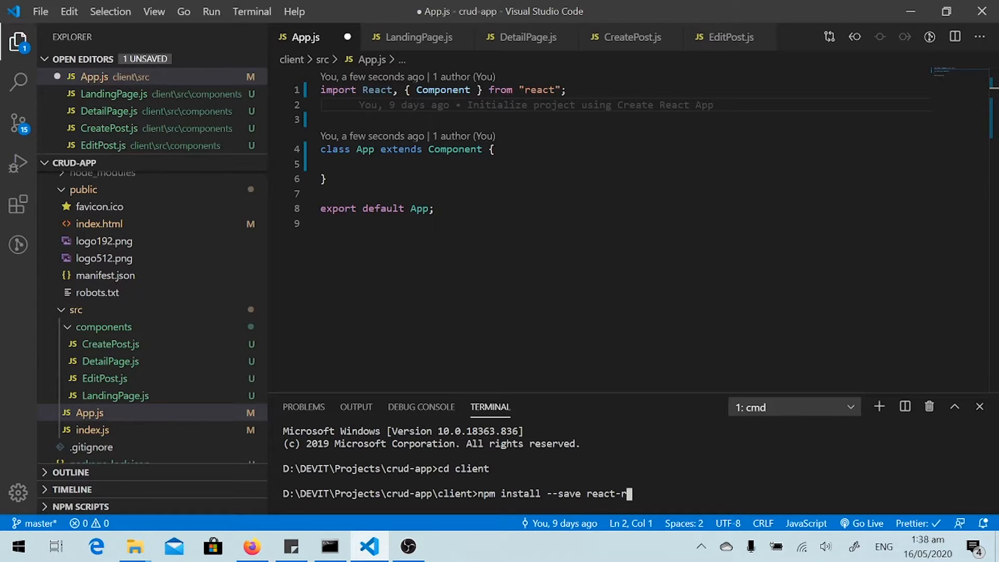
{"action": "type", "text": "outer-dom"}
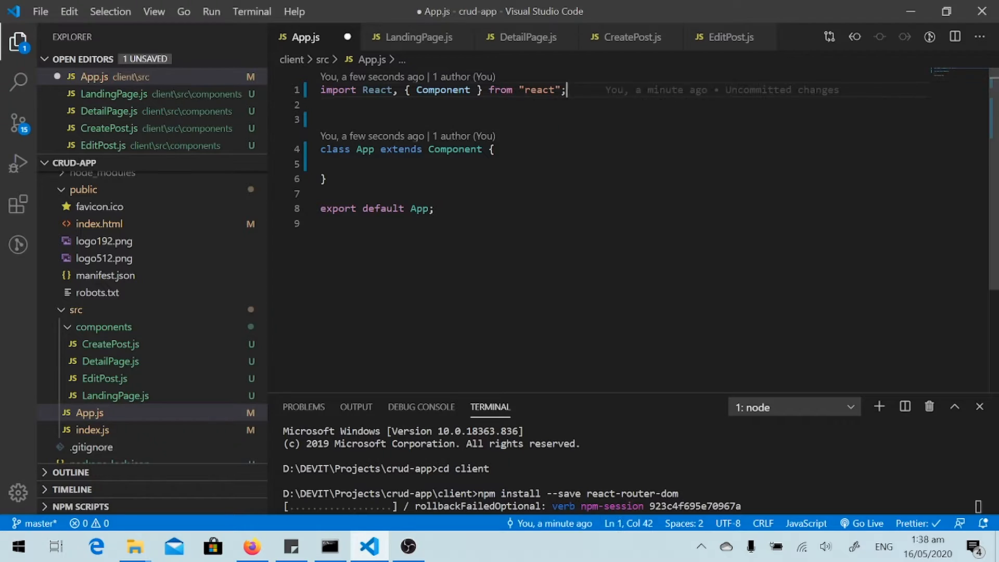
- Import BrowserRouter and Route from react-router-dom in App.js
{"action": "type", "text": "import"}
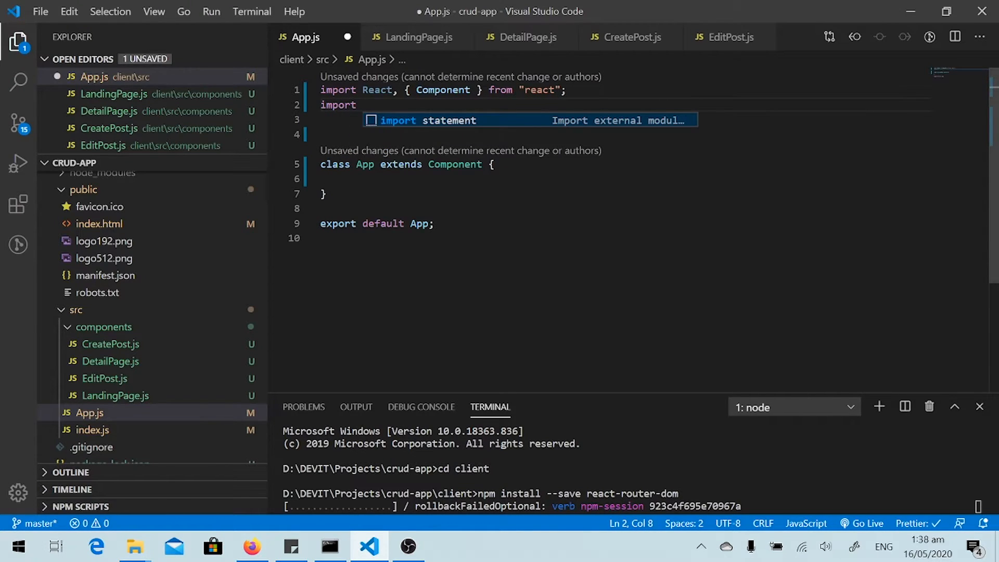
{"action": "type", "text": "{Bor"}
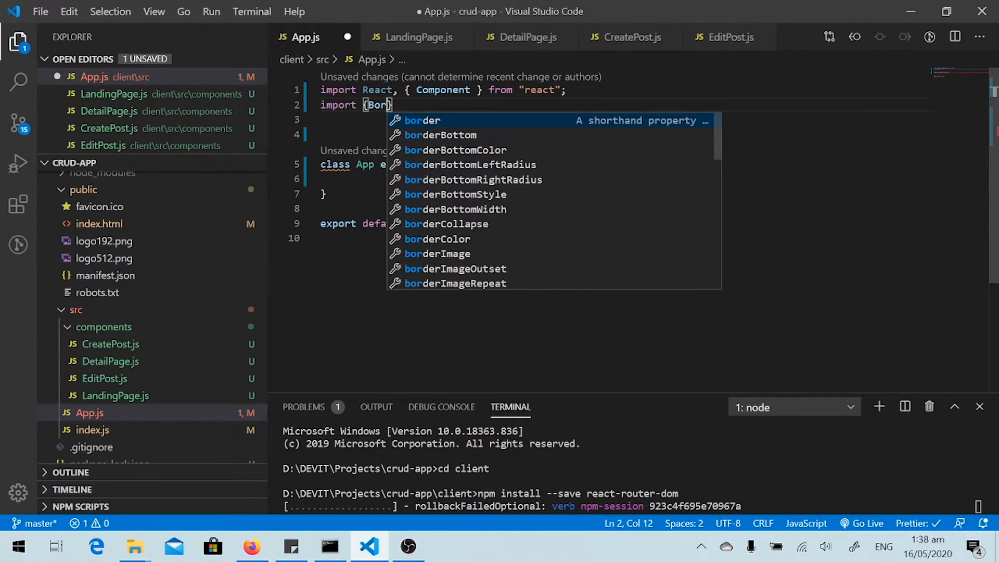
{"action": "type", "text": "wserRouter, Route"}
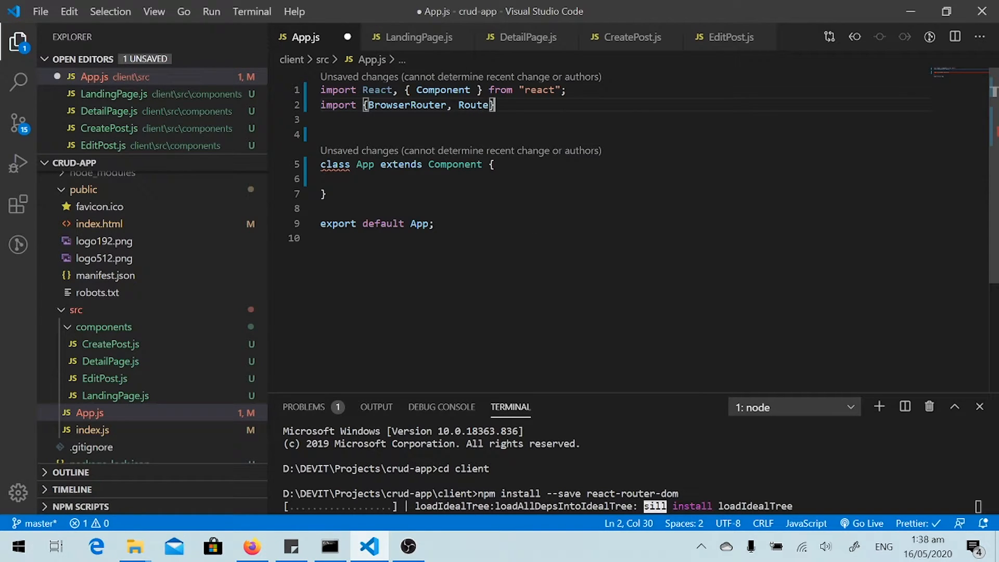
{"action": "type", "text": "from \"\""}
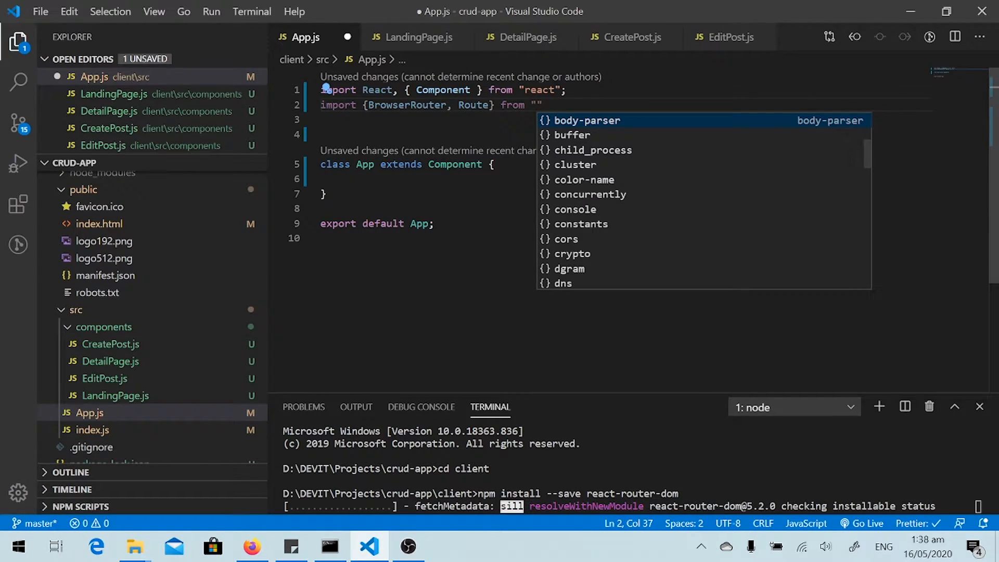
{"action": "type", "text": "react"}
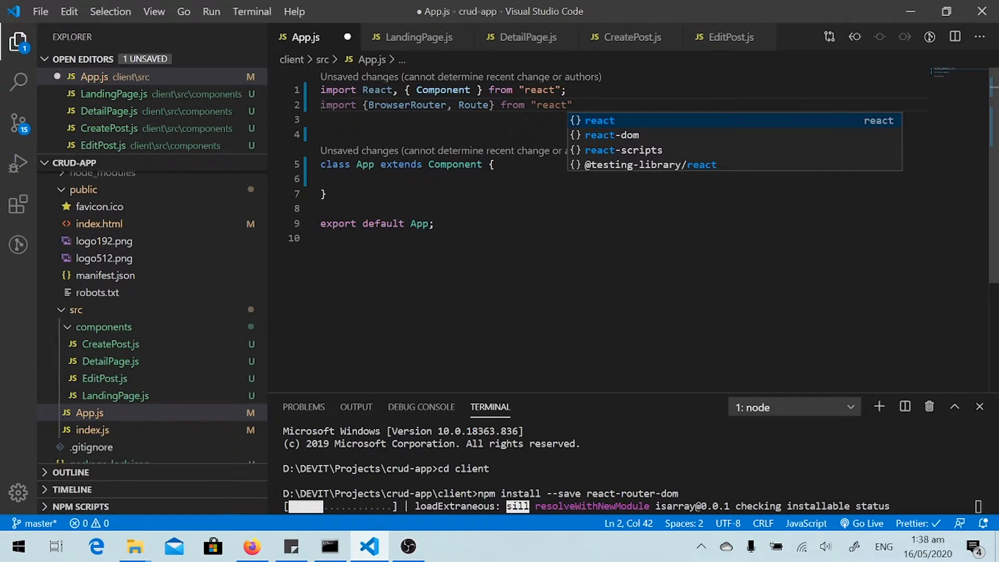
{"action": "type", "text": "-router-d"}
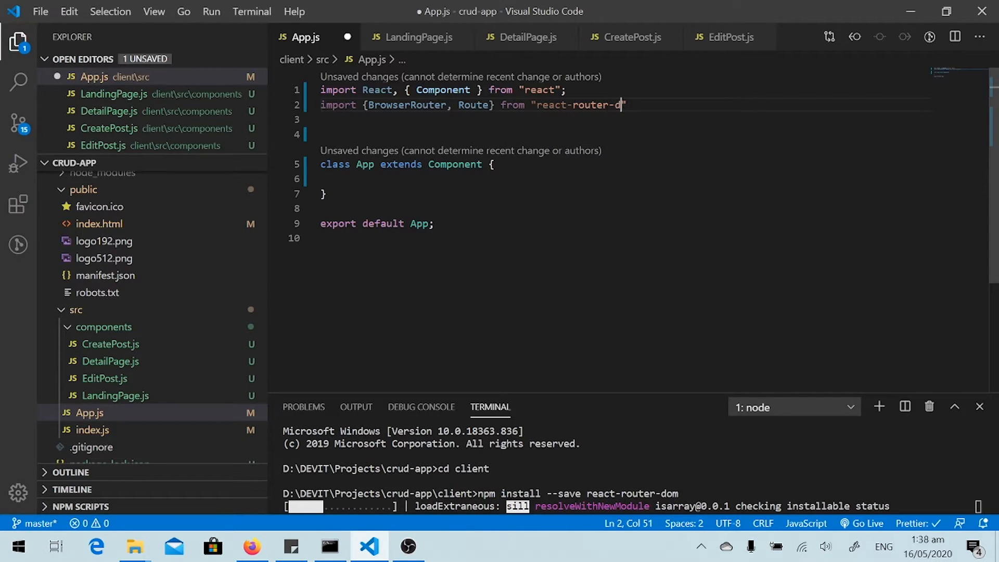
{"action": "type", "text": "om"}
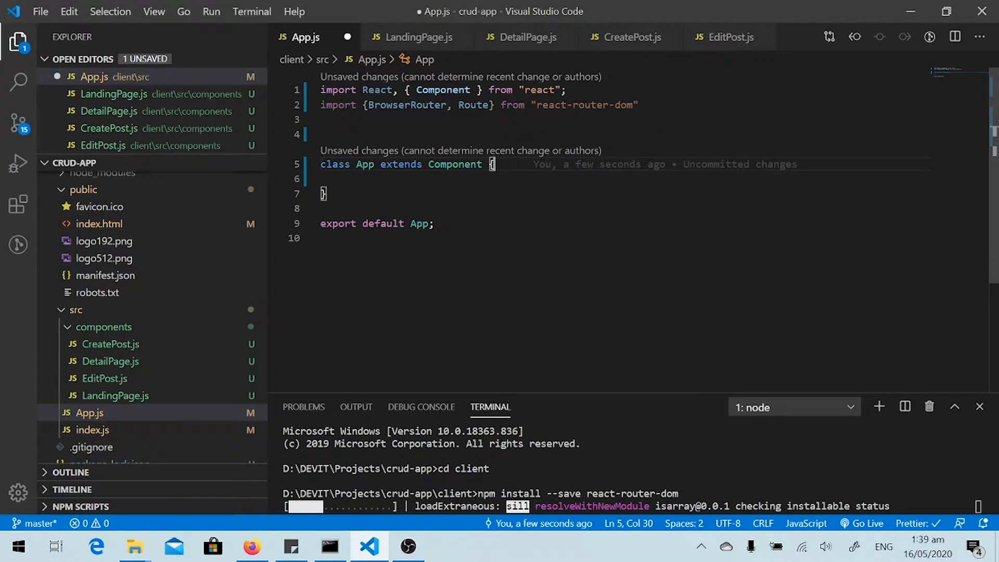
- Add a render method returning a BrowserRouter wrapping a div with className container
{"action": "type", "text": "render(){"}
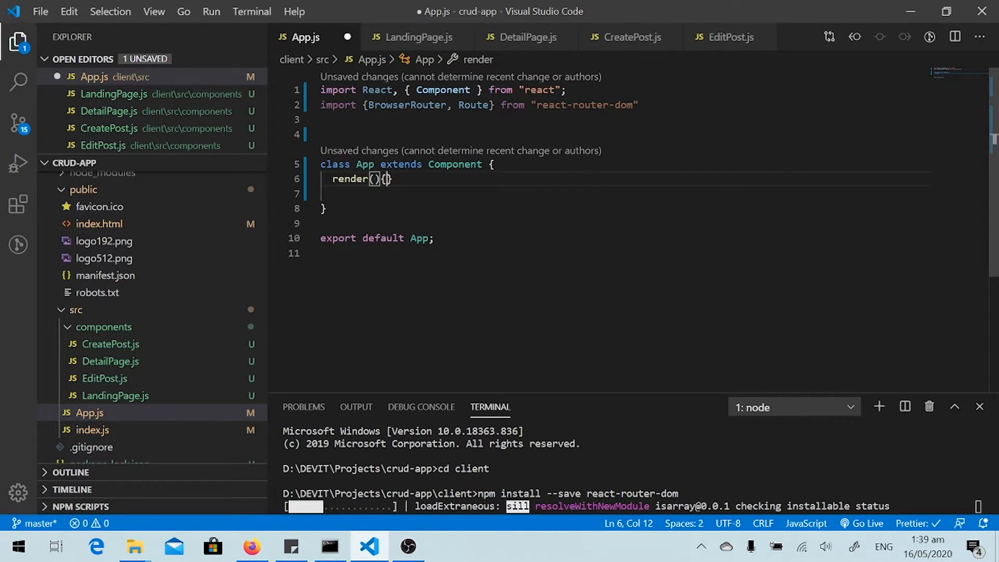
{"action": "type", "text": "reu"}
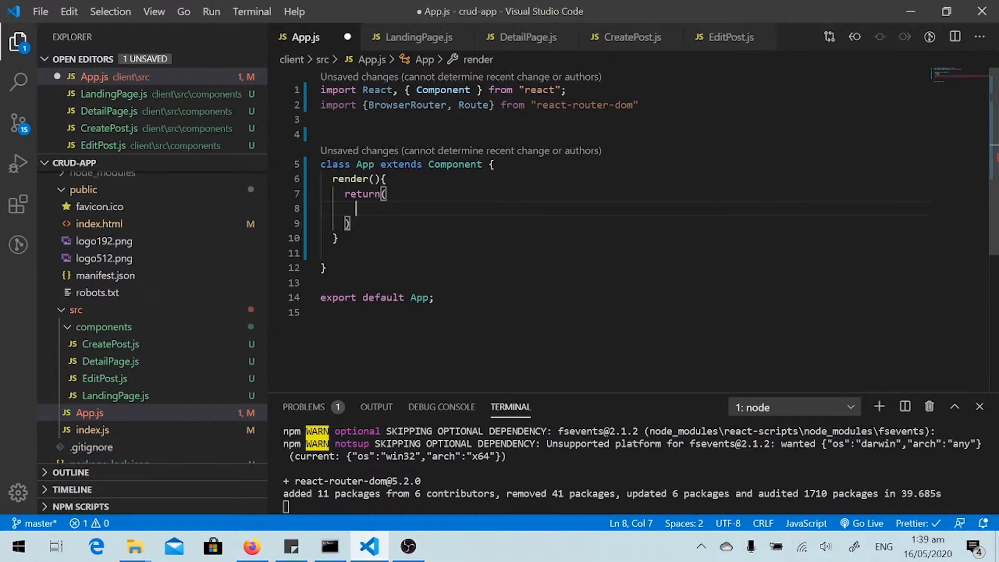
{"action": "type", "text": "$"}
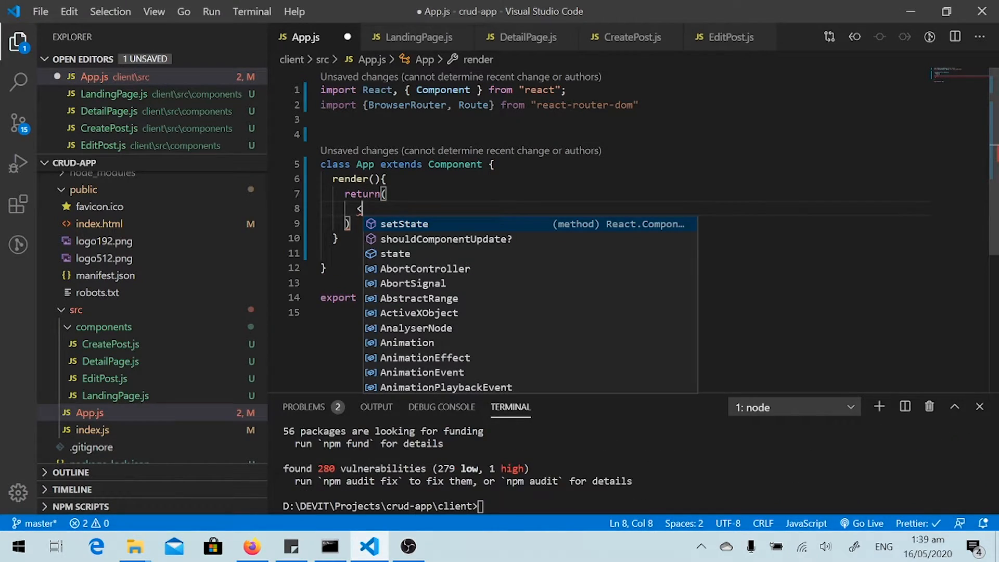
{"action": "type", "text": "<Br"}
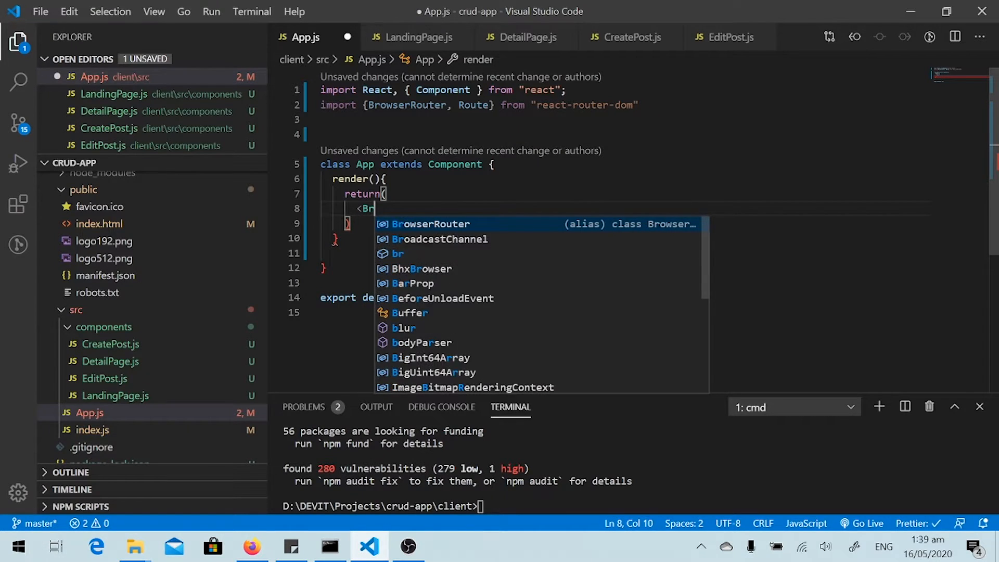
{"action": "key", "text": "Tab"}
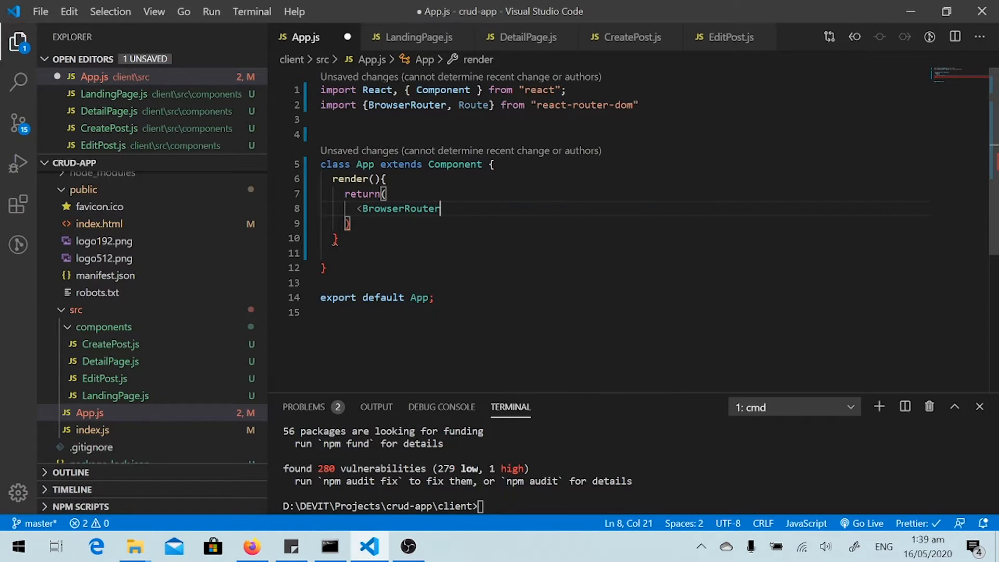
{"action": "type", "text": ">"}
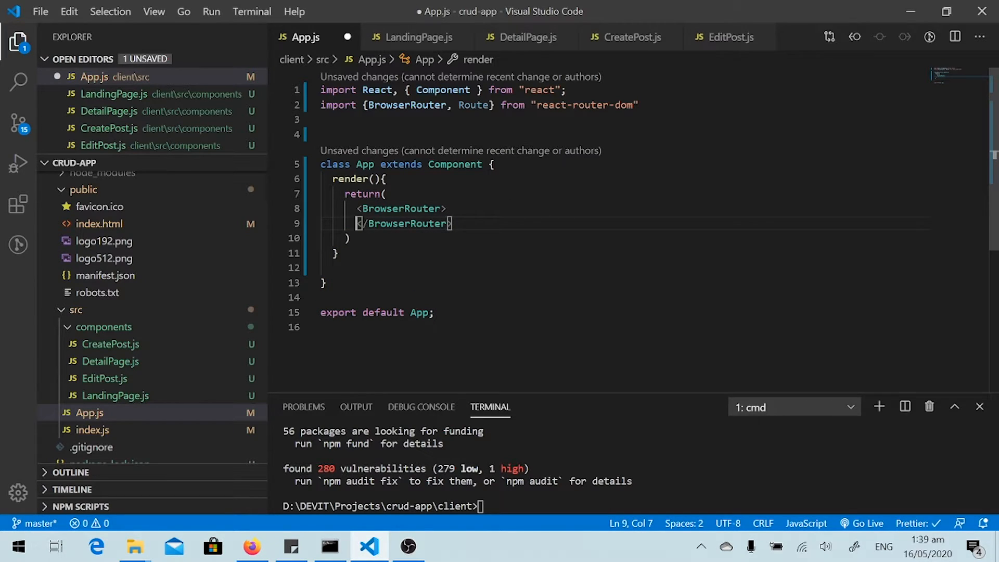
{"action": "key", "text": "Enter"}
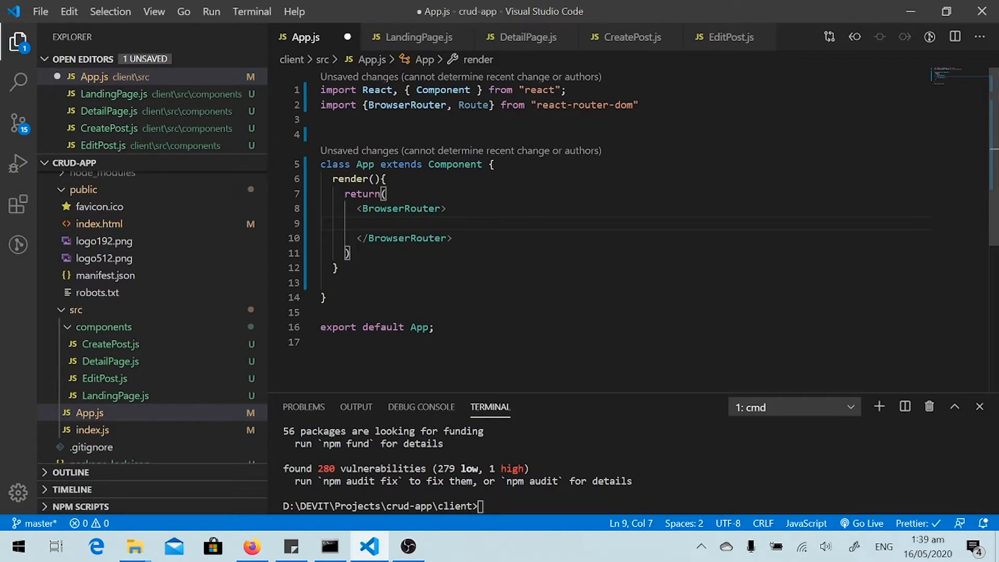
{"action": "type", "text": "<"}
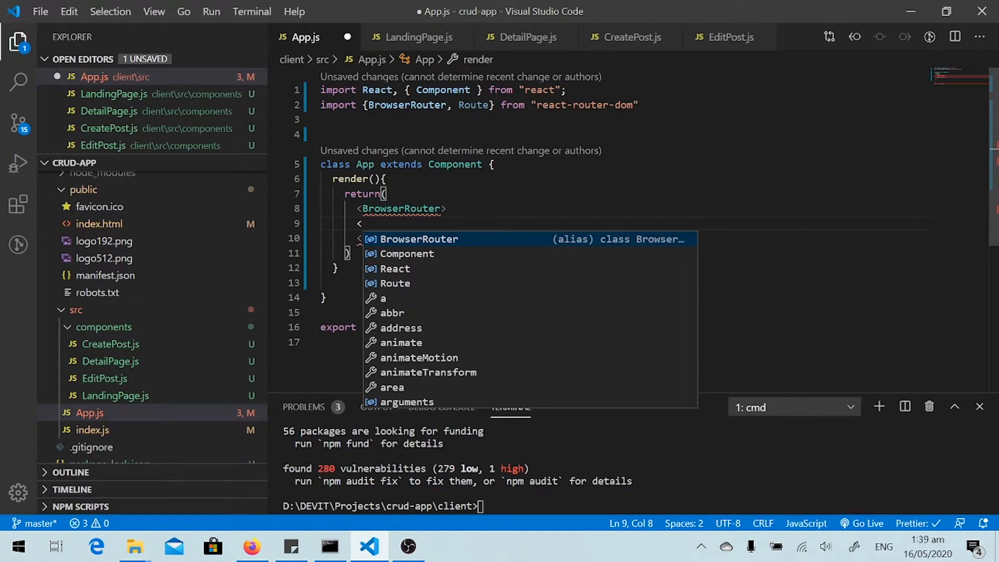
{"action": "type", "text": "div"}
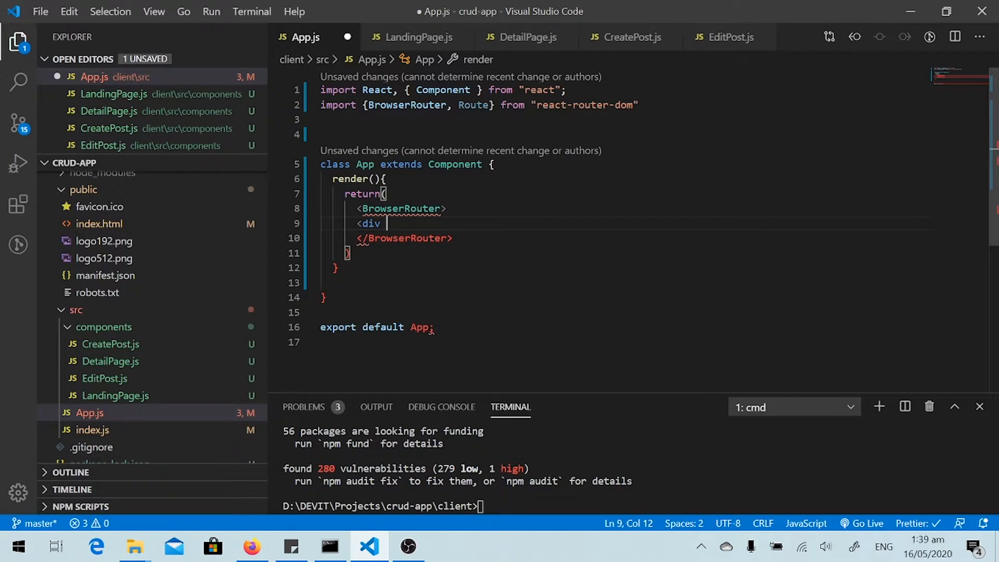
{"action": "type", "text": "className=\""}
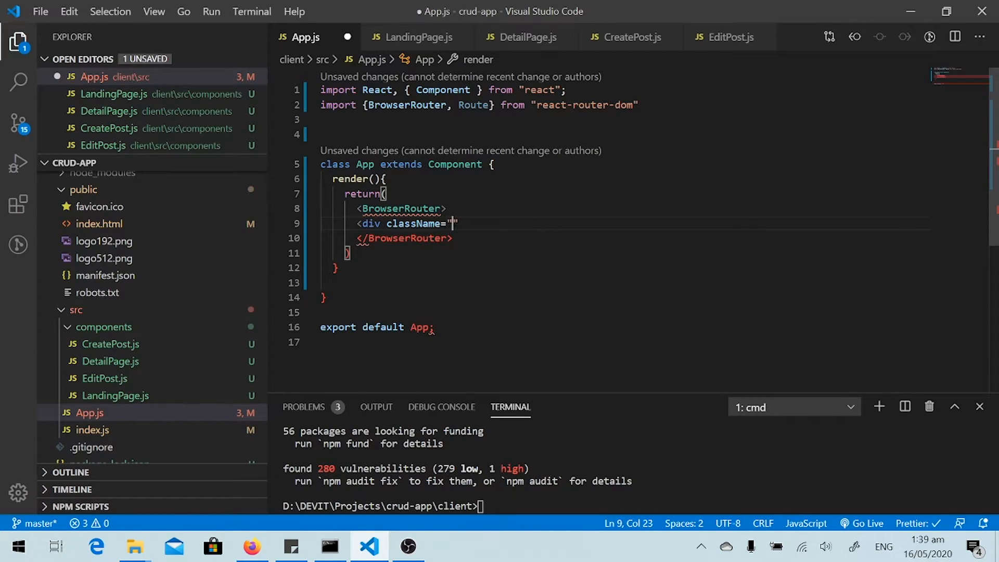
{"action": "type", "text": "conta"}
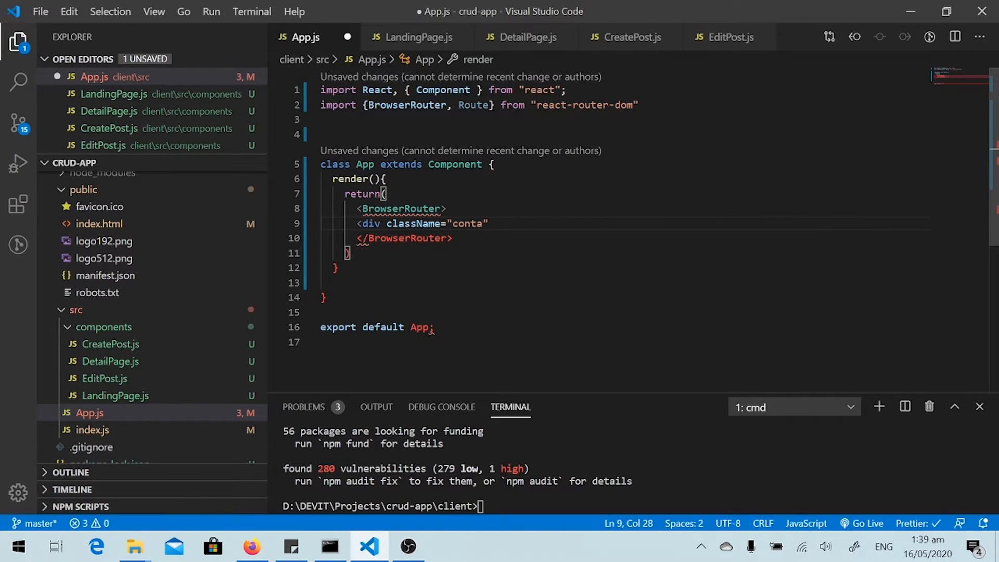
{"action": "type", "text": "o"}
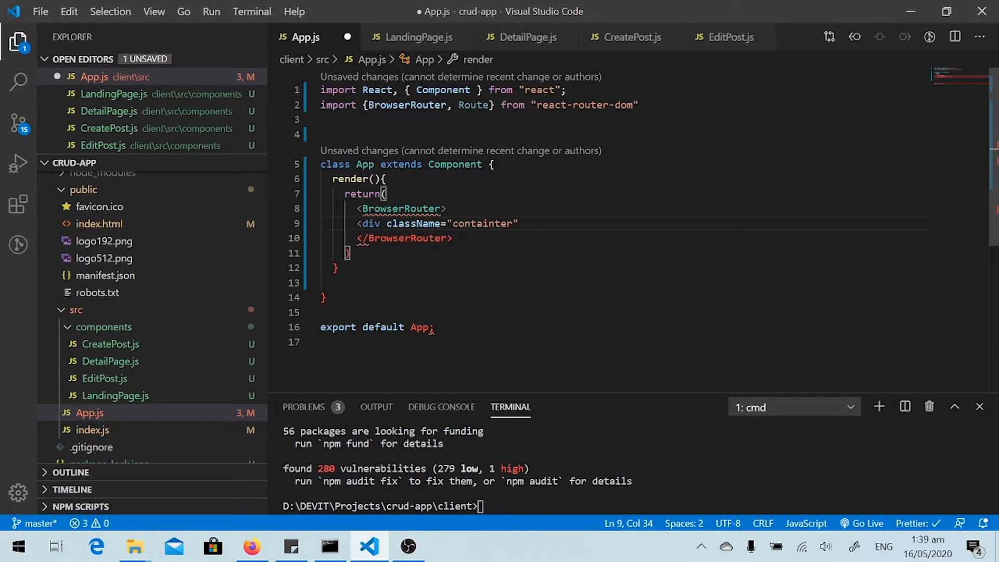
{"action": "type", "text": "></div>"}
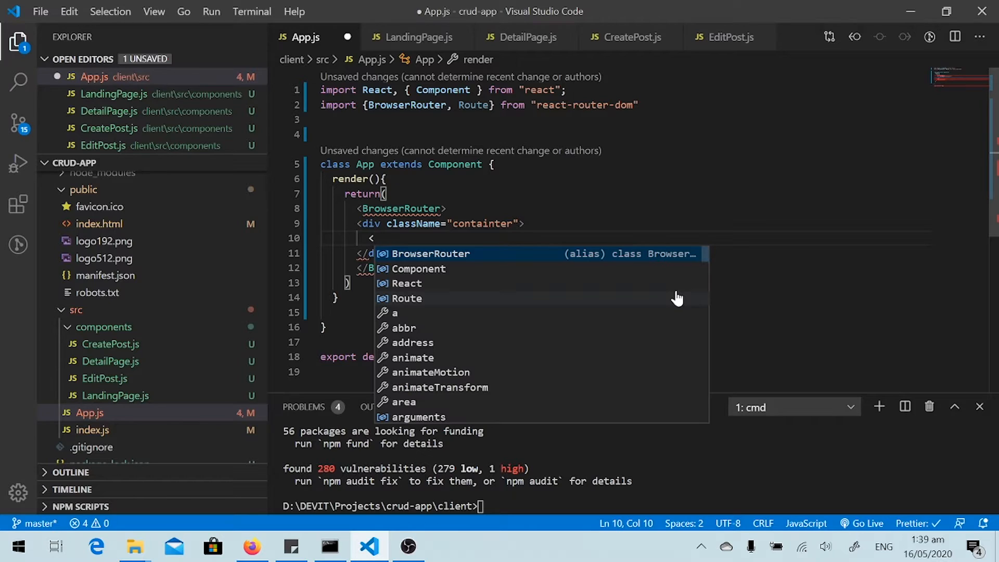
- Add <Route path="/" exact component={LandingPage}/> inside the container, importing LandingPage
{"action": "type", "text": "Route"}
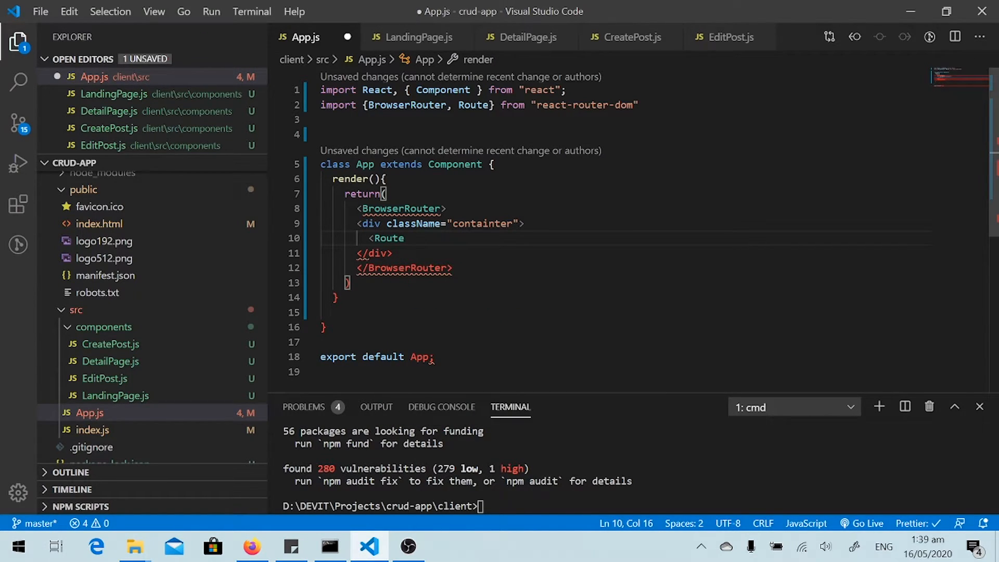
{"action": "type", "text": "path=\""}
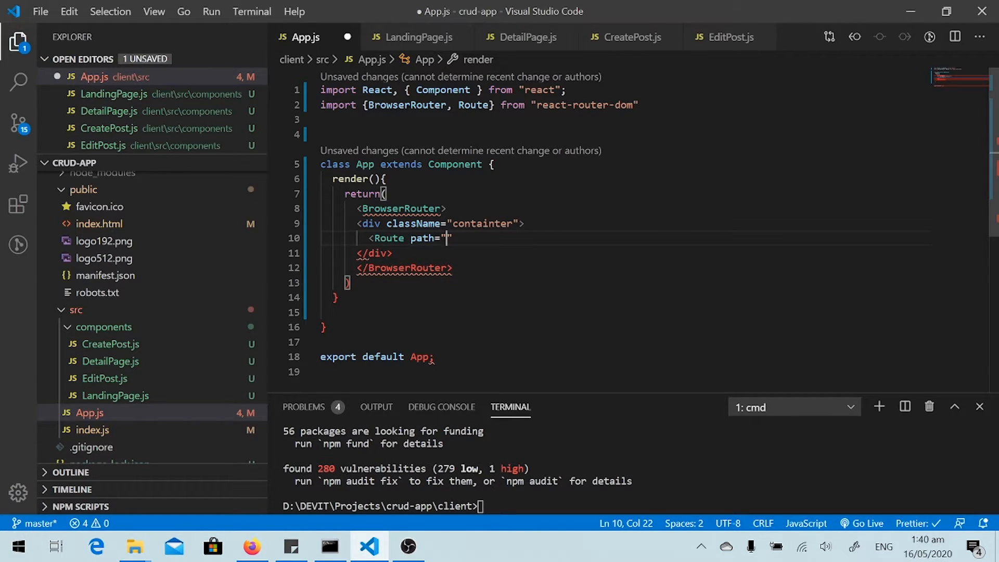
{"action": "type", "text": "/"}
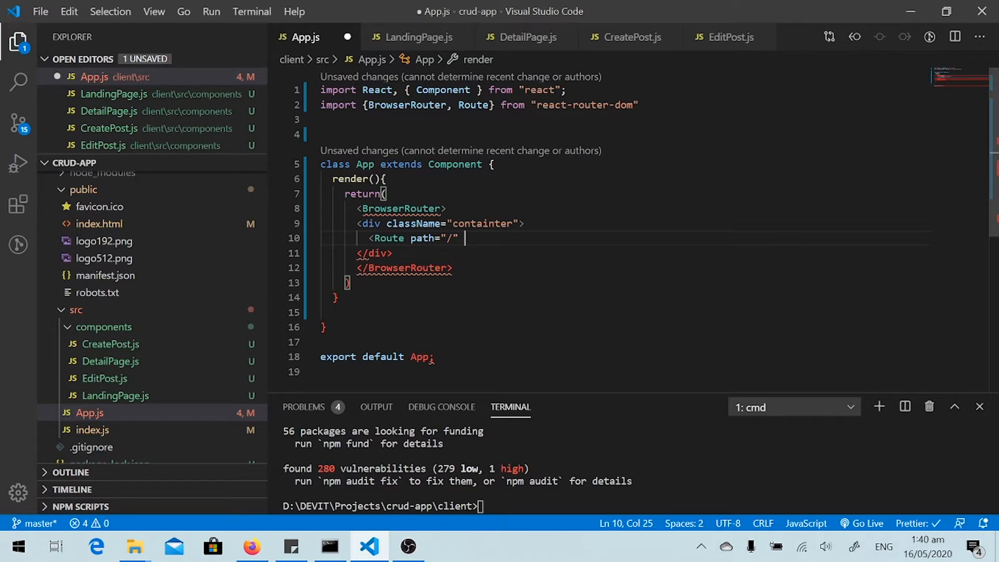
{"action": "type", "text": "exact component"}
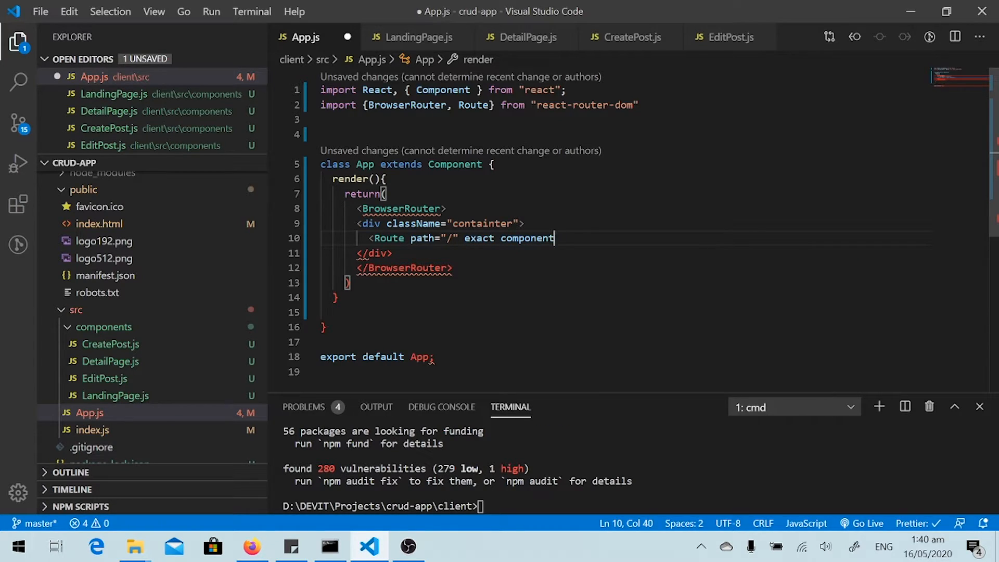
{"action": "type", "text": "={}"}
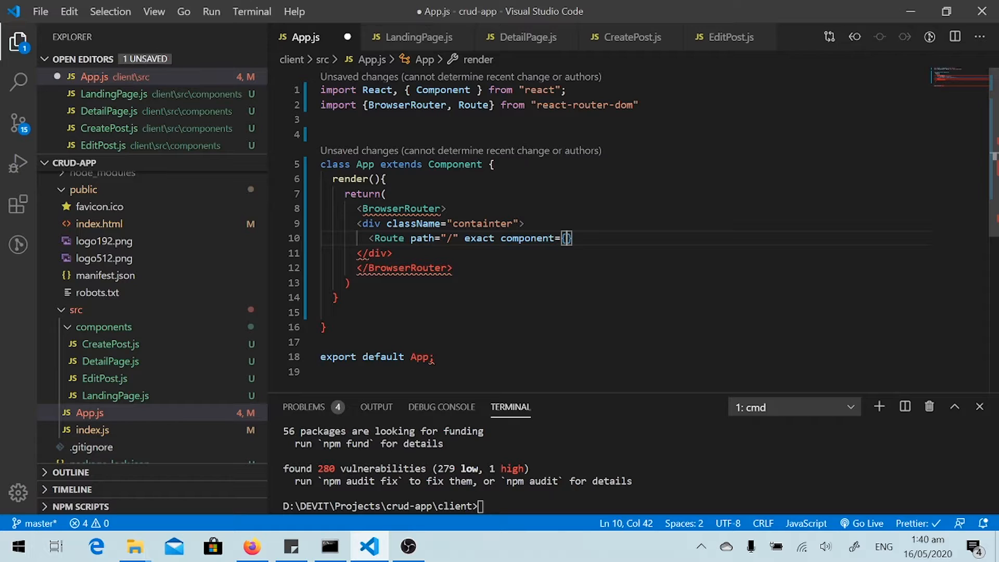
{"action": "type", "text": "All"}
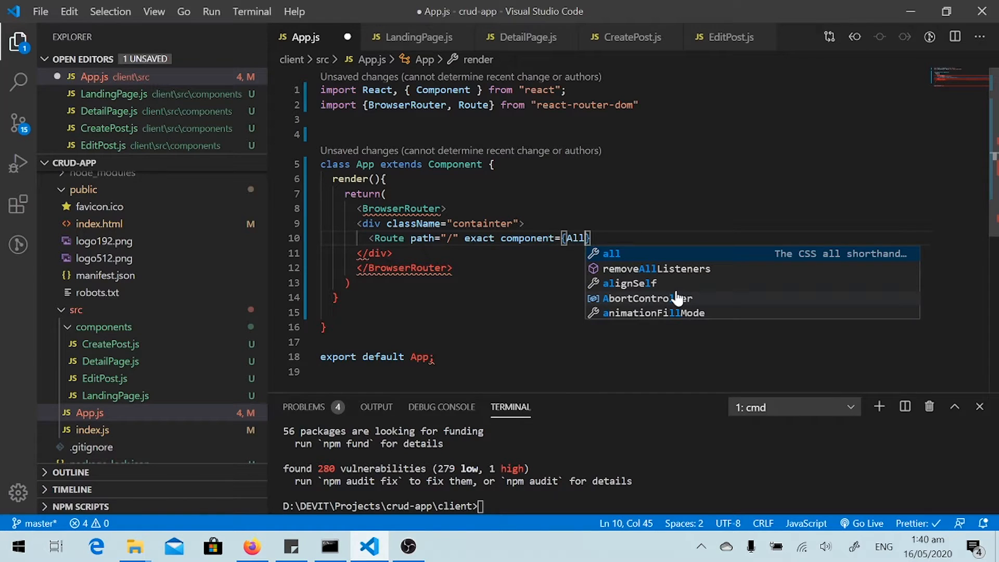
{"action": "key", "text": "Backspace"}
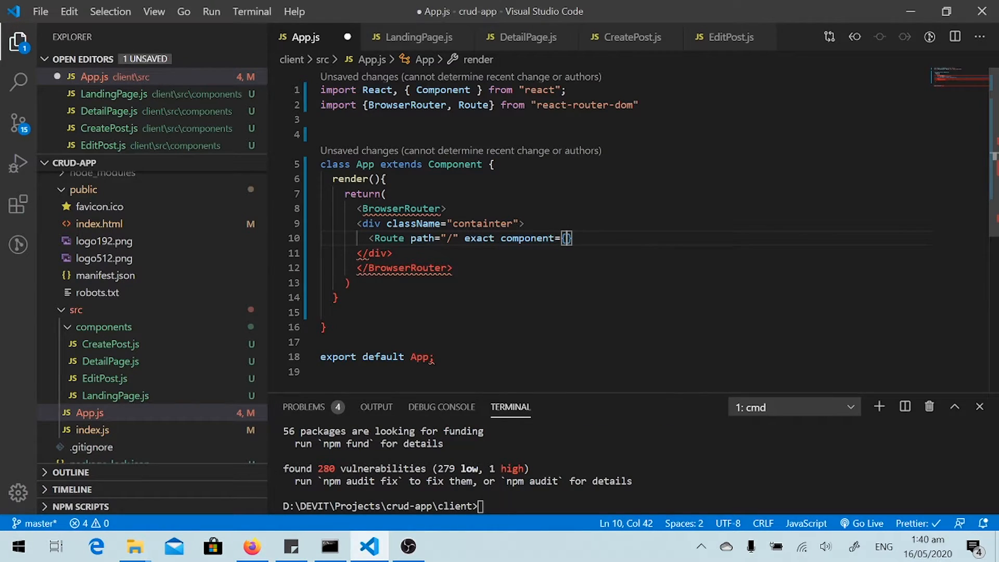
{"action": "type", "text": "Lang"}
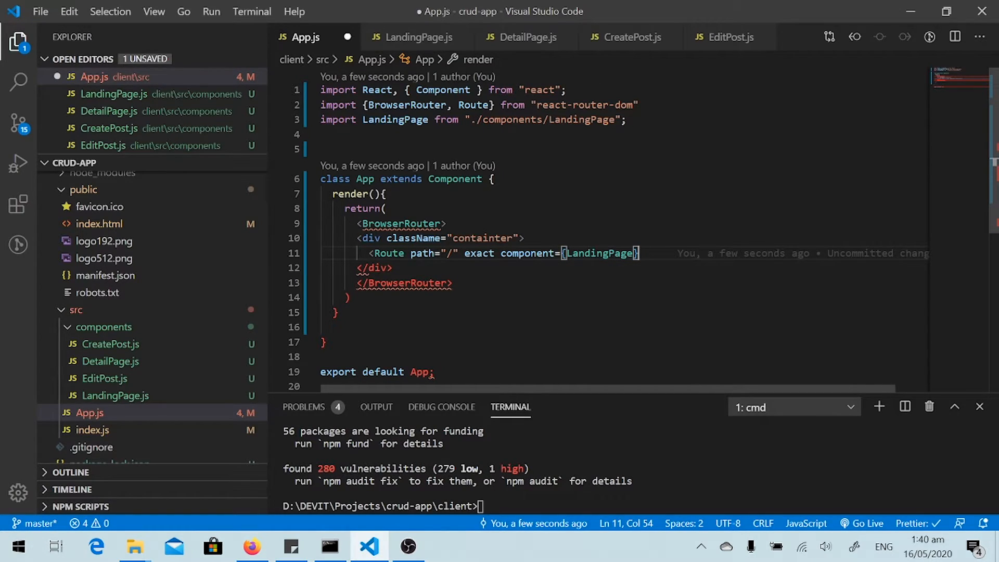
{"action": "type", "text": "/>"}
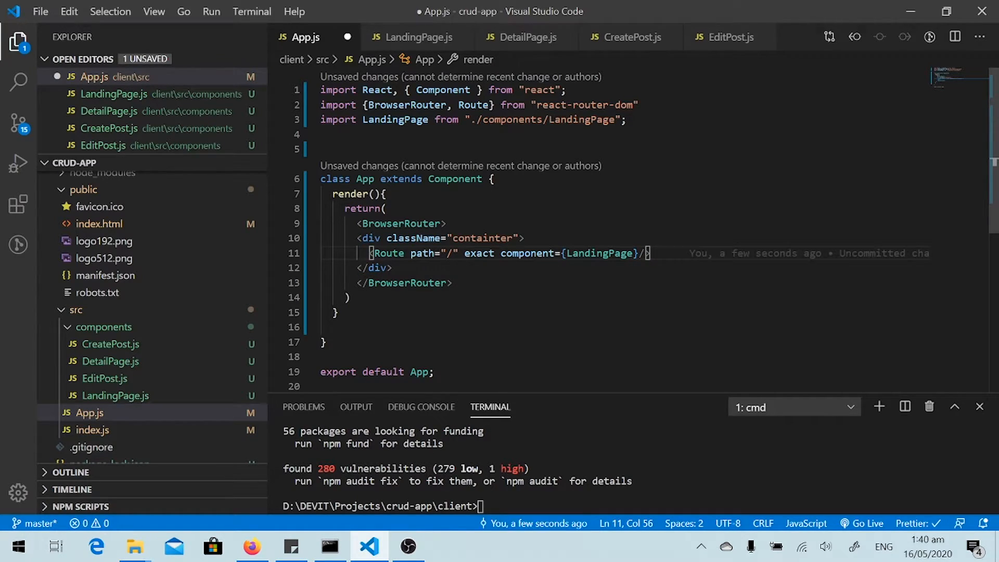
- Add Route lines for /detail/:id, /add and /edit/:id to DetailPage, CreatePost and EditPost with imports, and save
{"action": "type", "text": "<"}
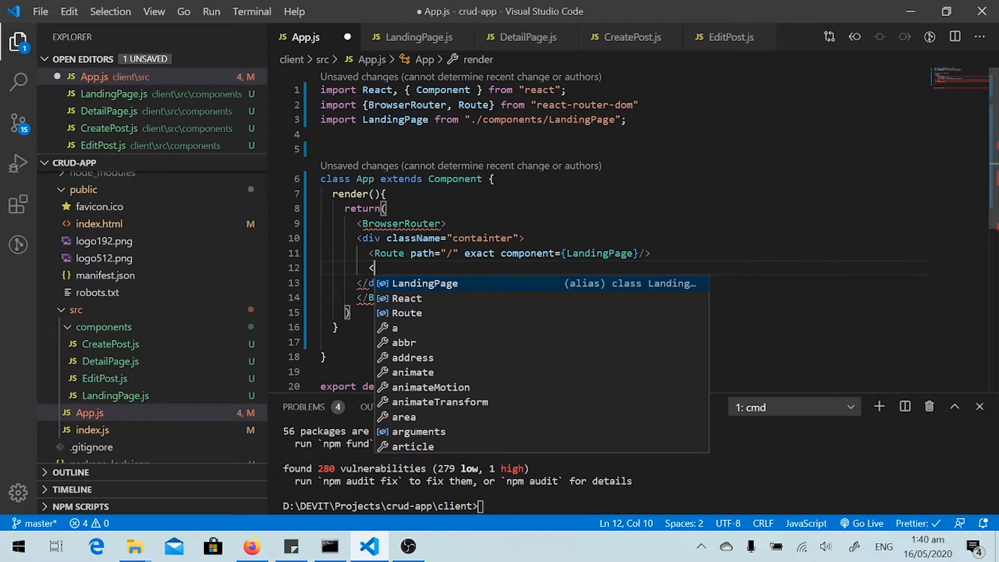
{"action": "type", "text": "Route path=\""}
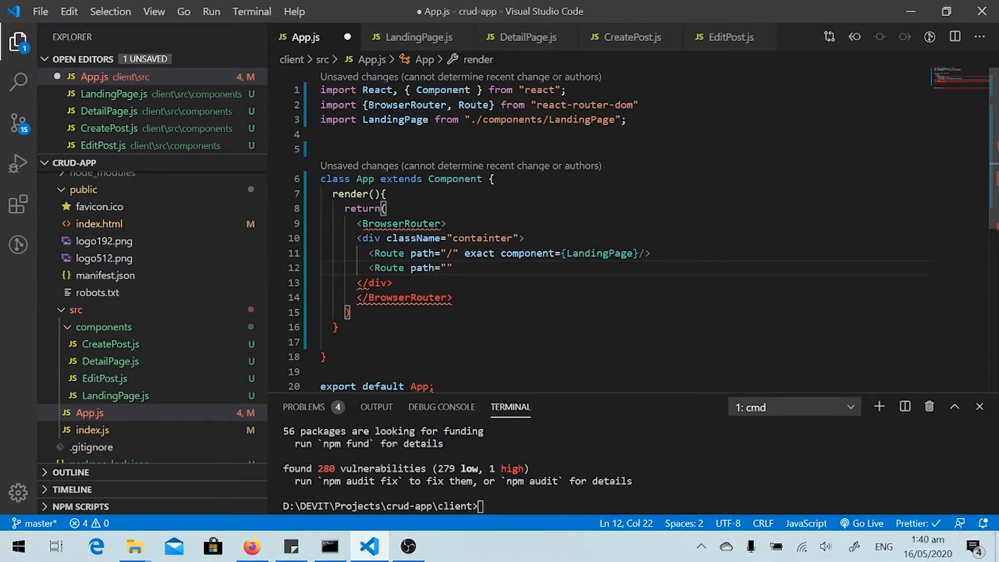
{"action": "type", "text": "/"}
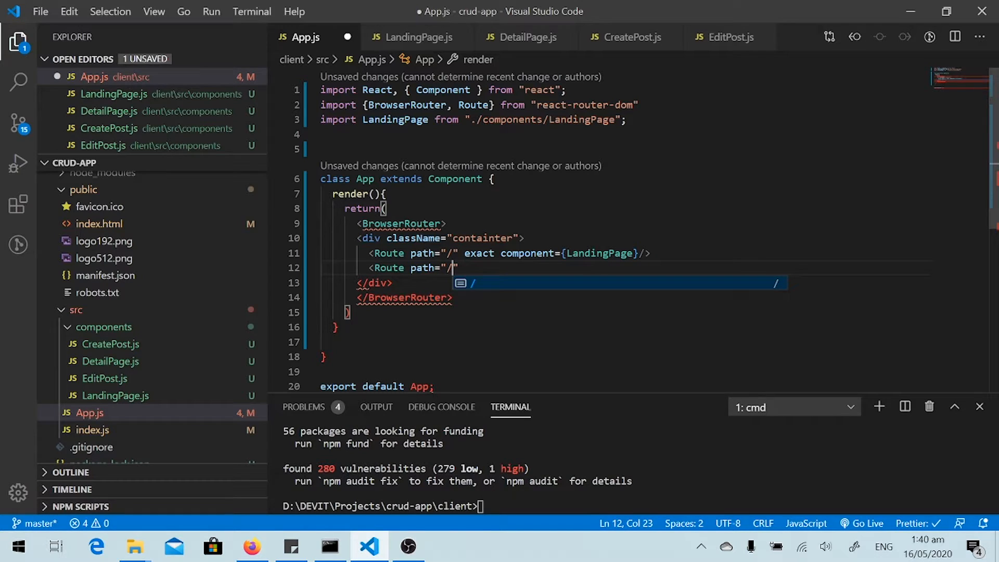
{"action": "type", "text": "detail"}
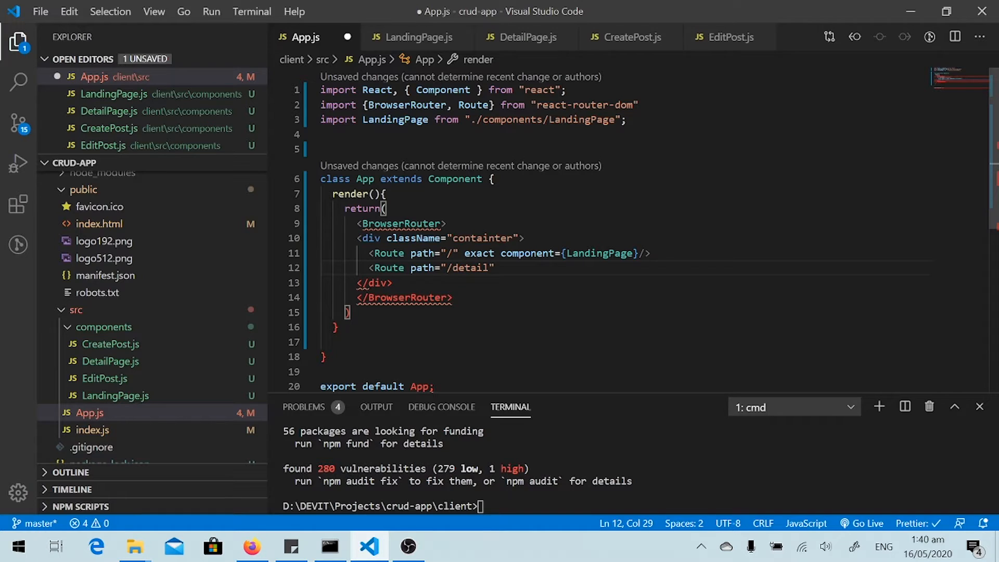
{"action": "type", "text": "/:"}
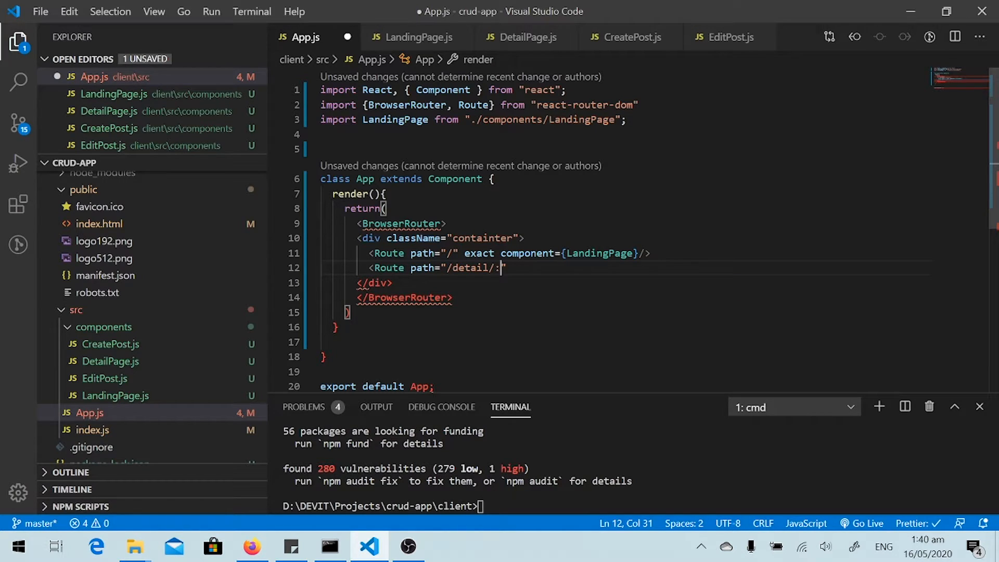
{"action": "type", "text": "id\""}
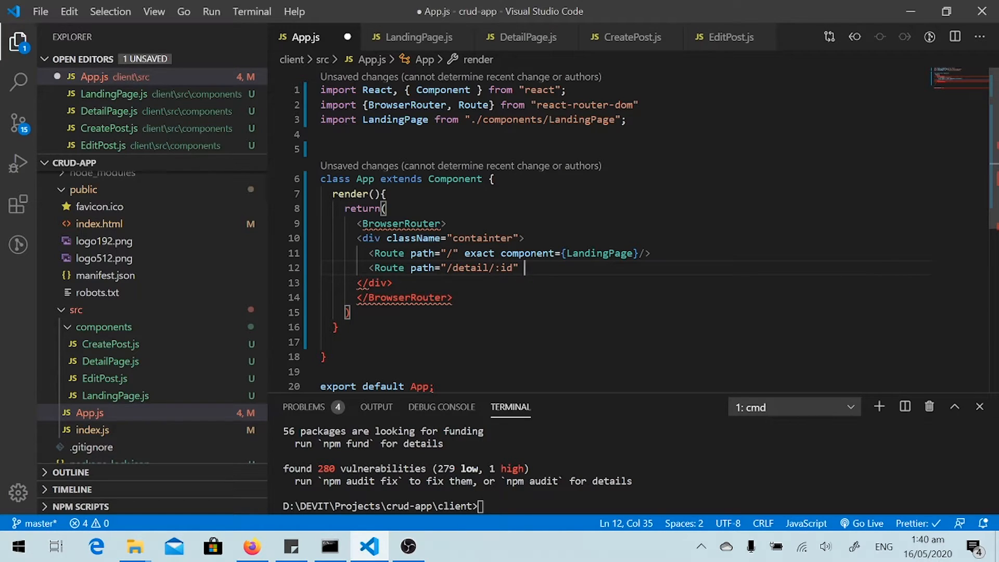
{"action": "type", "text": "component={DetailPage}/>"}
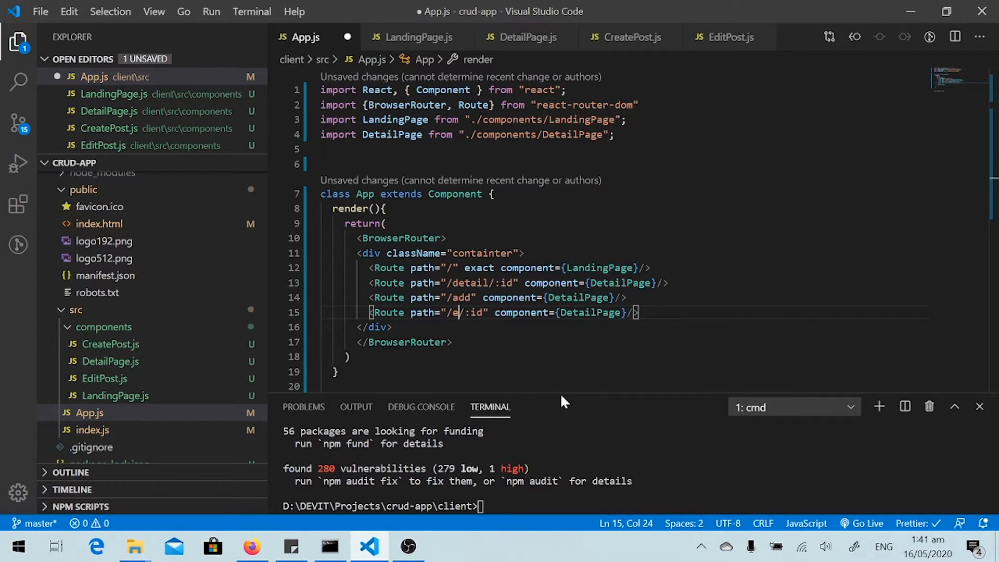
{"action": "type", "text": "dit"}
{"action": "left_click", "coordinate": [620, 296]}
{"action": "type", "text": "CreatePost"}
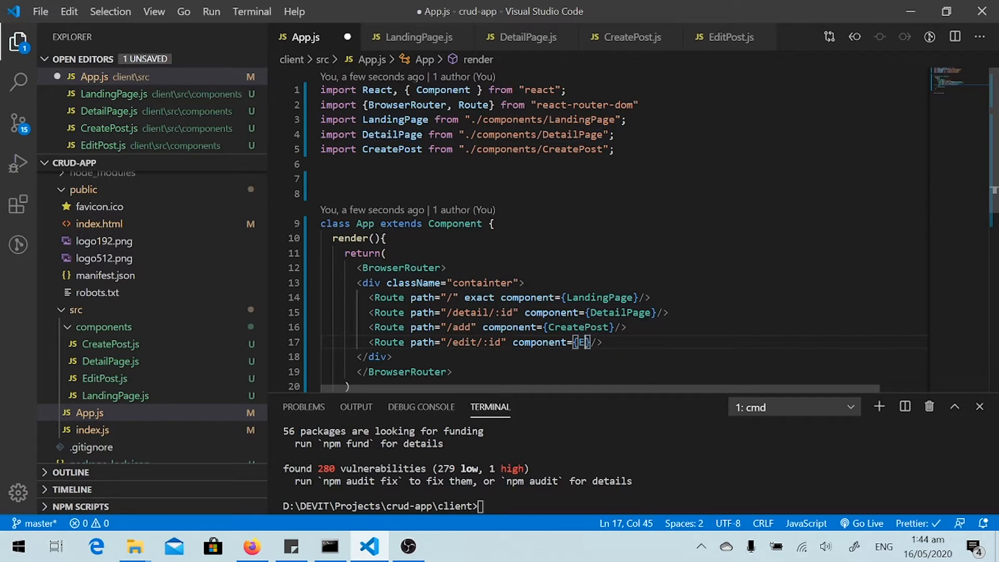
{"action": "type", "text": "ditPost"}
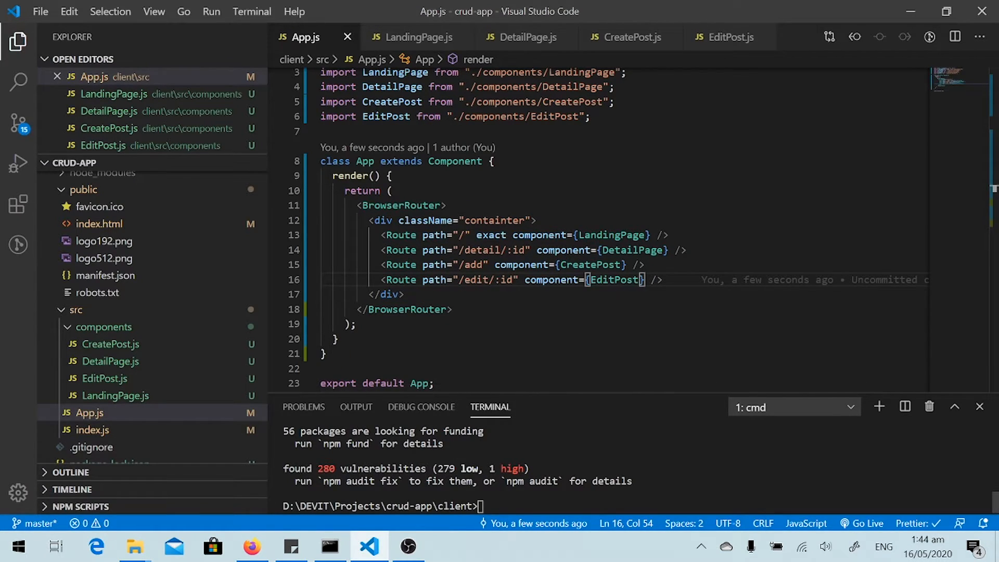
- Run npm run dev, hit the missing-script error in client, cd up to crud-app and rerun it
{"action": "type", "text": "npm"}
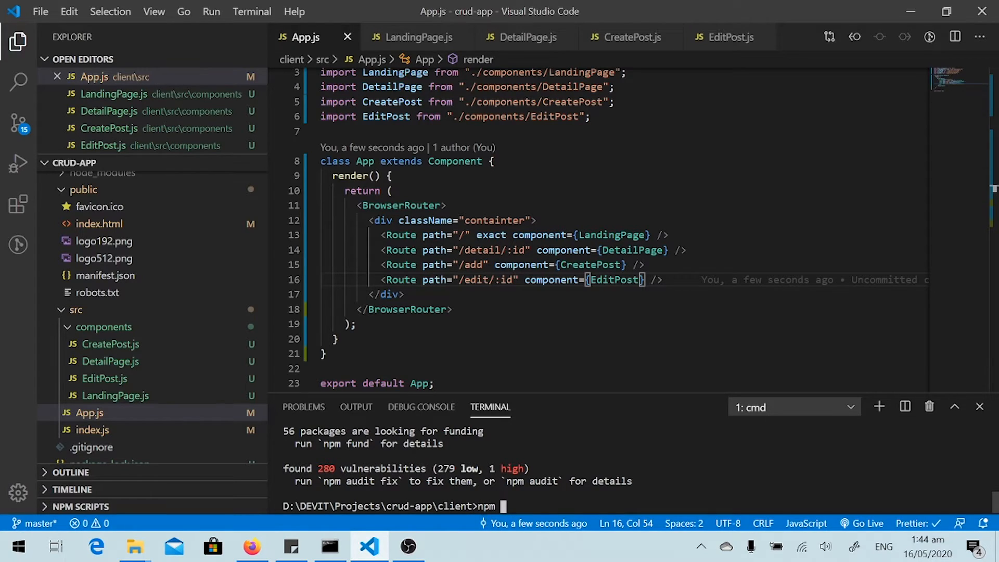
{"action": "type", "text": "run dev"}
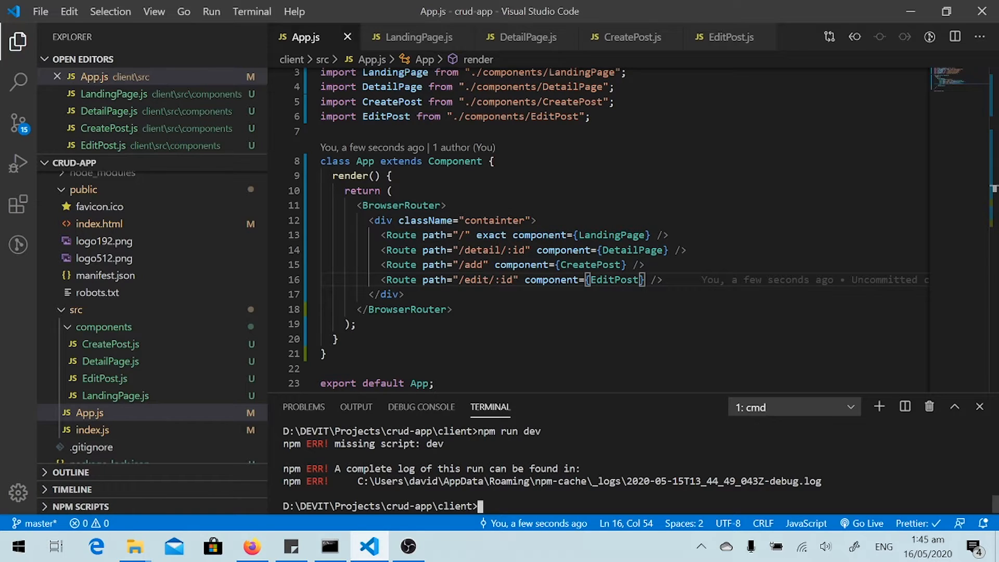
{"action": "type", "text": "cd"}
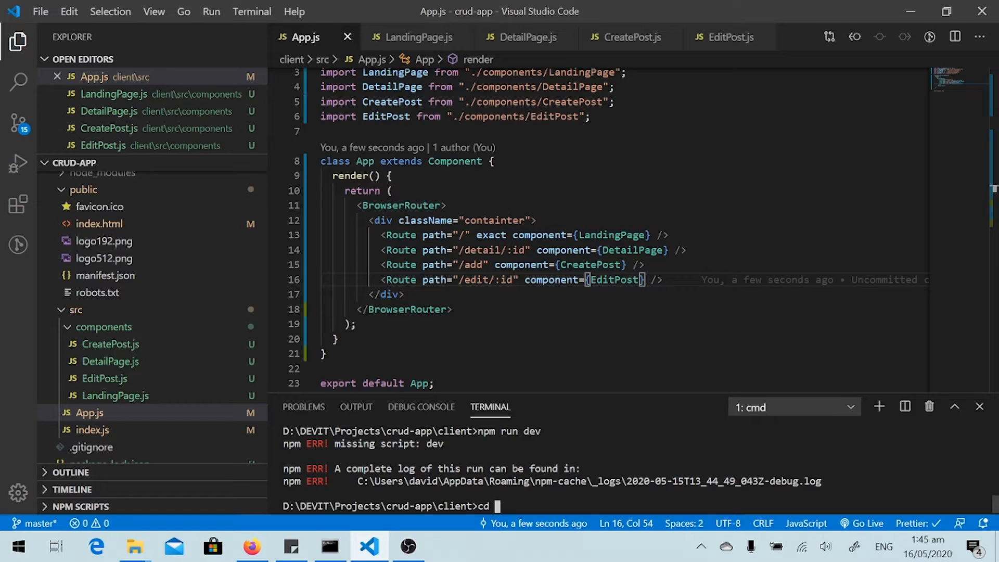
{"action": "type", "text": "c"}
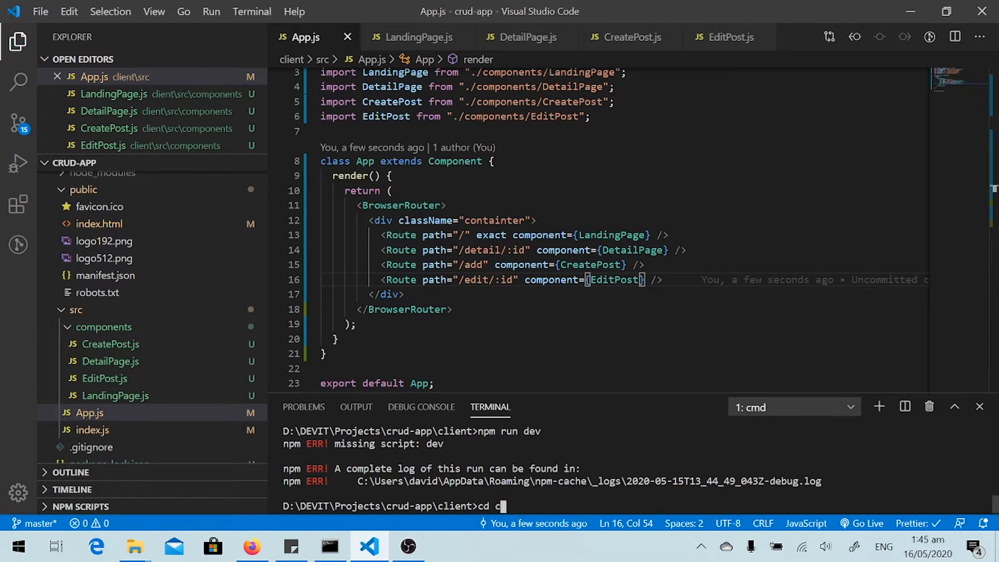
{"action": "type", "text": "rud-"}
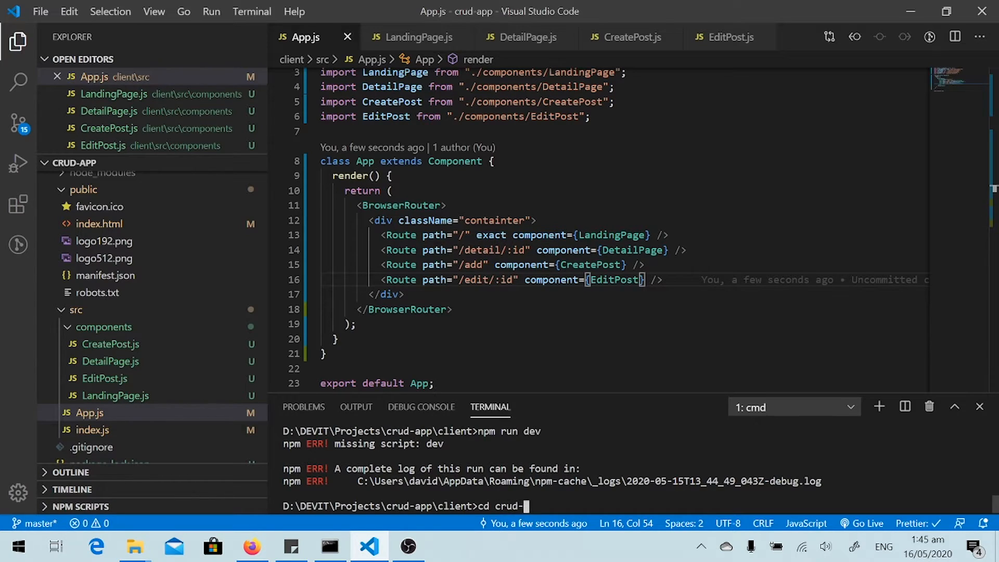
{"action": "type", "text": ".."}
{"action": "type", "text": "npm run"}
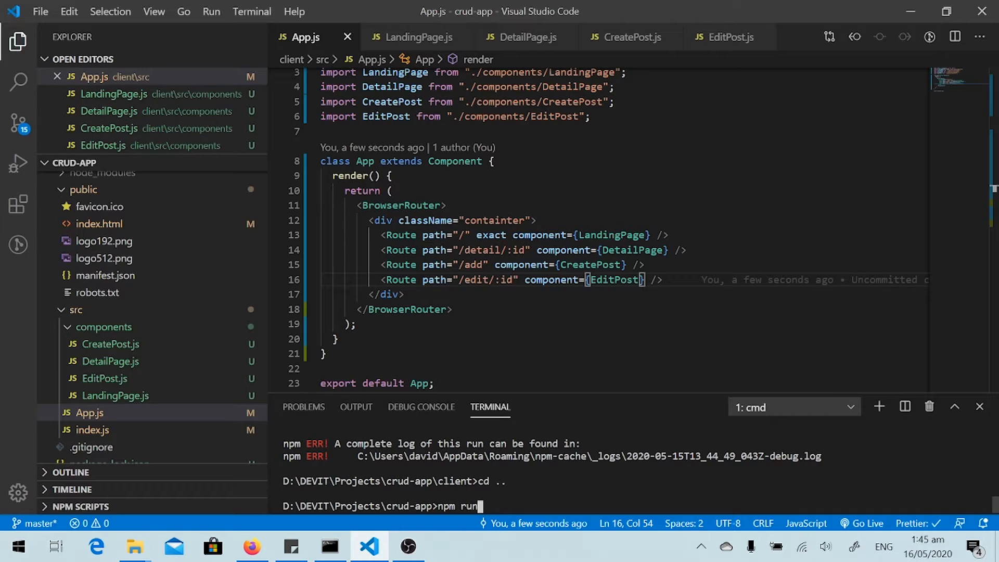
{"action": "type", "text": "dev"}
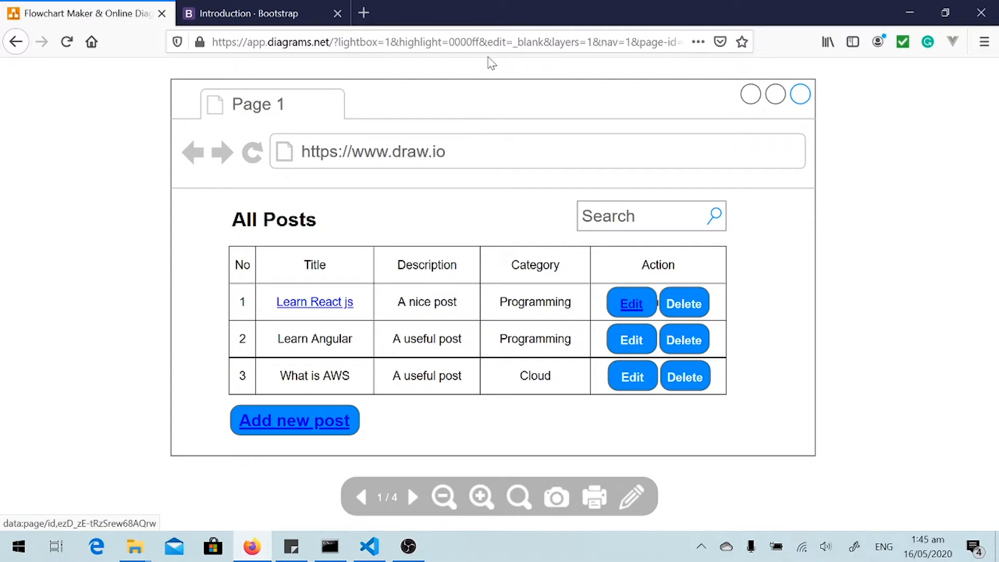
- Reach the Bootstrap documentation and navigate to the Navbar component page
{"action": "left_click", "coordinate": [539, 13]}
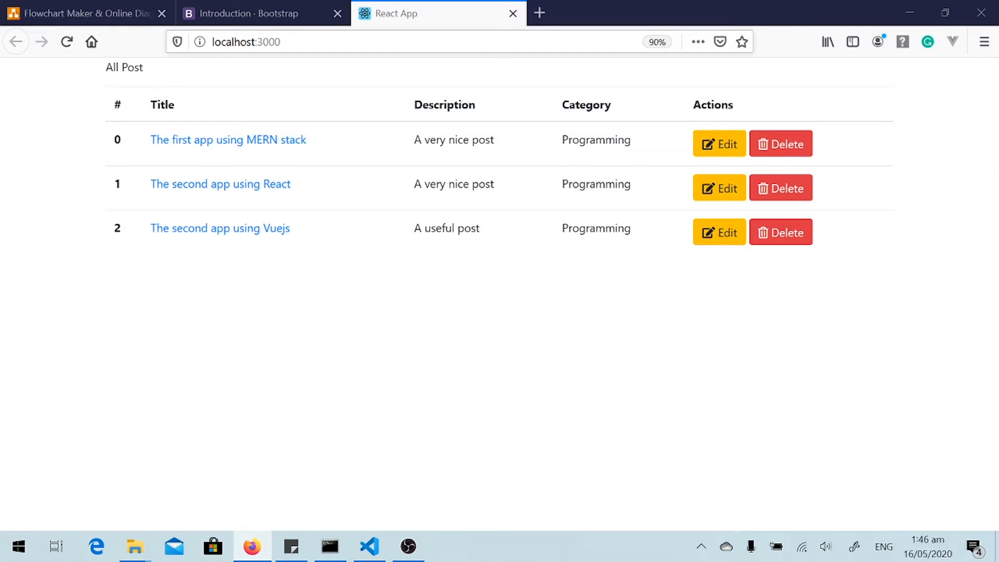
{"action": "mouse_move", "coordinate": [369, 70]}
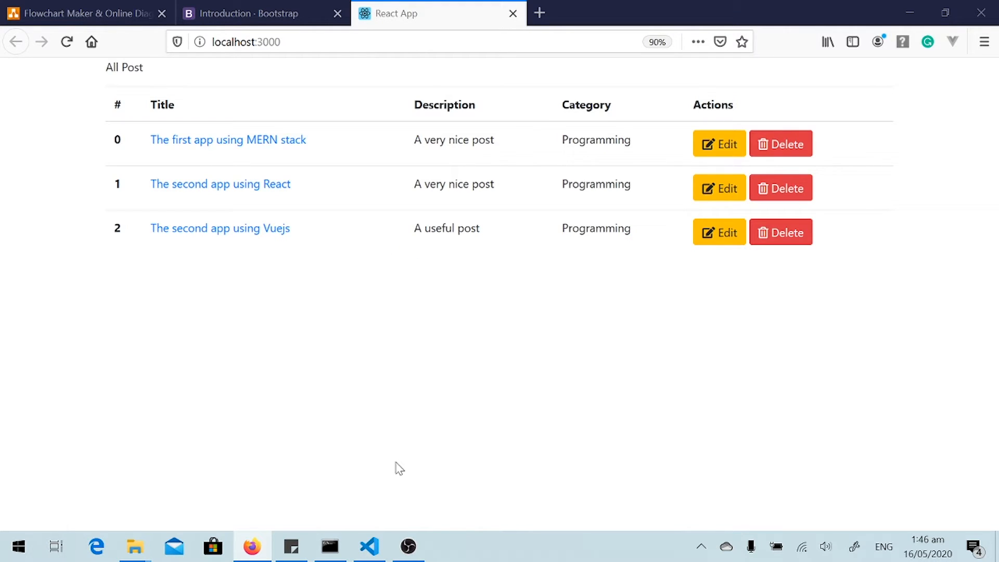
{"action": "left_click", "coordinate": [369, 546]}
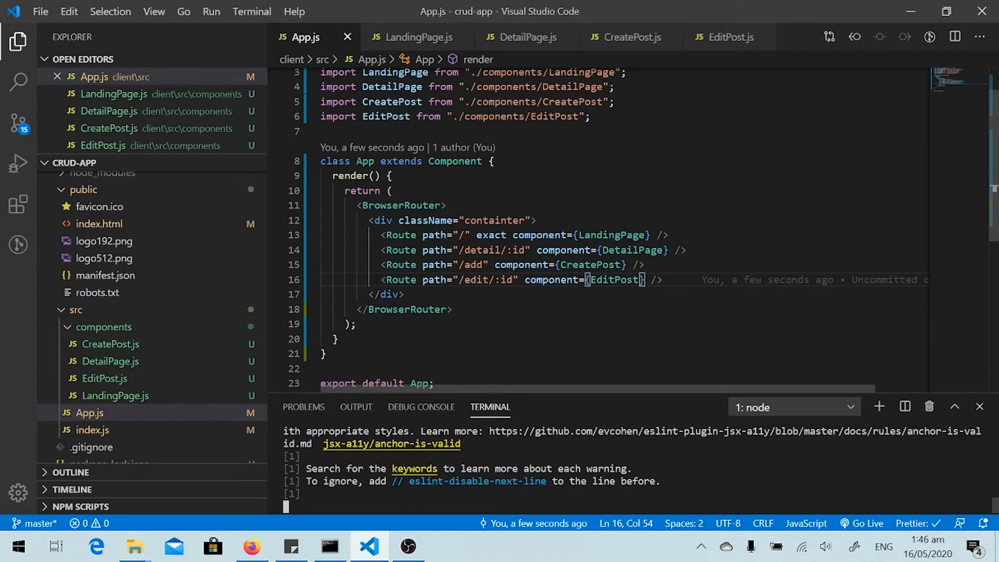
{"action": "mouse_move", "coordinate": [265, 512]}
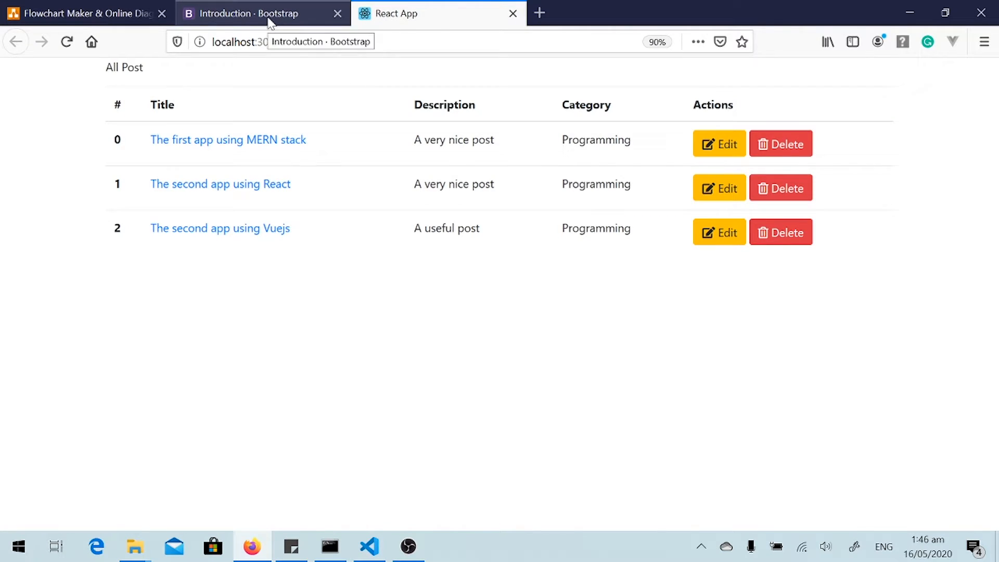
{"action": "left_click", "coordinate": [245, 14]}
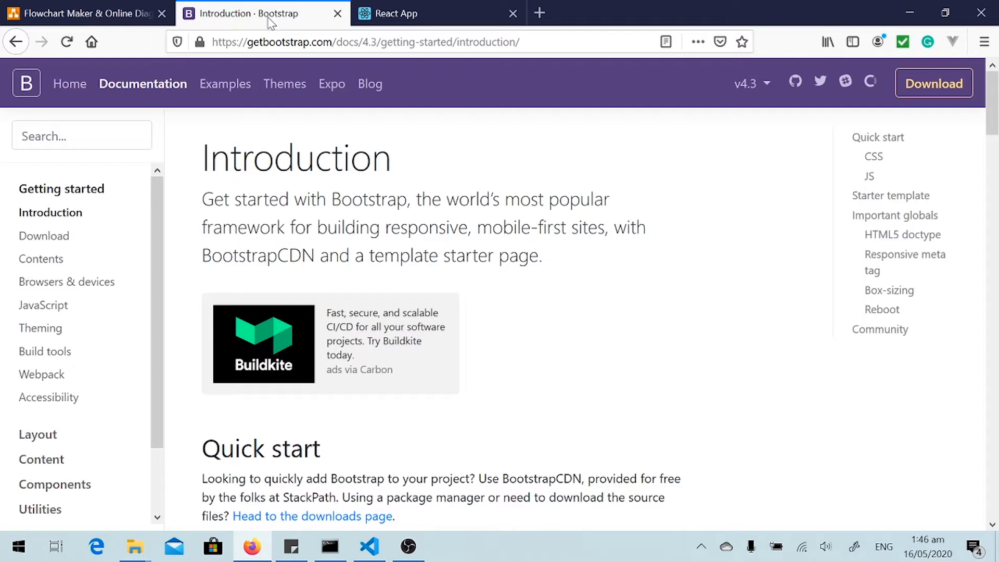
{"action": "mouse_move", "coordinate": [712, 96]}
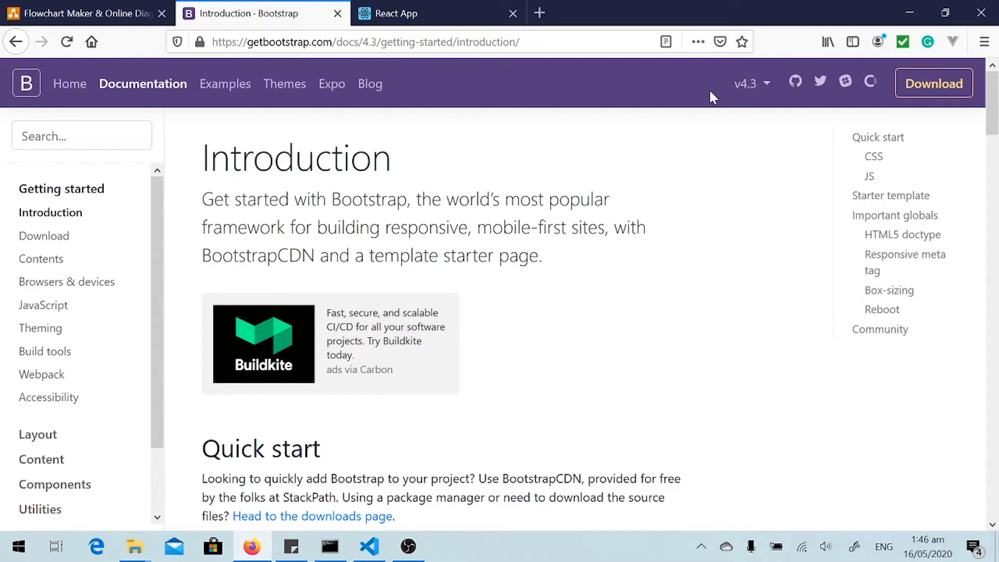
{"action": "mouse_move", "coordinate": [193, 308]}
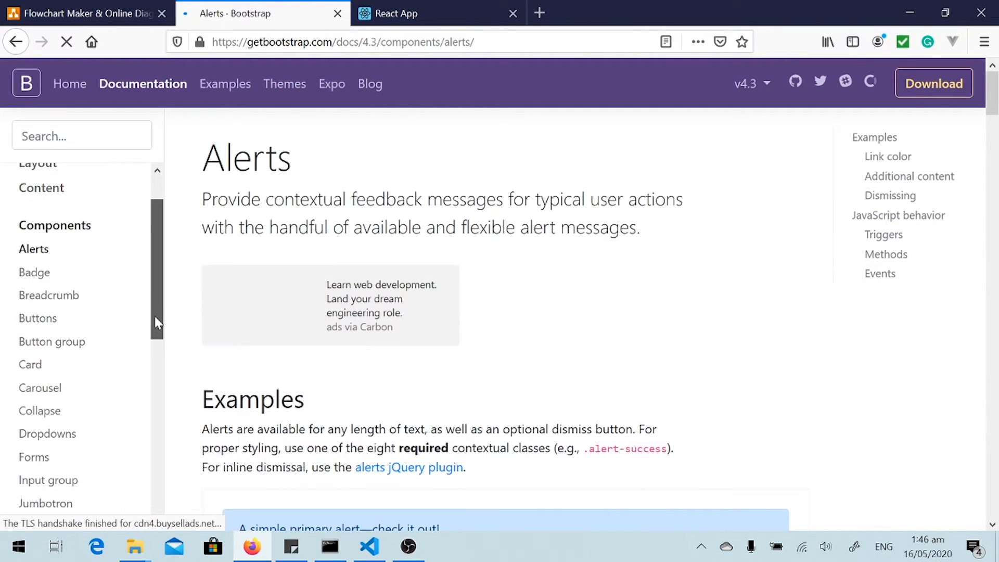
{"action": "scroll", "scroll_direction": "down", "scroll_amount": 3}
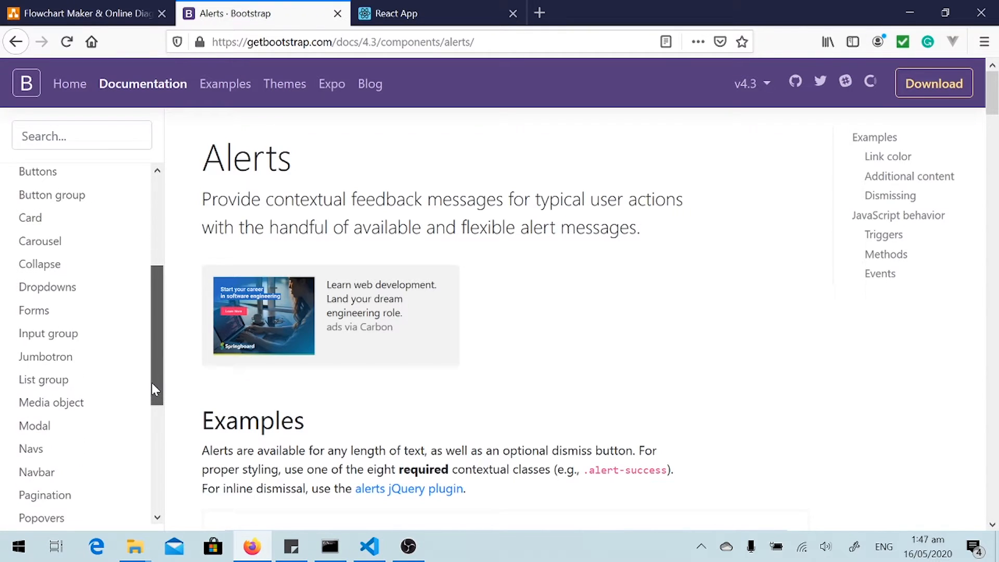
{"action": "scroll", "scroll_direction": "down", "scroll_amount": 3}
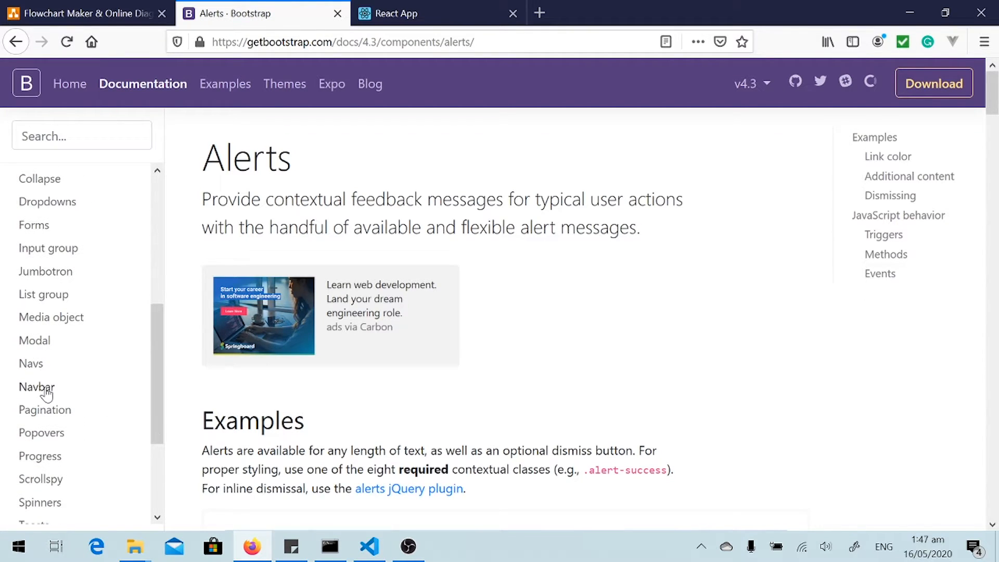
{"action": "left_click", "coordinate": [36, 387]}
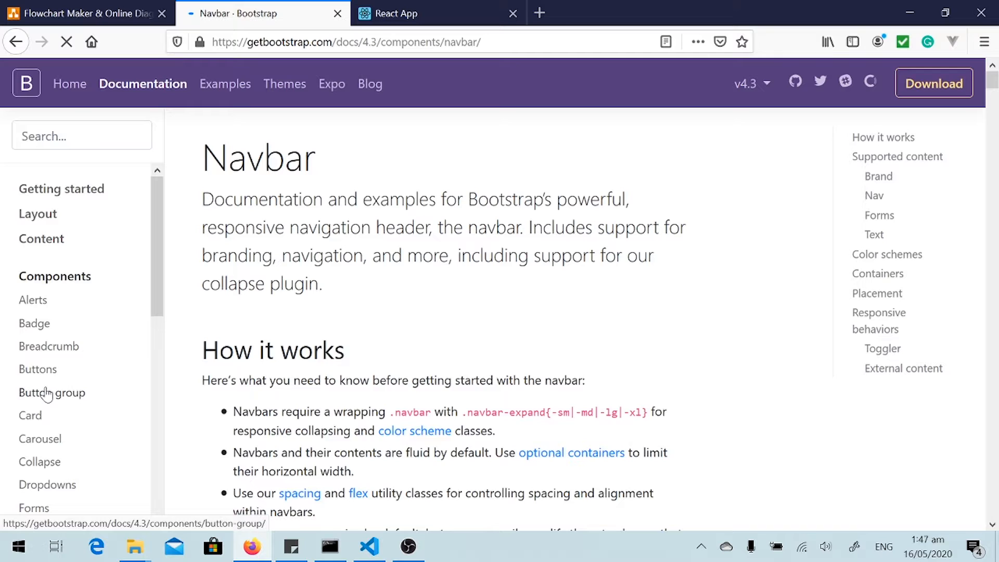
- Copy the example navbar markup and return to the code editor
{"action": "scroll", "scroll_direction": "down", "scroll_amount": 3}
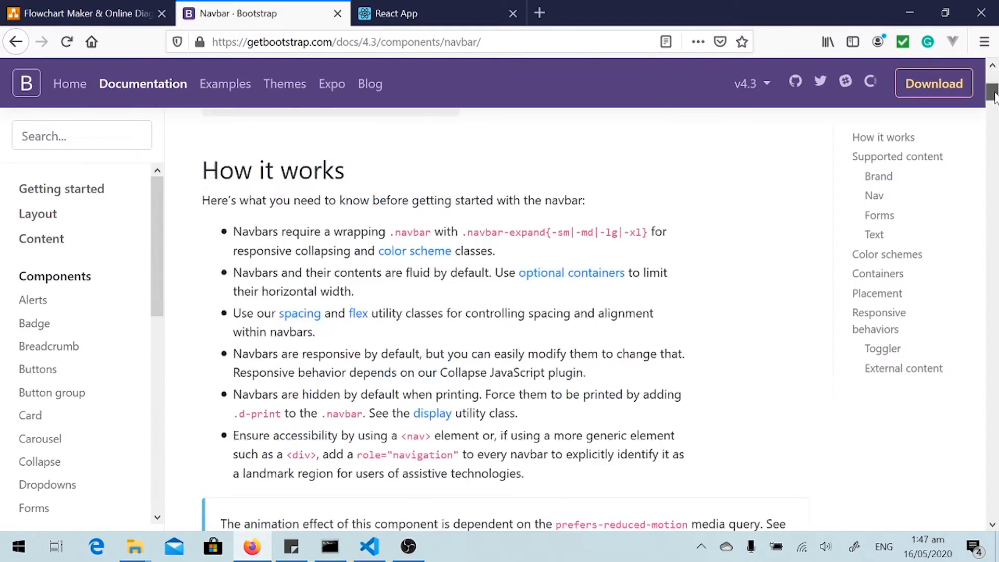
{"action": "scroll", "scroll_direction": "down", "scroll_amount": 3}
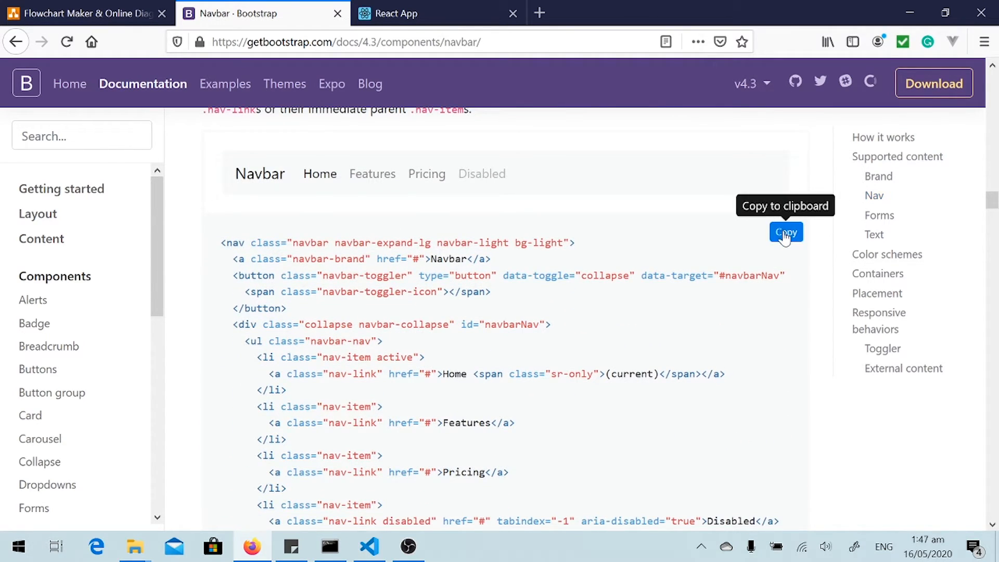
{"action": "left_click", "coordinate": [786, 232]}
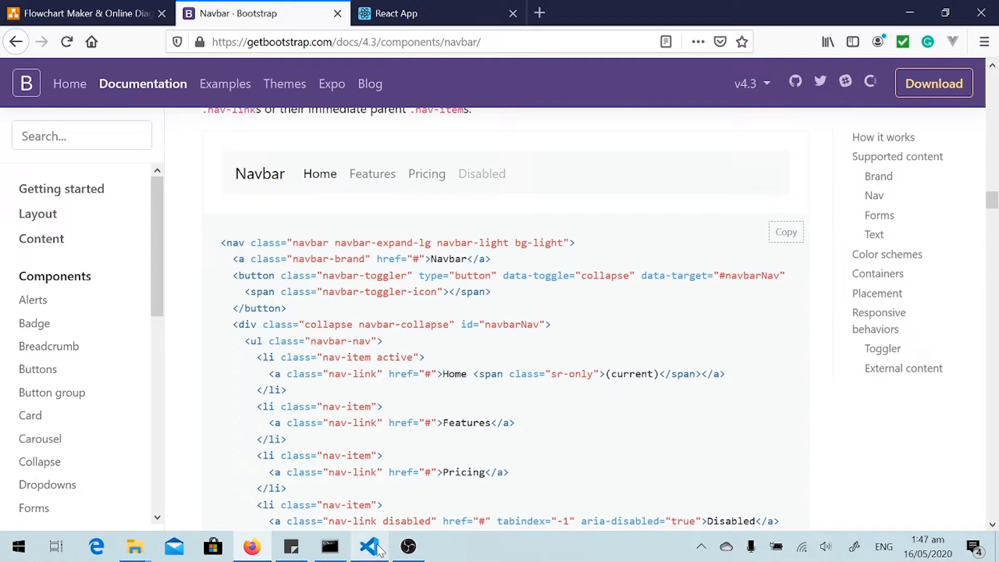
{"action": "left_click", "coordinate": [369, 547]}
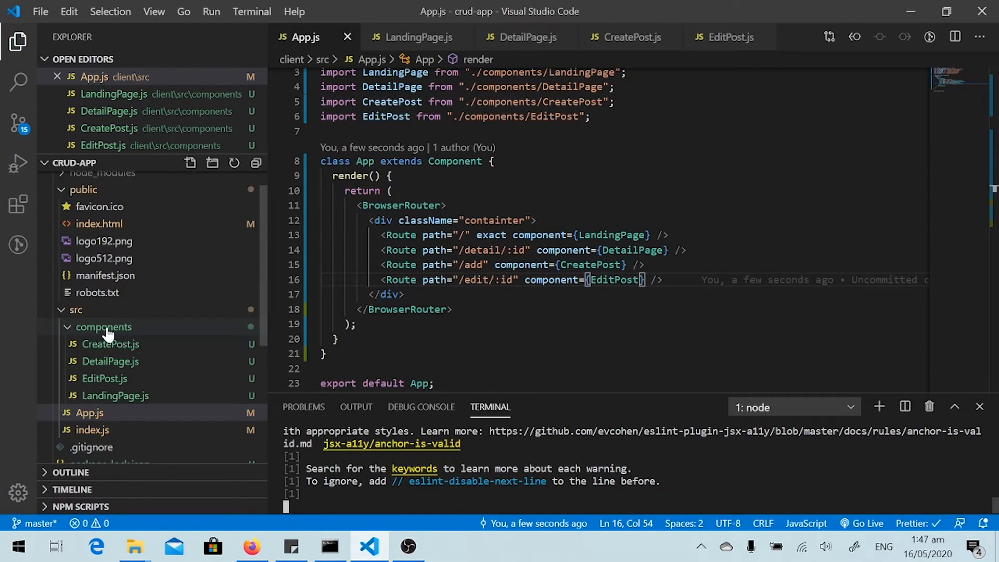
- Create a new Header.js file inside the components folder
{"action": "left_click", "coordinate": [103, 327]}
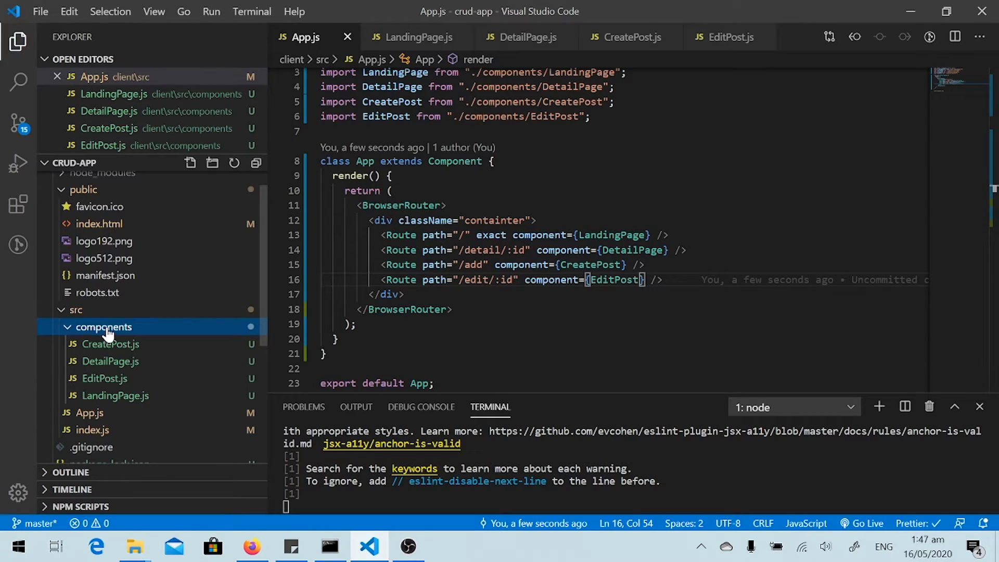
{"action": "mouse_move", "coordinate": [104, 327]}
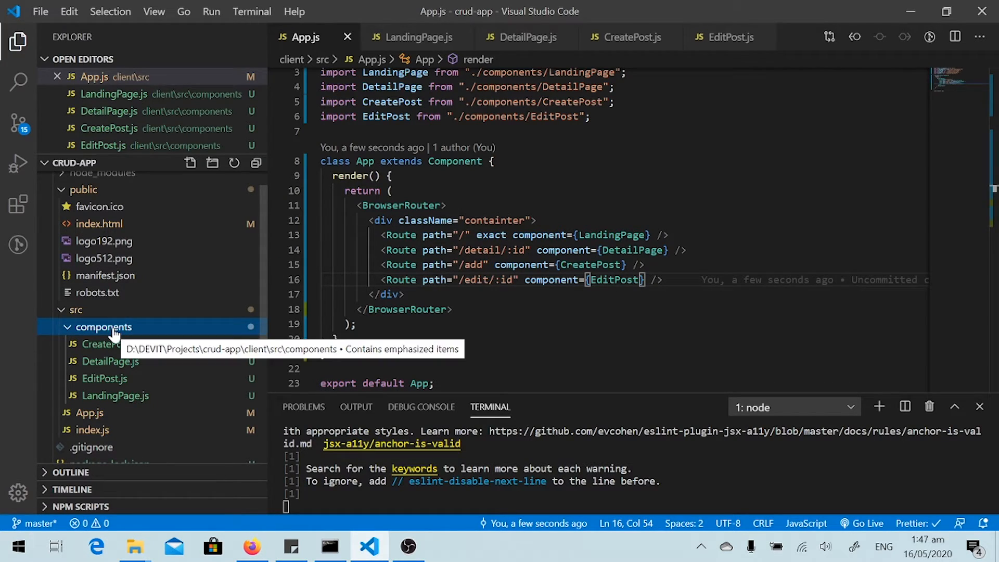
{"action": "right_click", "coordinate": [103, 327]}
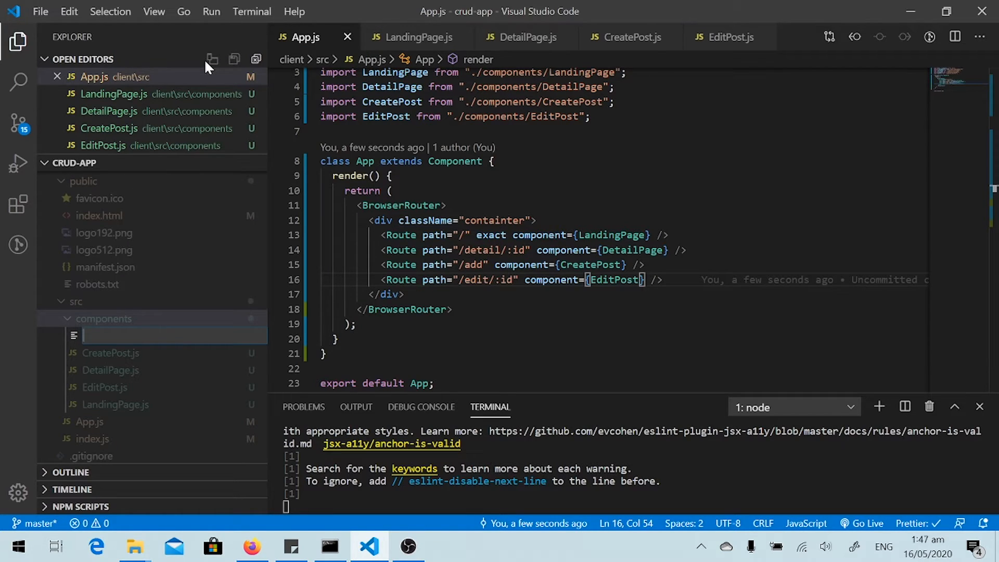
{"action": "type", "text": "Header.j"}
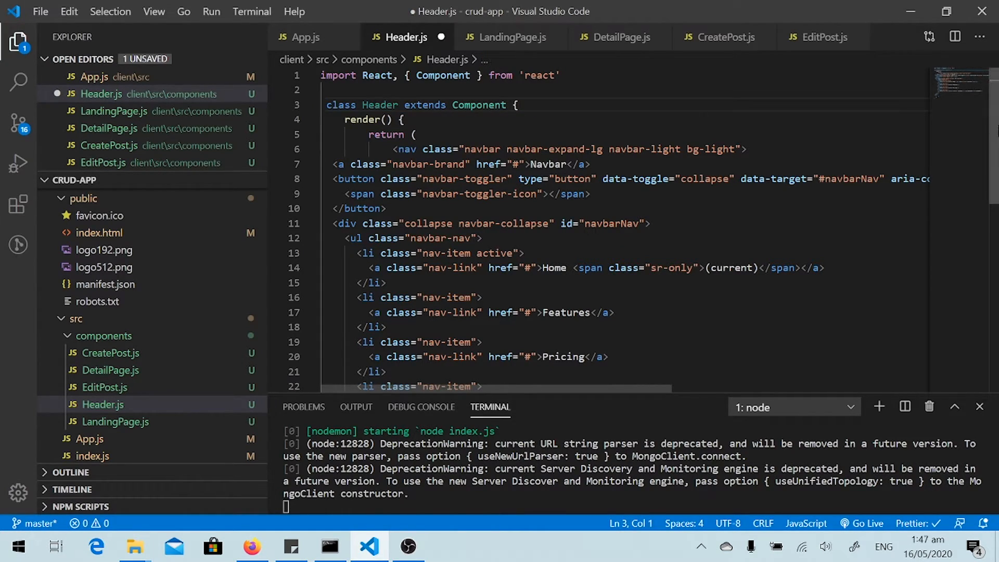
- Hold the pasted navbar markup in a Header component with export default Header
{"action": "scroll", "scroll_direction": "down", "scroll_amount": 3}
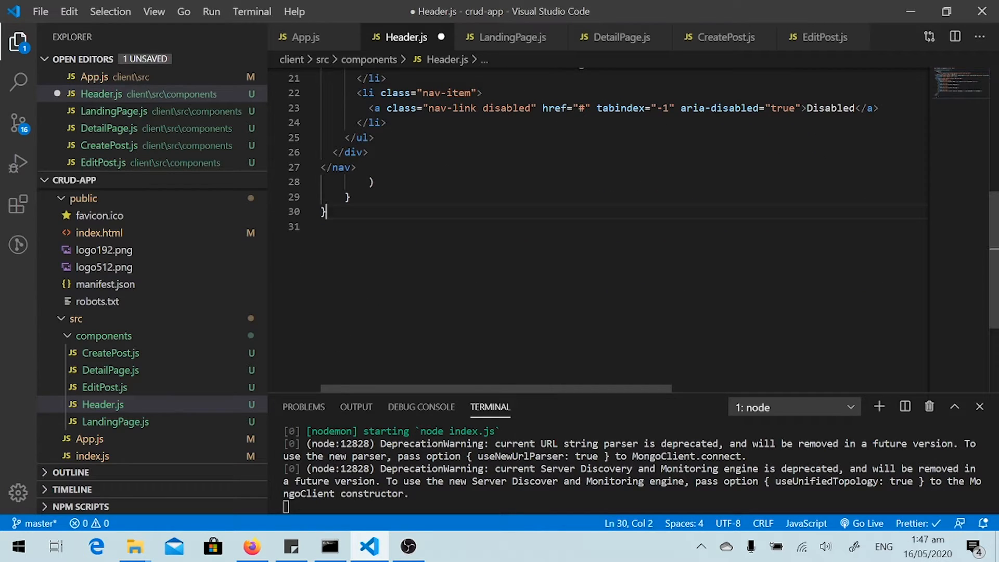
{"action": "type", "text": "export default"}
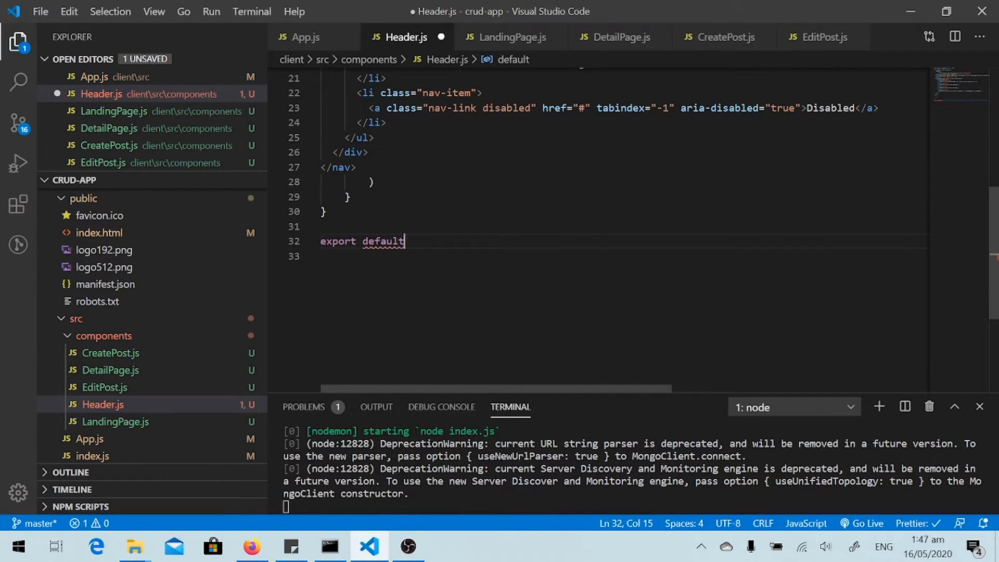
{"action": "type", "text": "Header"}
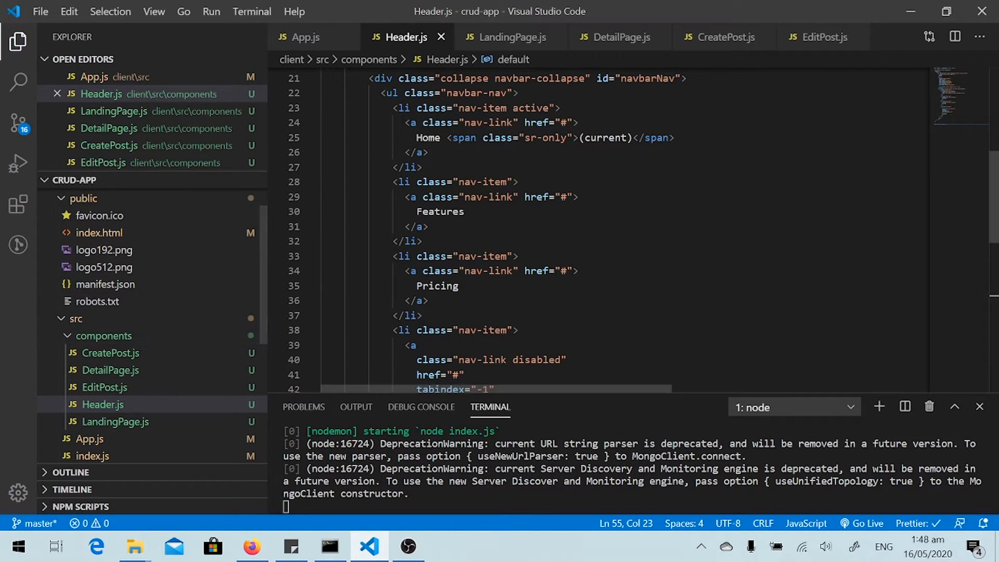
- Render <Header /> above the routes in App.js, save and check the browser
{"action": "left_click", "coordinate": [305, 37]}
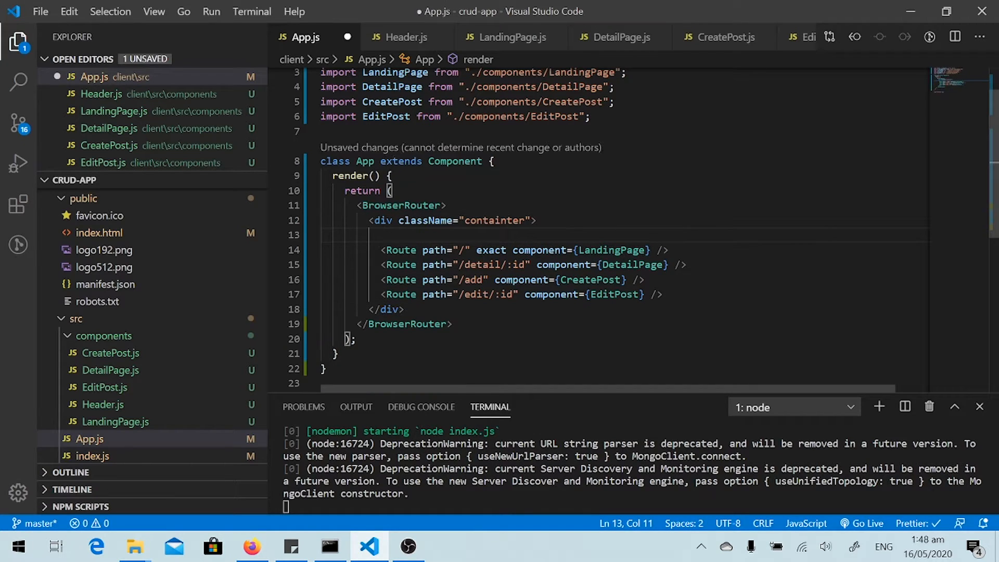
{"action": "type", "text": "<Hea"}
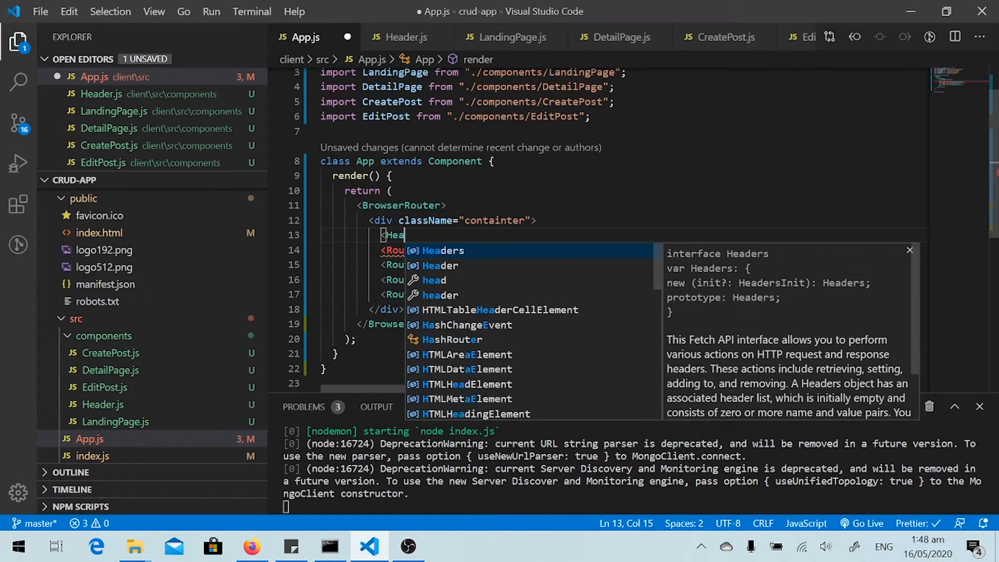
{"action": "key", "text": "Tab"}
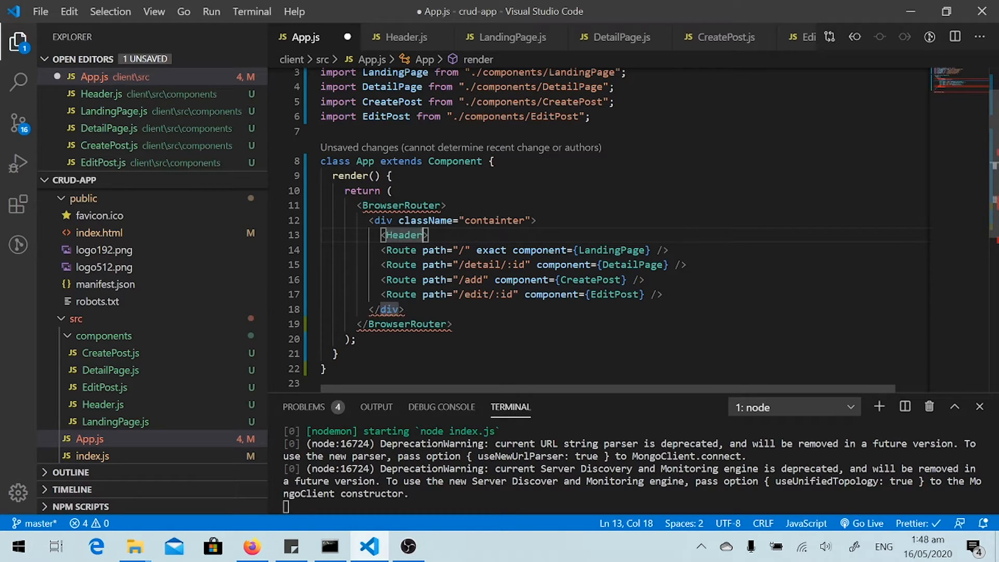
{"action": "key", "text": "ctrl+s"}
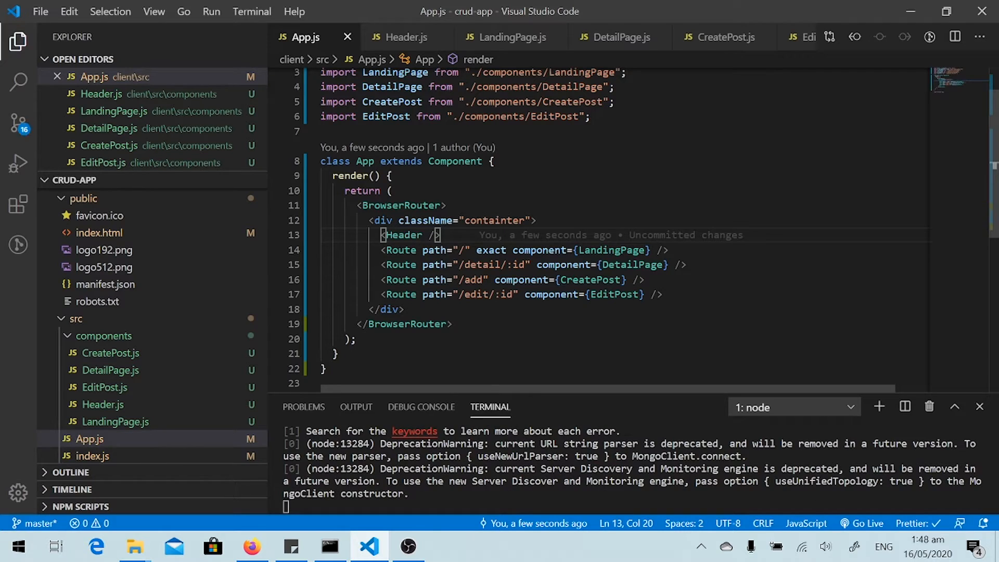
{"action": "mouse_move", "coordinate": [930, 279]}
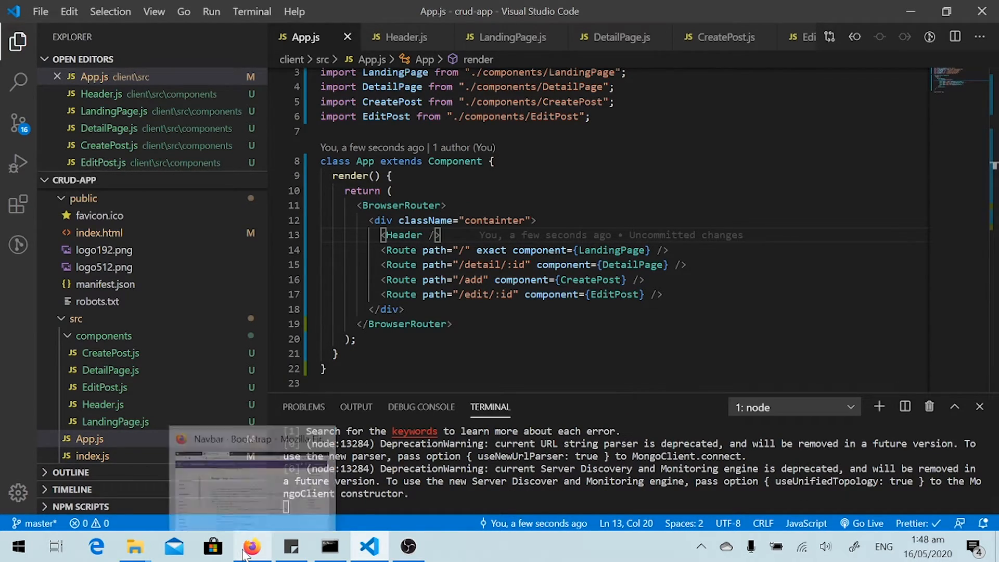
{"action": "left_click", "coordinate": [251, 547]}
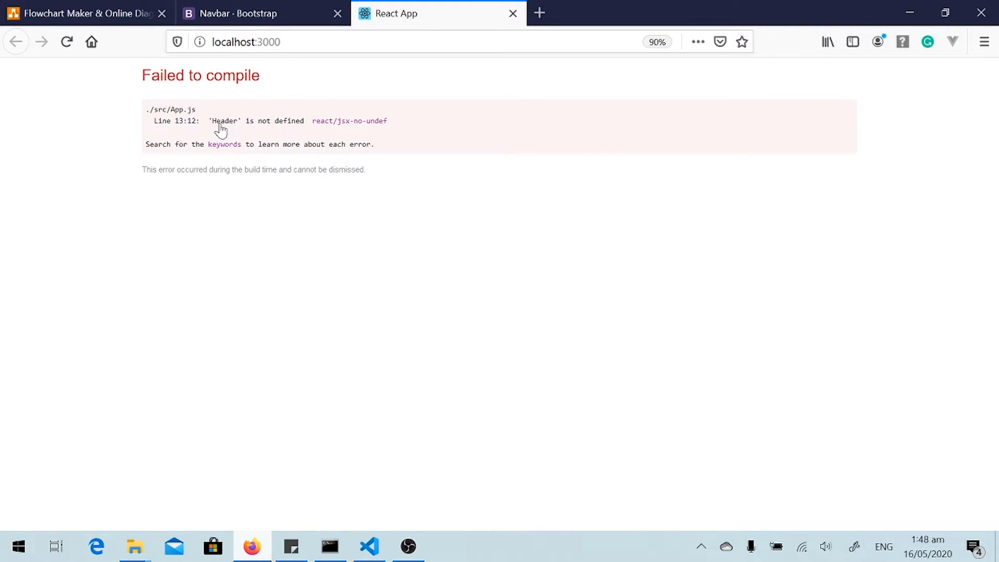
{"action": "mouse_move", "coordinate": [424, 231]}
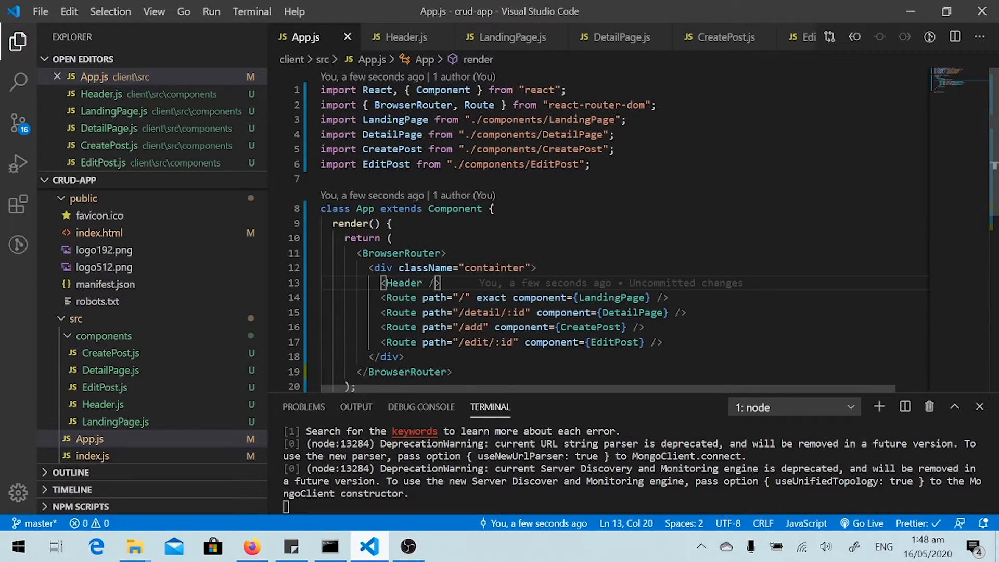
- Add import Header from "./components/Header" to App.js
{"action": "type", "text": "i"}
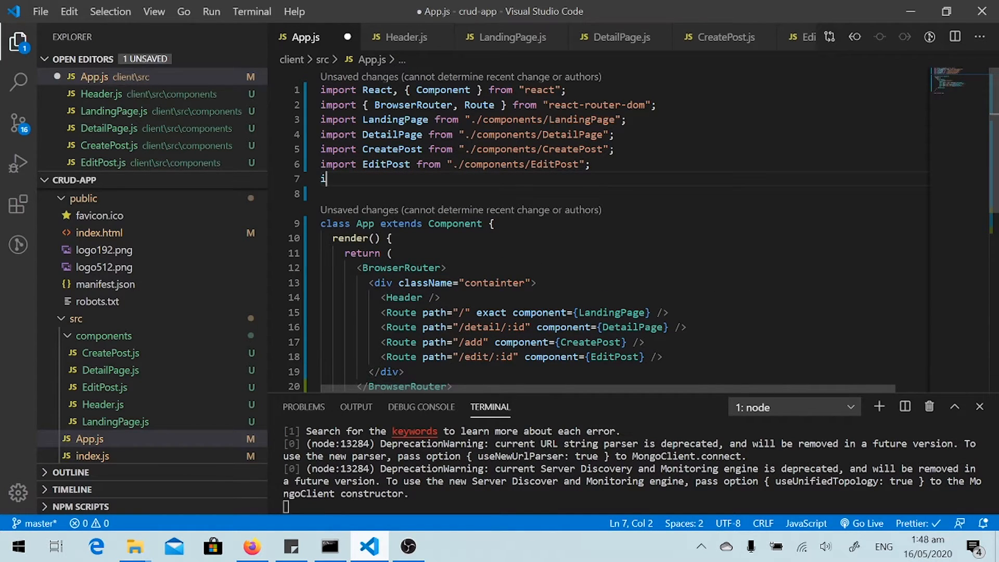
{"action": "type", "text": "mport Header"}
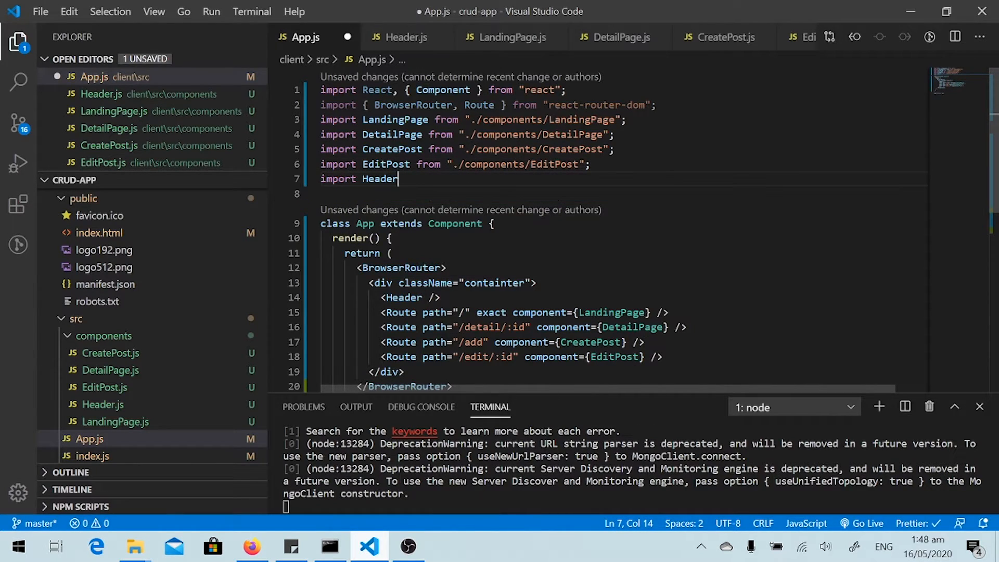
{"action": "type", "text": "ffro"}
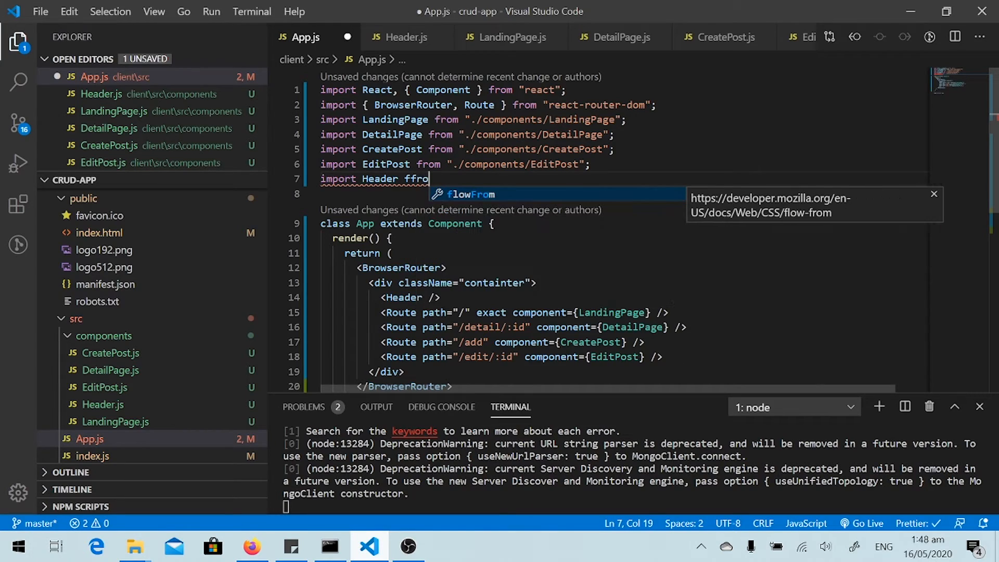
{"action": "type", "text": "from \""}
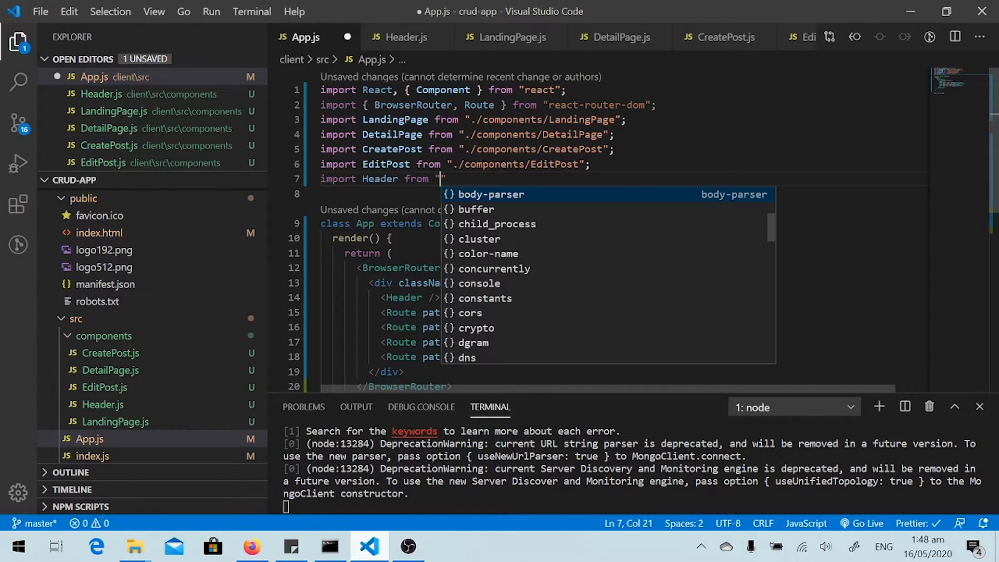
{"action": "type", "text": "./"}
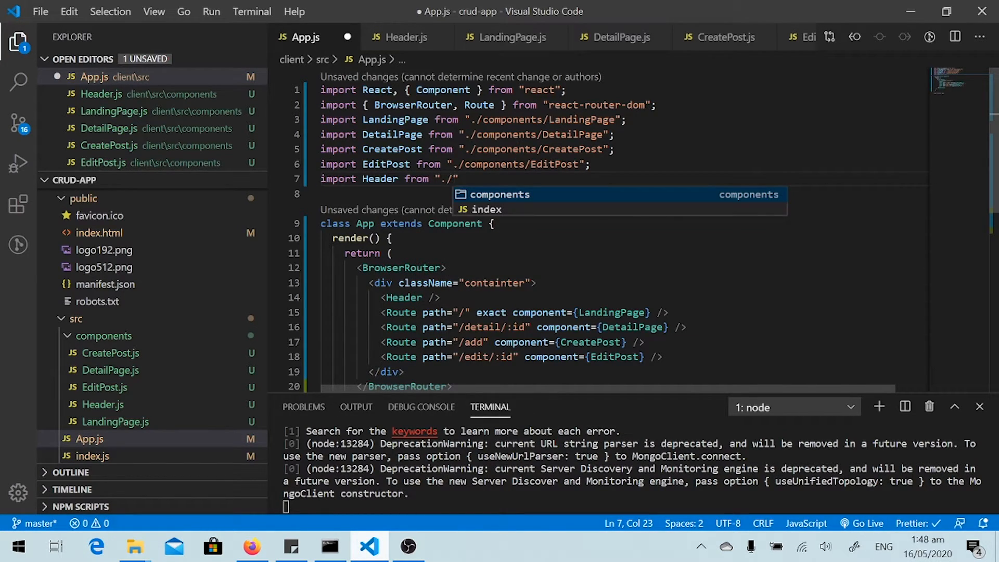
{"action": "type", "text": "components/"}
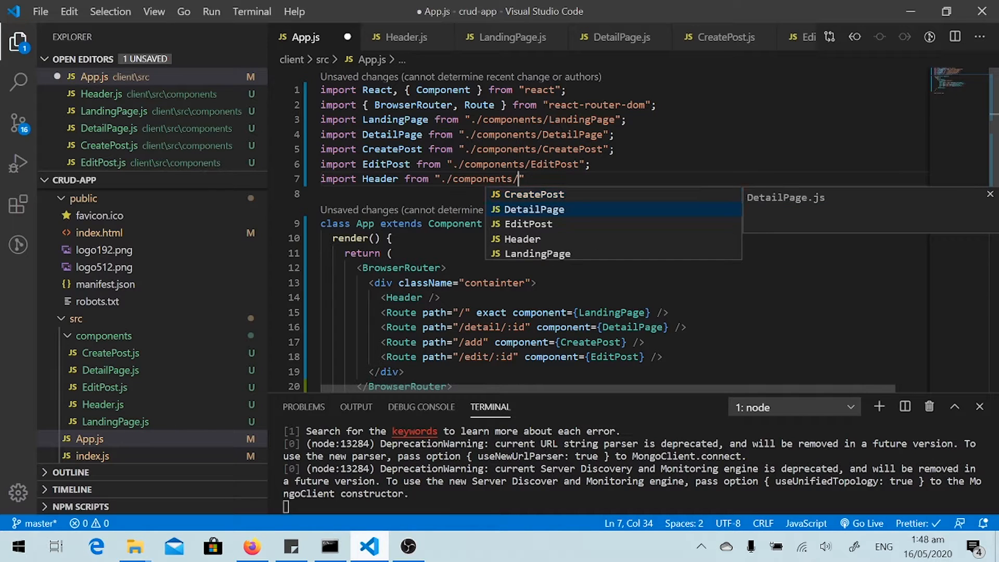
{"action": "type", "text": "Header"}
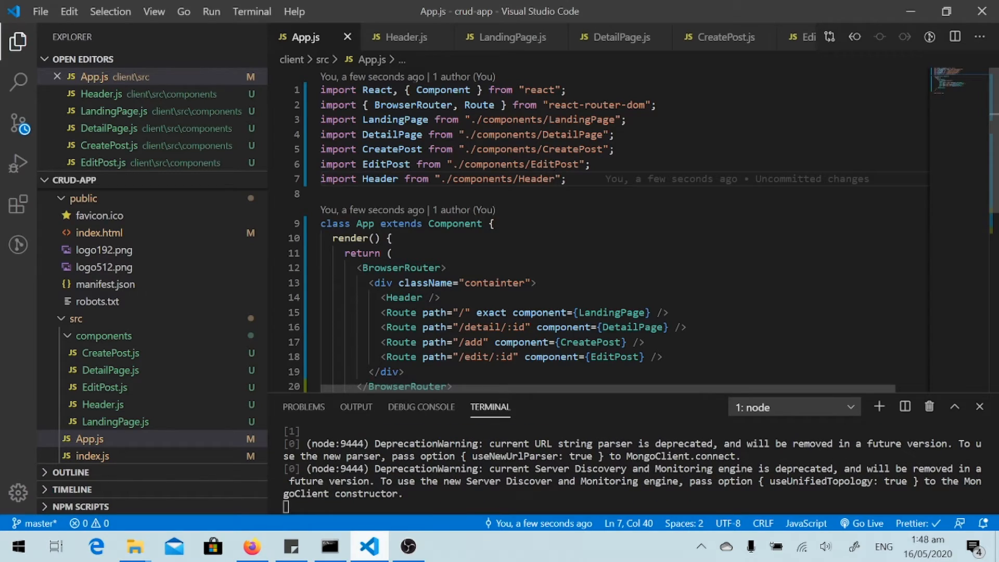
- Correct the containter class to container, save, and view the navbar lined up in Firefox
{"action": "left_click", "coordinate": [251, 547]}
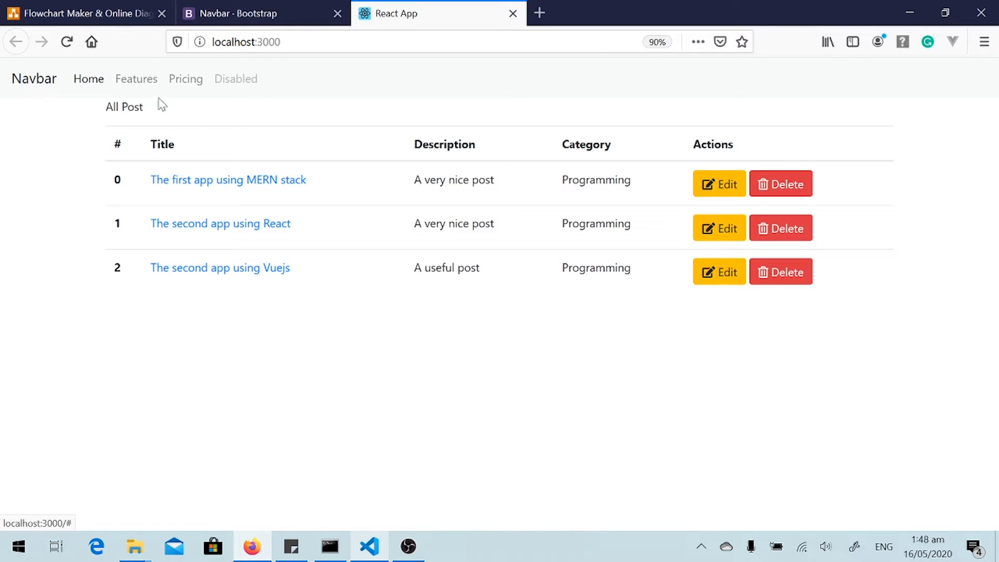
{"action": "mouse_move", "coordinate": [33, 78]}
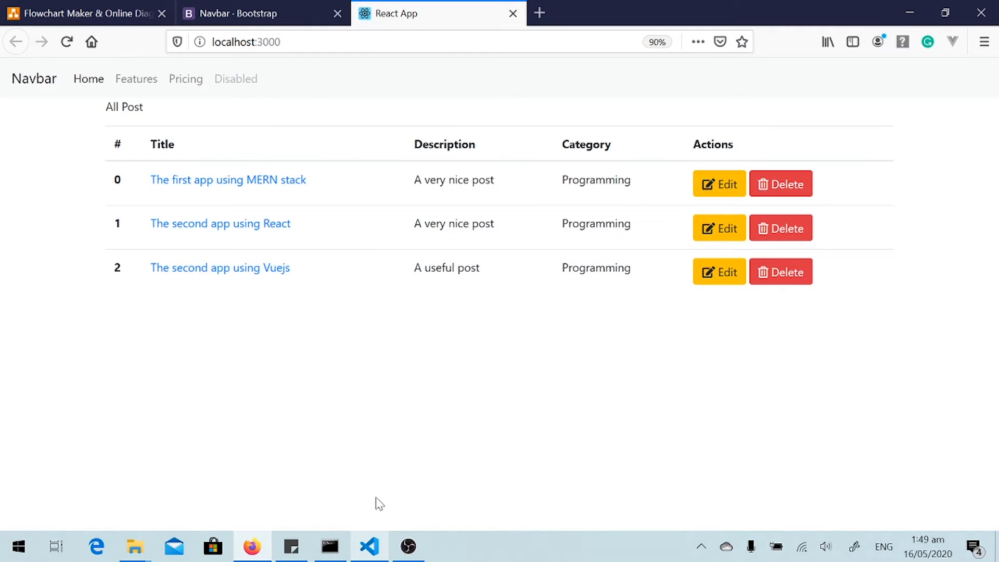
{"action": "left_click", "coordinate": [369, 546]}
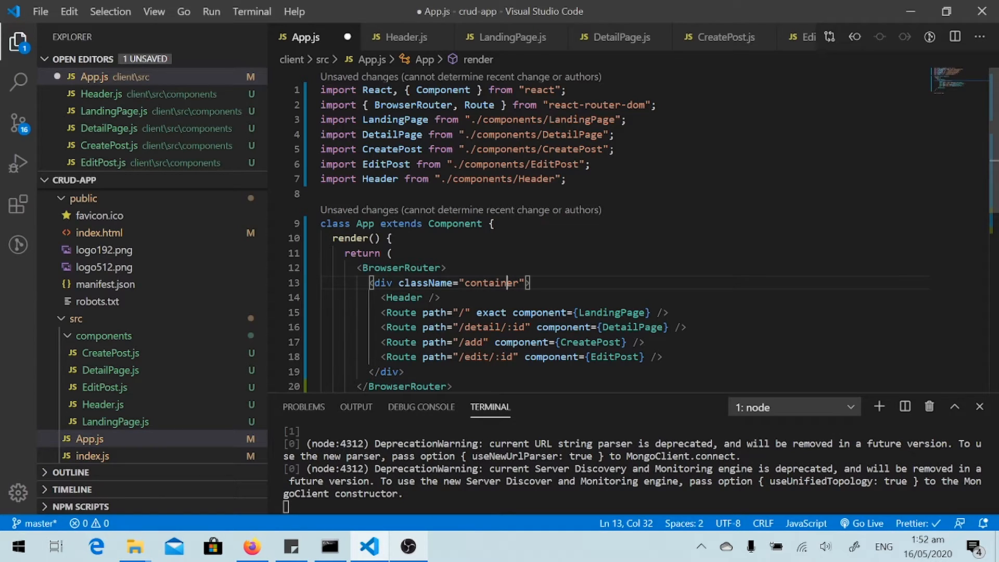
{"action": "key", "text": "ctrl+s"}
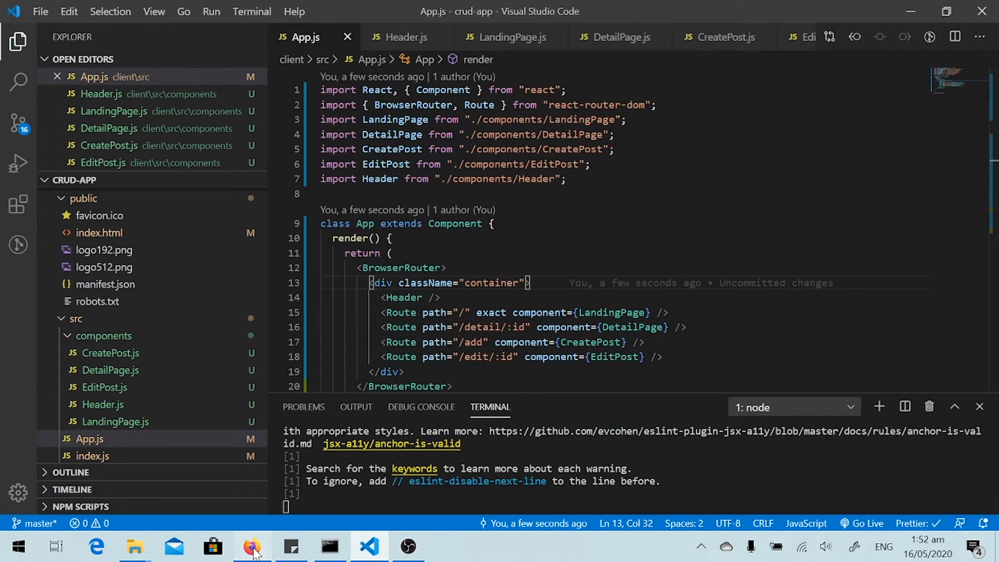
{"action": "left_click", "coordinate": [250, 547]}
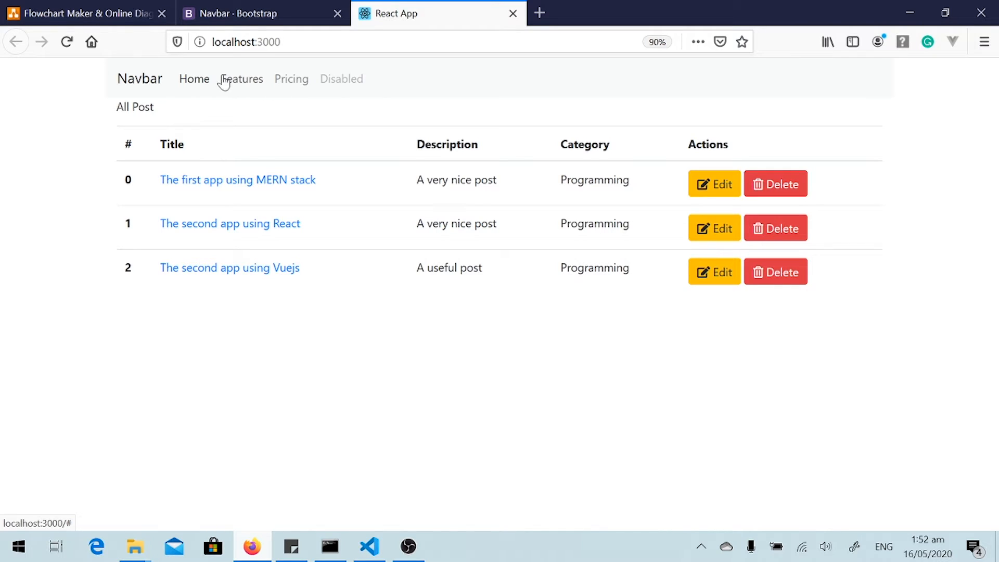
{"action": "mouse_move", "coordinate": [229, 107]}
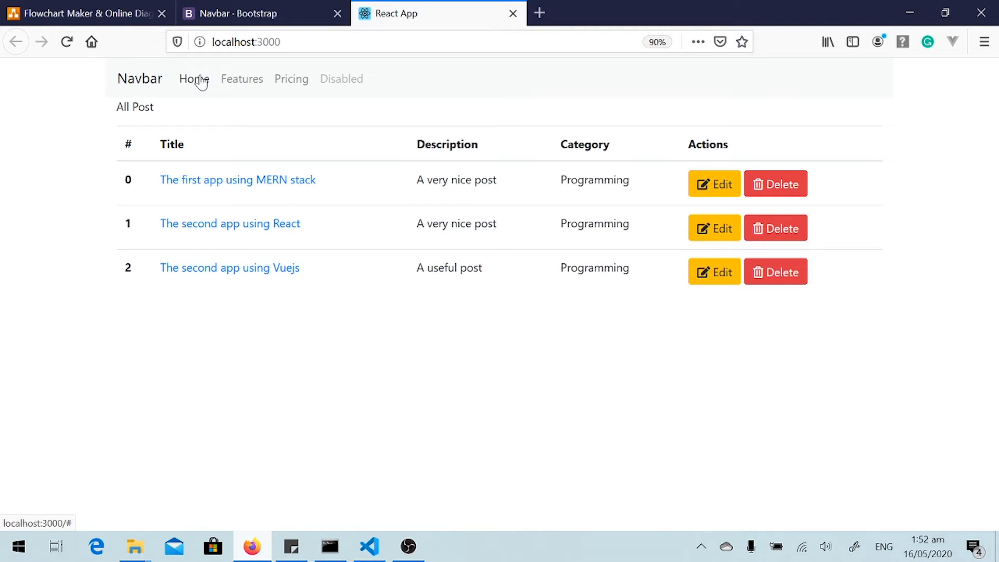
{"action": "mouse_move", "coordinate": [326, 198]}
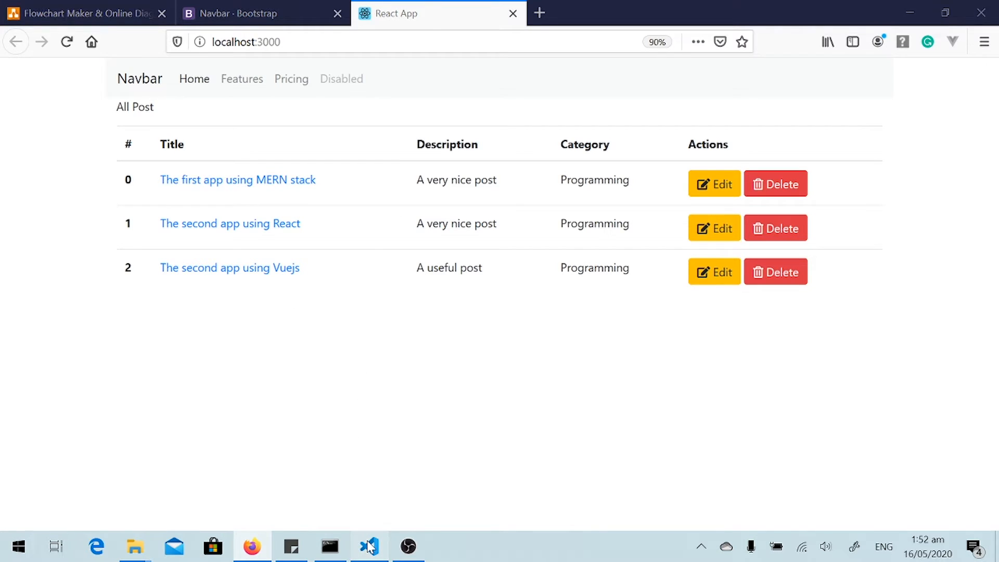
- Trim Header.js to a single All Posts link with href="/", removing Features, Pricing and Disabled
{"action": "left_click", "coordinate": [368, 546]}
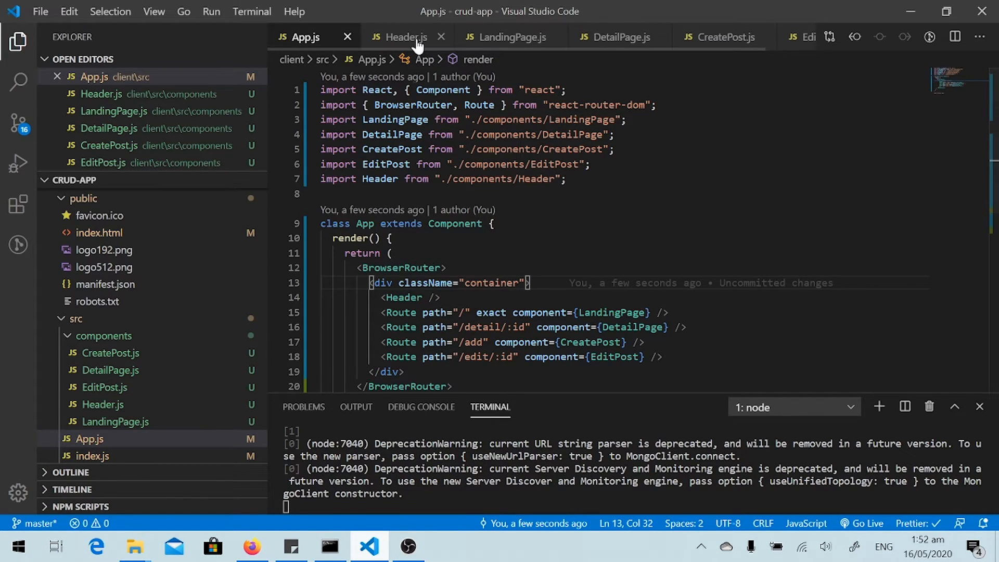
{"action": "left_click", "coordinate": [402, 37]}
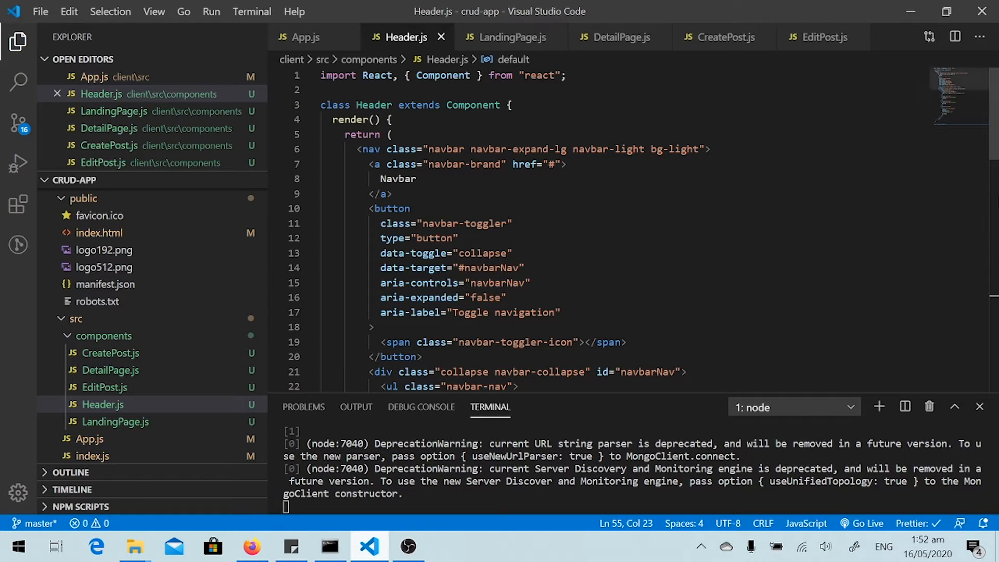
{"action": "scroll", "scroll_direction": "down", "scroll_amount": 3}
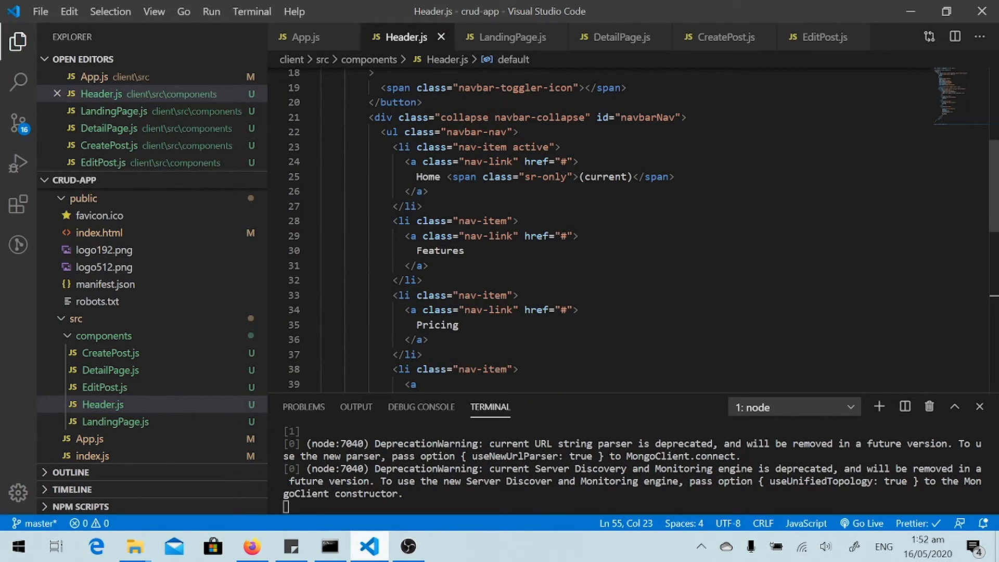
{"action": "left_click", "coordinate": [408, 206]}
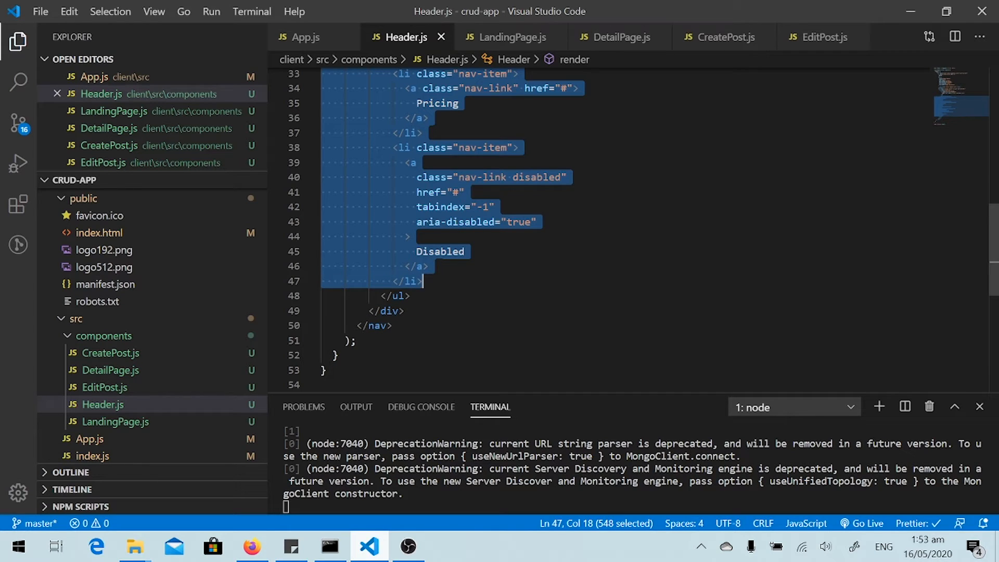
{"action": "key", "text": "Delete"}
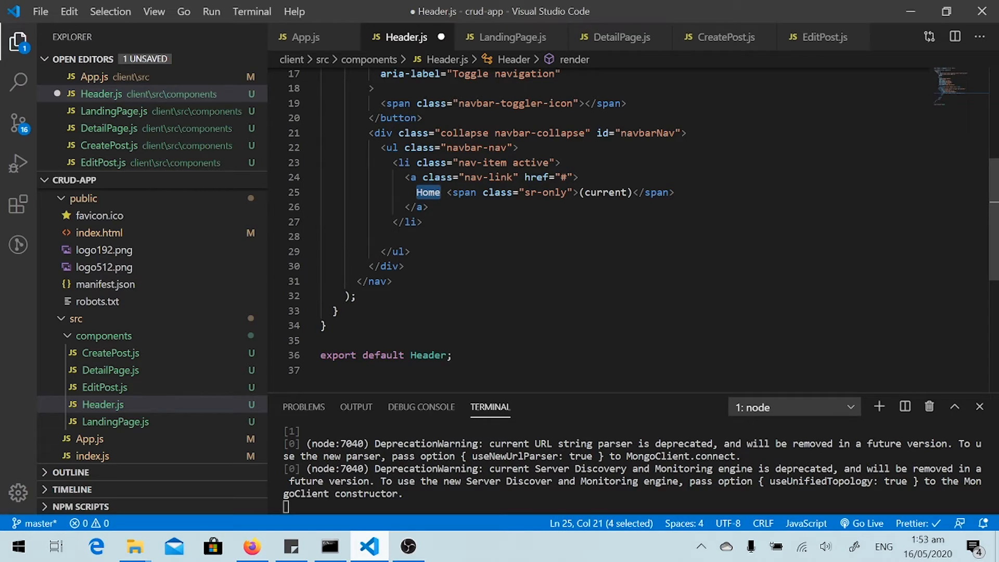
{"action": "type", "text": "All P"}
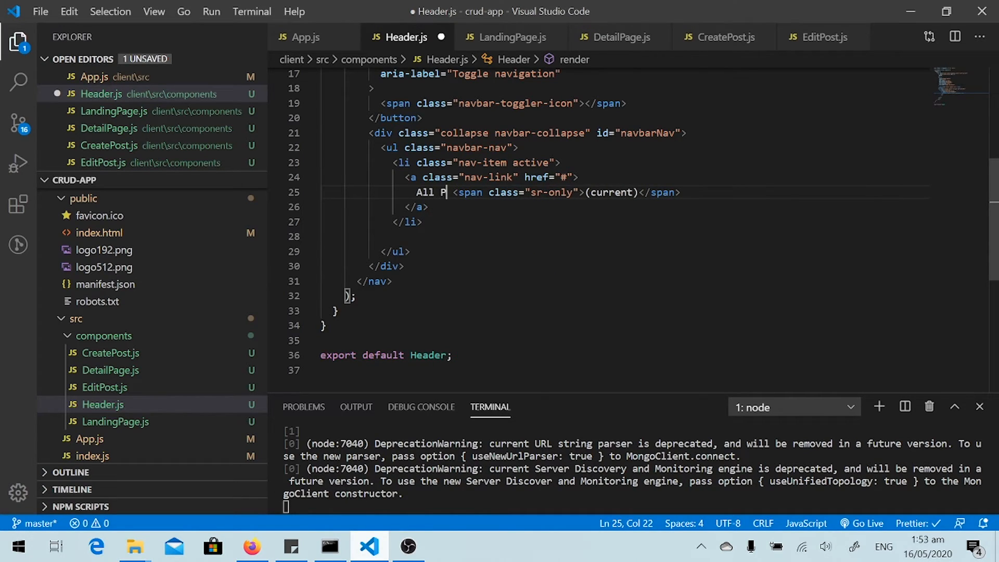
{"action": "type", "text": "osts"}
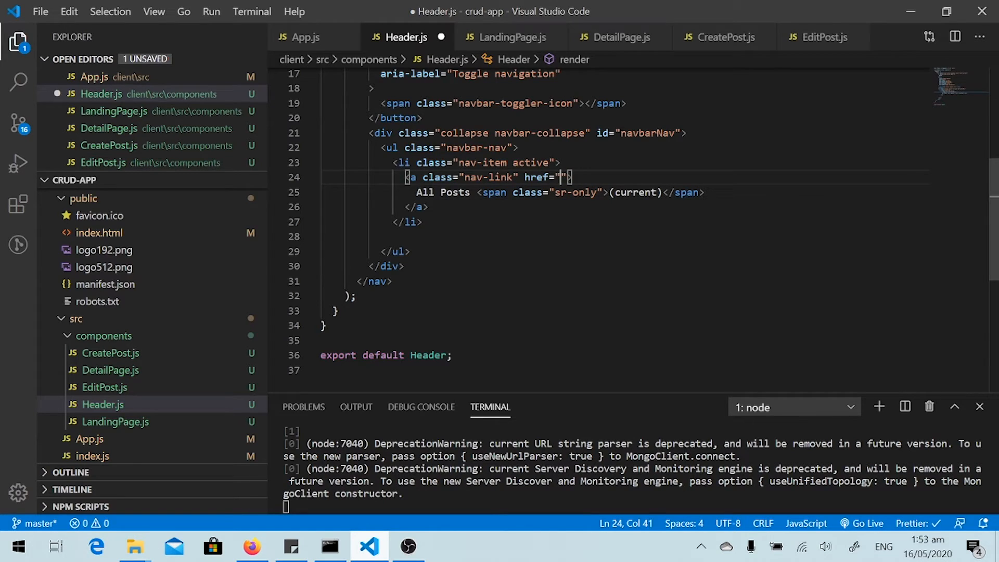
{"action": "type", "text": "/"}
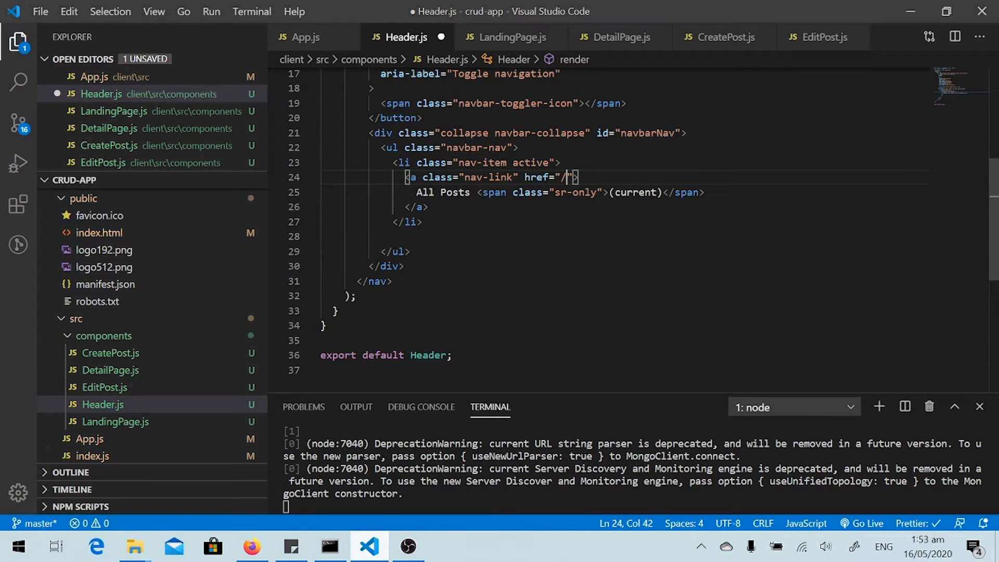
{"action": "key", "text": "ctrl+s"}
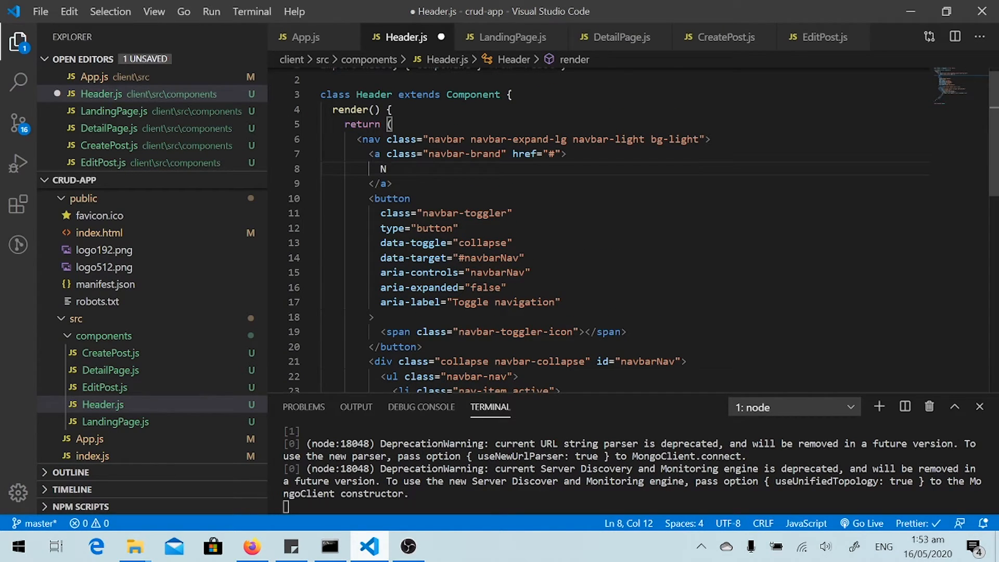
- Replace the Navbar brand text with MERN stack CRUD app
{"action": "key", "text": "Backspace"}
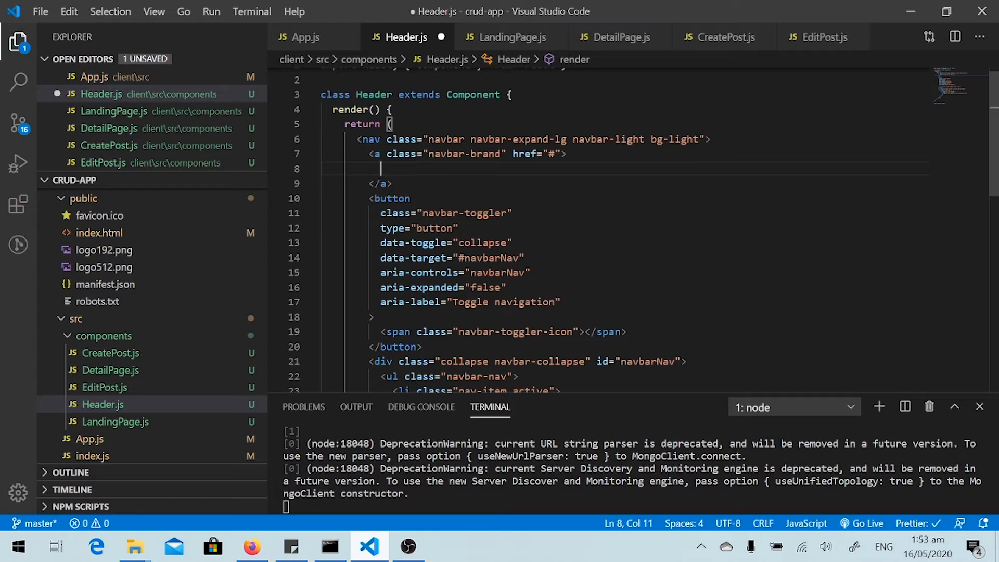
{"action": "type", "text": "c"}
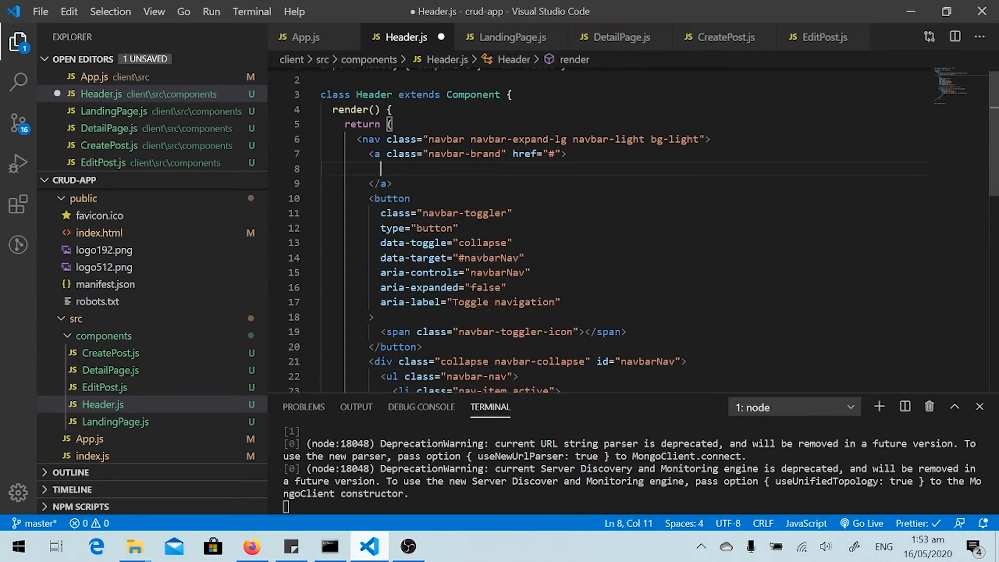
{"action": "type", "text": "M"}
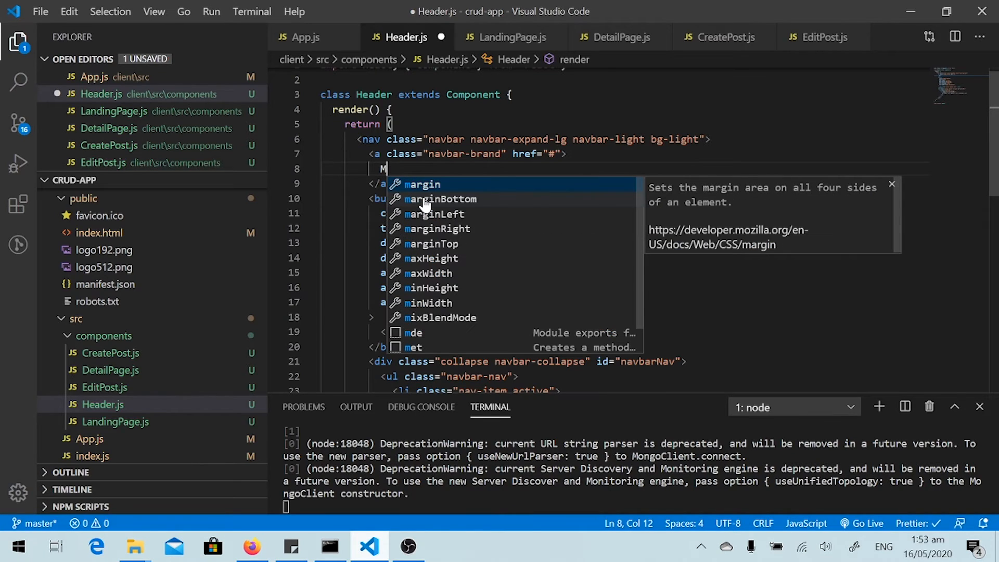
{"action": "type", "text": "ERN stack CRUD a"}
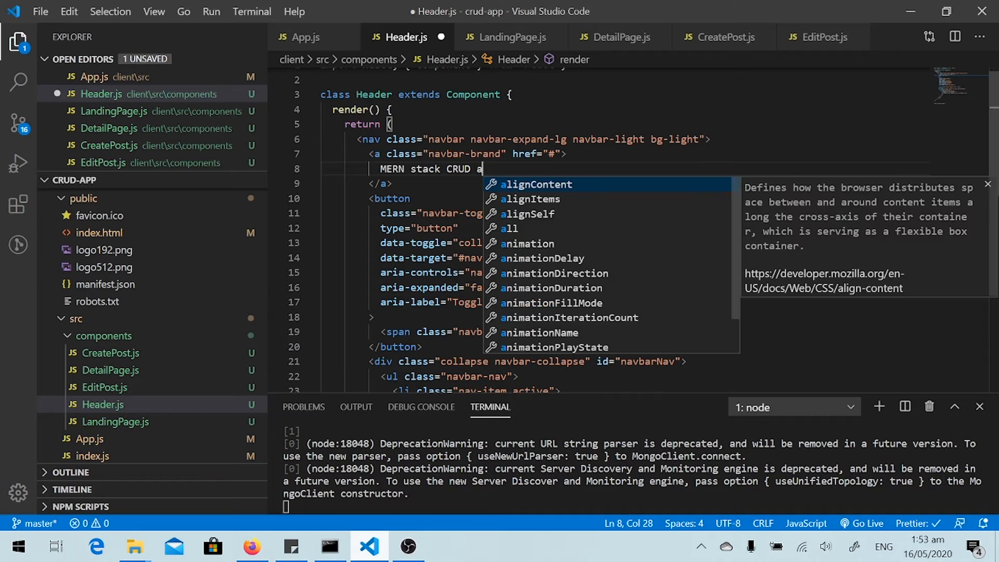
{"action": "type", "text": "pp"}
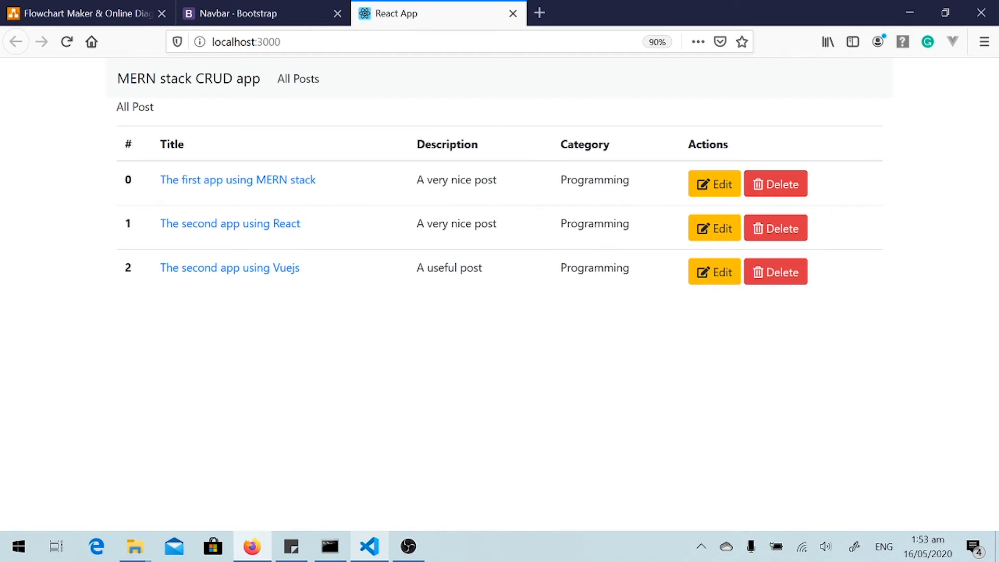
{"action": "mouse_move", "coordinate": [298, 78]}
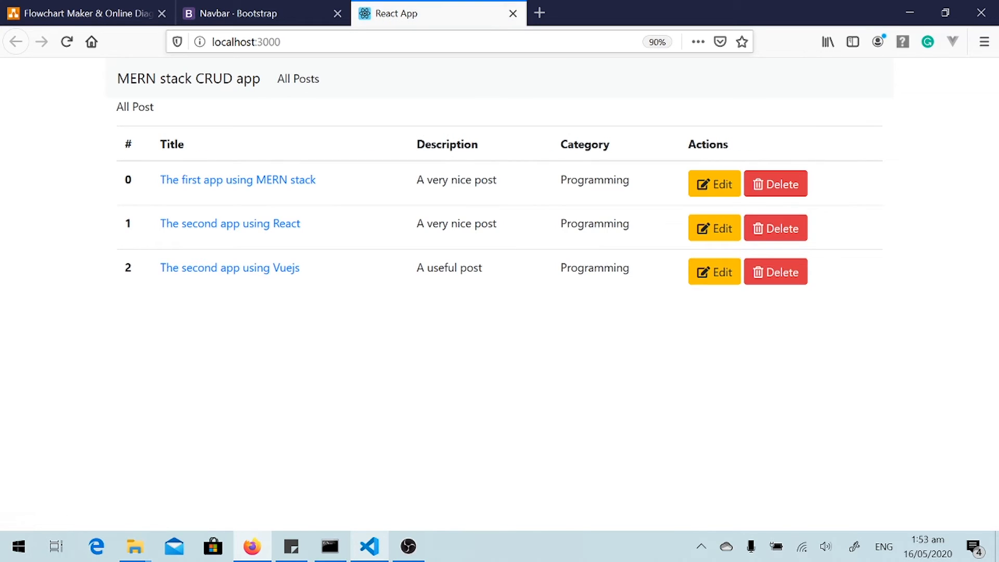
{"action": "mouse_move", "coordinate": [237, 180]}
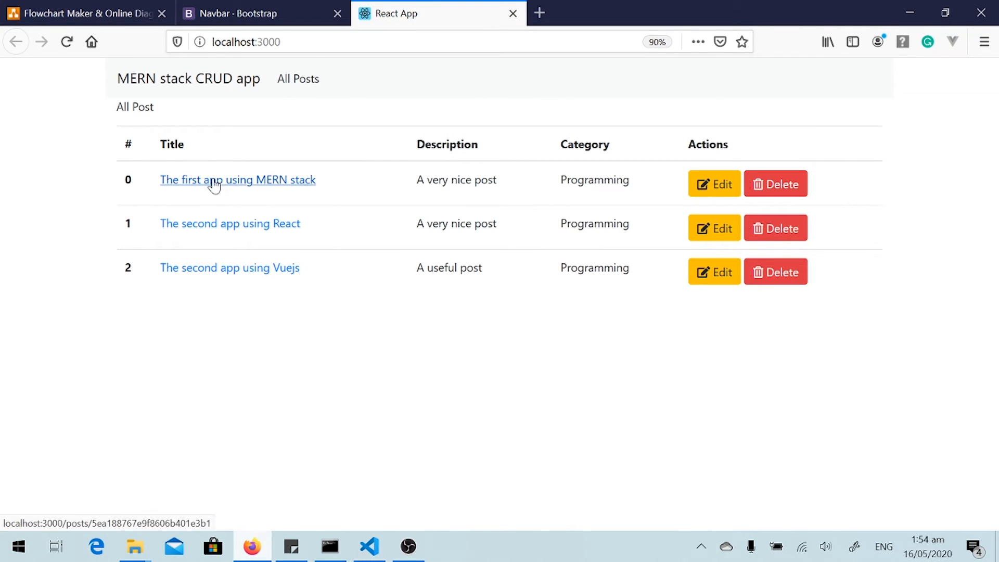
- Follow the first post's title link to its /posts/<id> address
{"action": "left_click", "coordinate": [237, 180]}
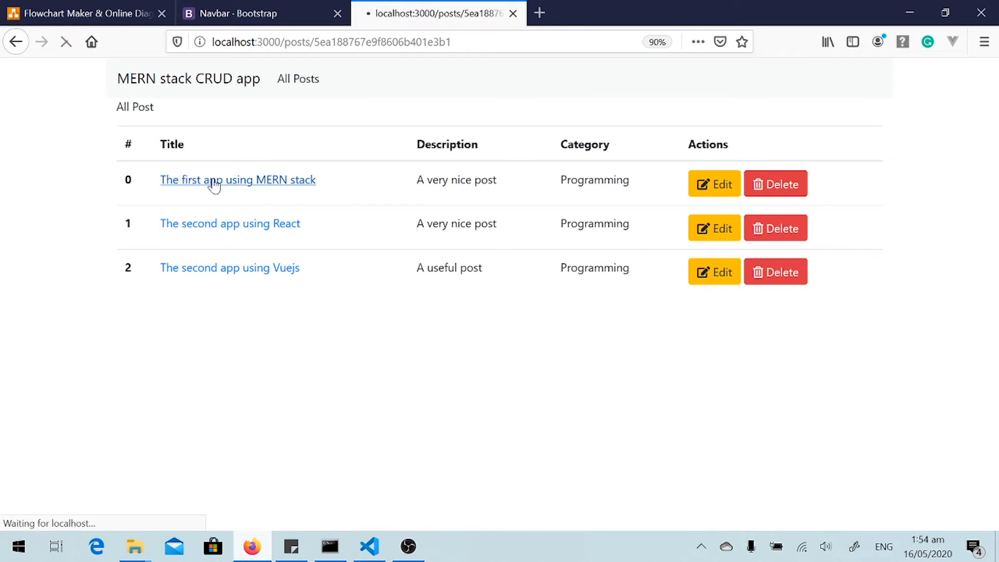
{"action": "left_click", "coordinate": [238, 180]}
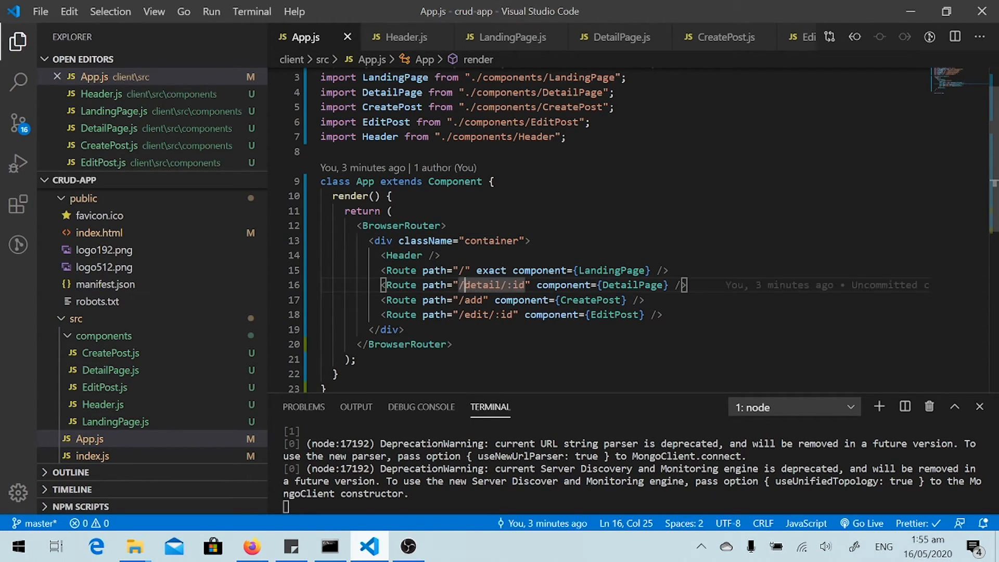
- Shorten the App.js detail route to path="/posts/:id" for DetailPage
{"action": "type", "text": "posts"}
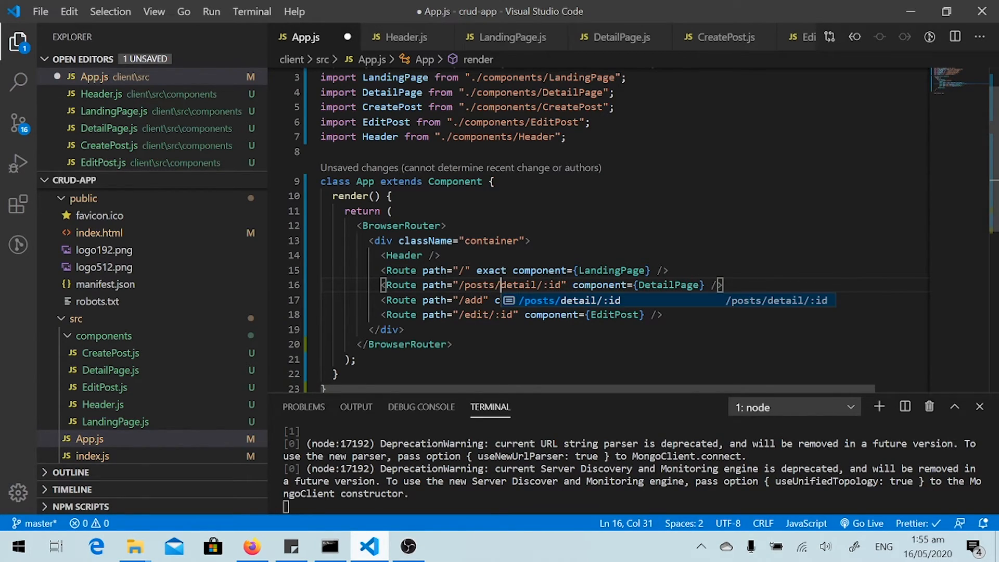
{"action": "mouse_move", "coordinate": [610, 271]}
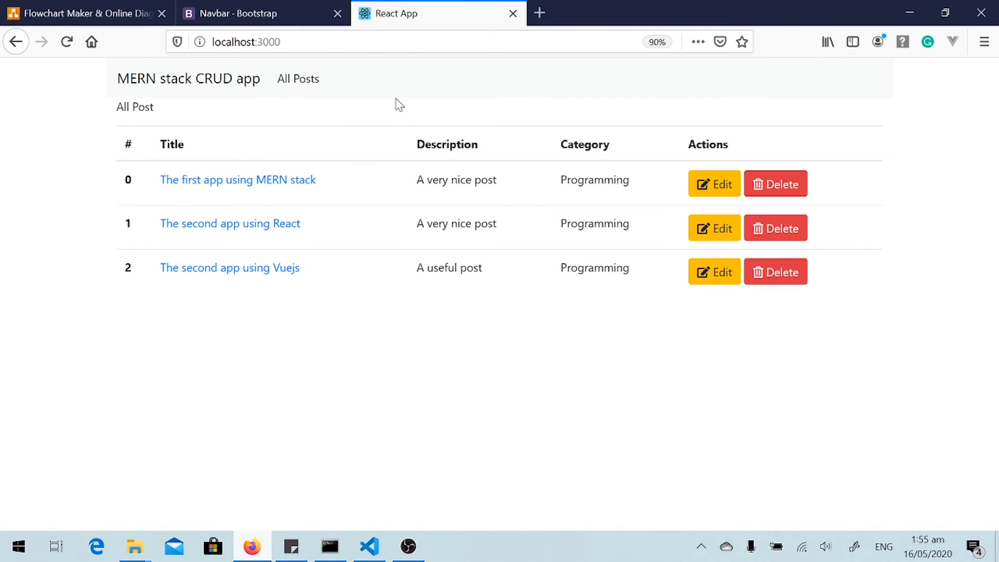
{"action": "mouse_move", "coordinate": [238, 180]}
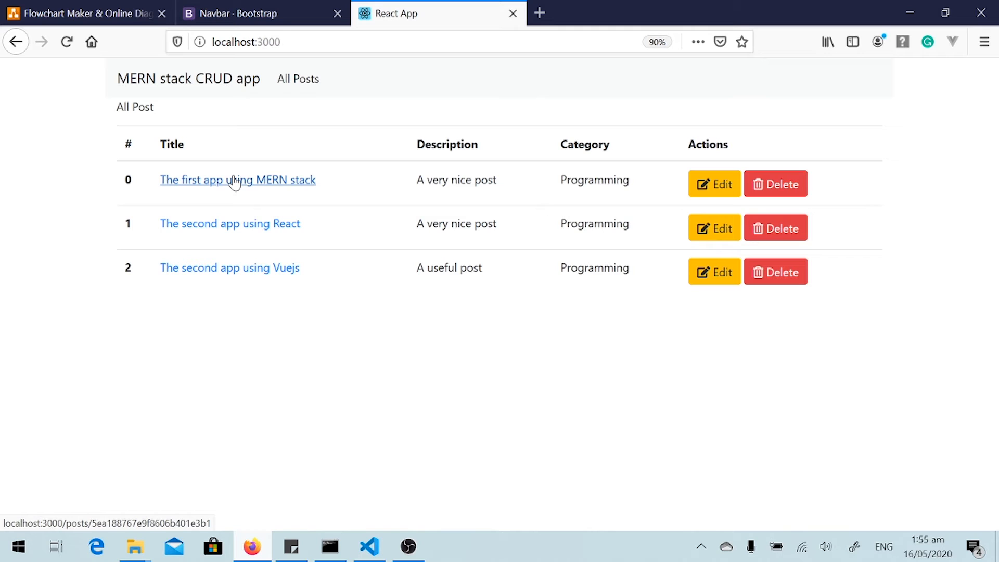
{"action": "left_click", "coordinate": [369, 546]}
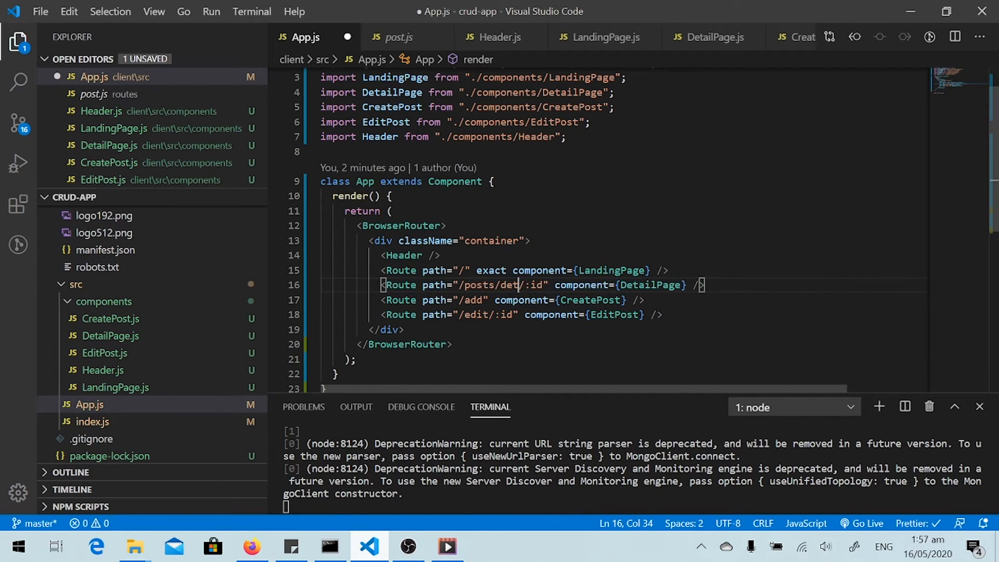
{"action": "key", "text": "BackSpace"}
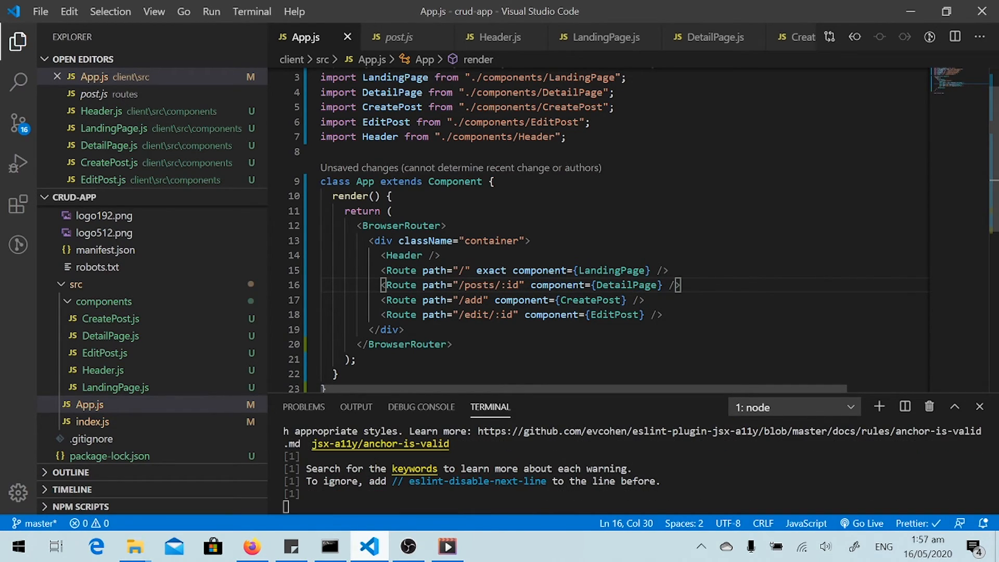
- See the Detail Page render for a post URL, then go back to the All Post table
{"action": "left_click", "coordinate": [251, 547]}
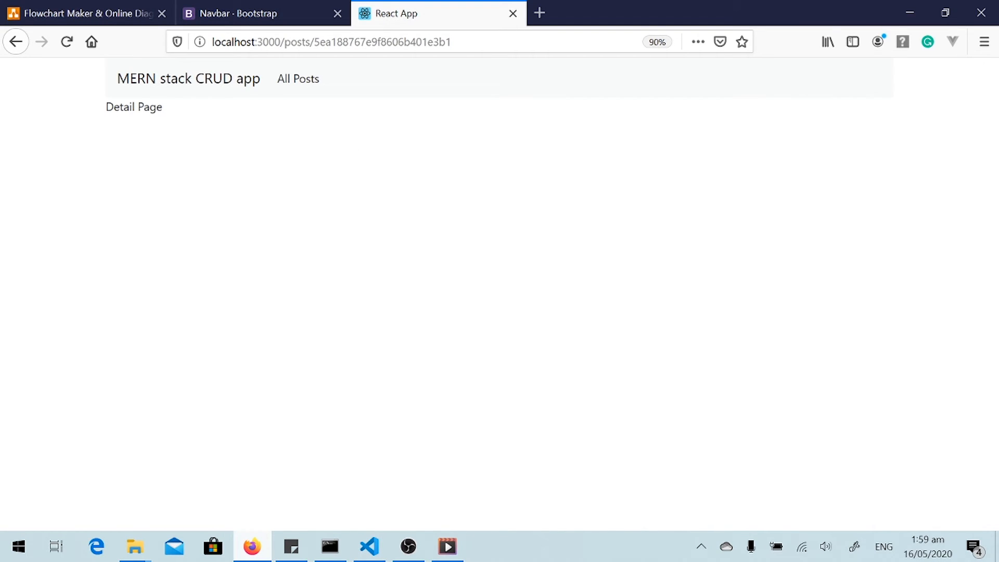
{"action": "left_click", "coordinate": [298, 79]}
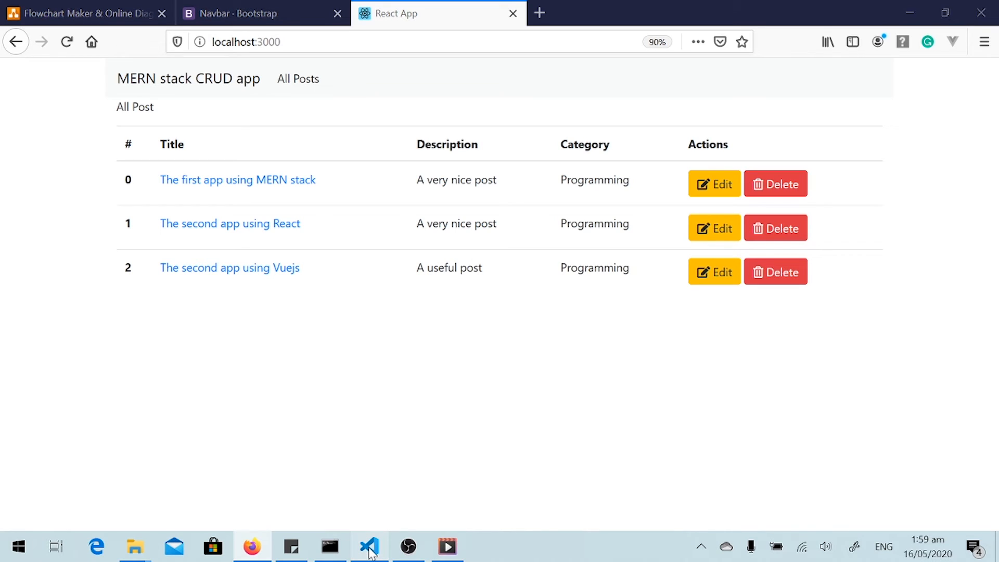
- Add an Add New Post button with className btn btn-success below the table in LandingPage.js
{"action": "left_click", "coordinate": [369, 547]}
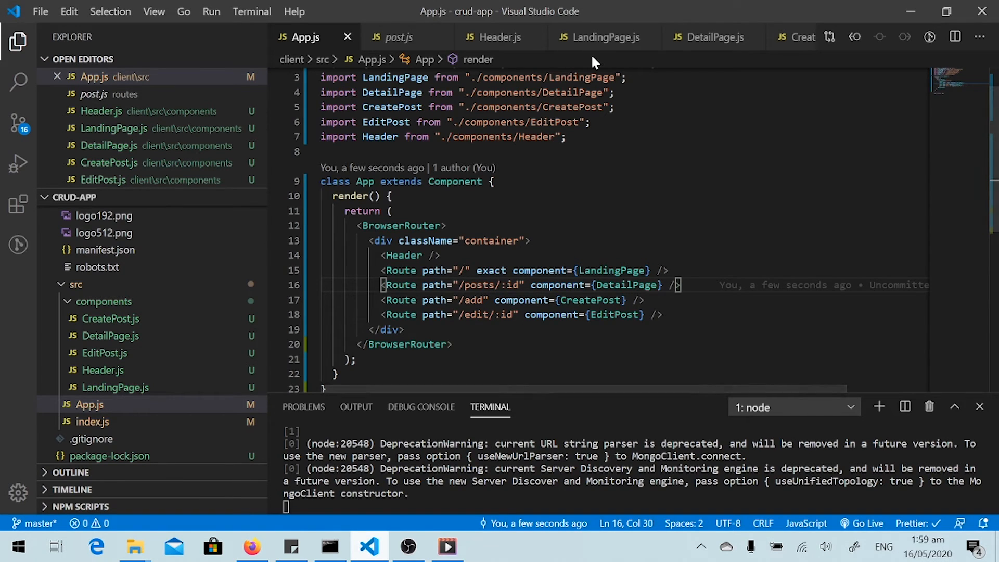
{"action": "left_click", "coordinate": [603, 38]}
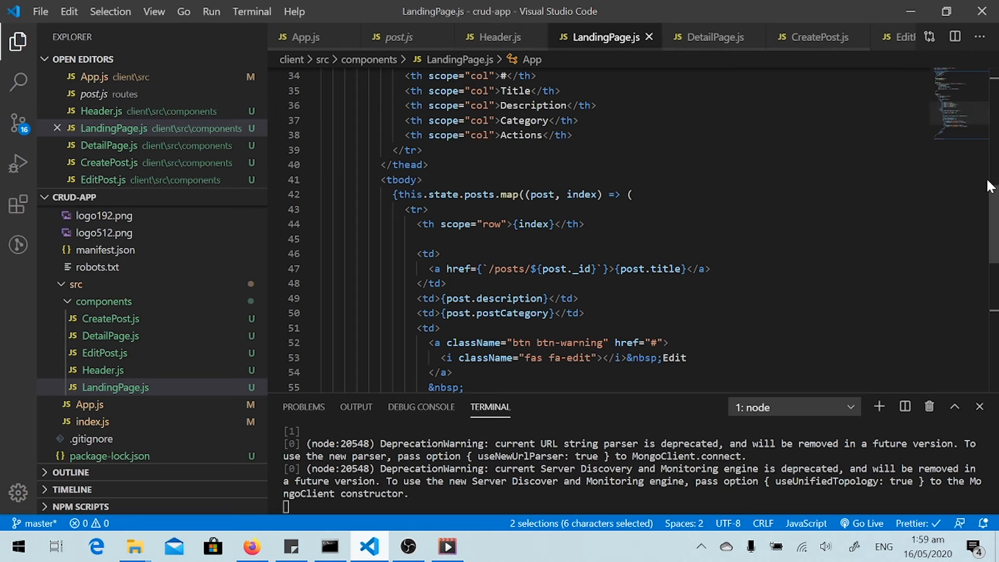
{"action": "scroll", "scroll_direction": "down", "scroll_amount": 3}
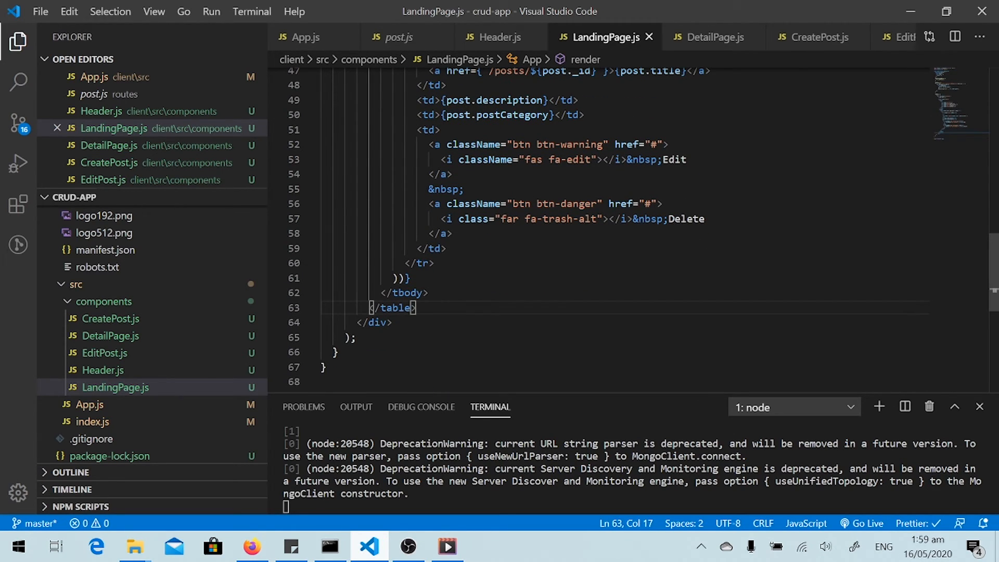
{"action": "type", "text": "<button></button>"}
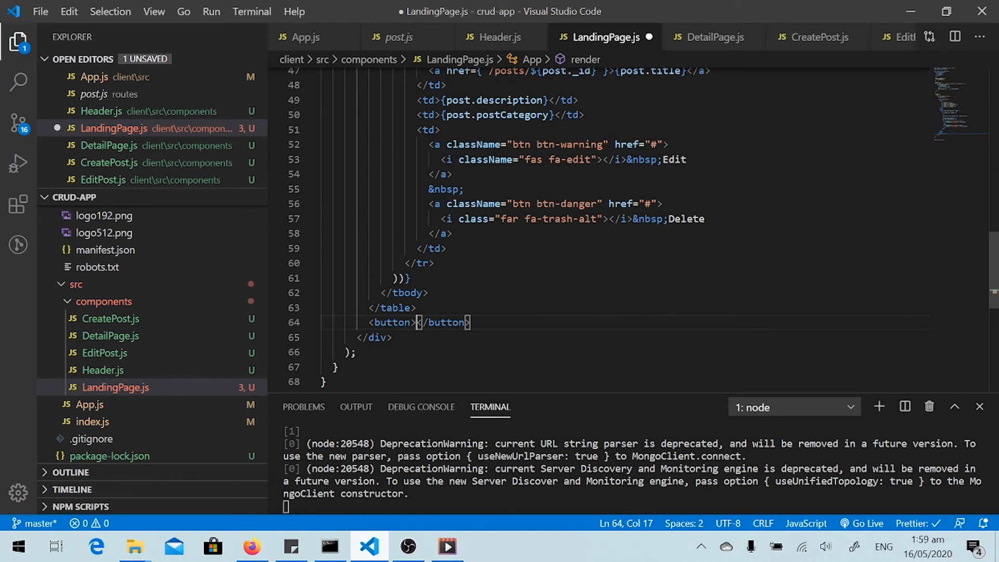
{"action": "type", "text": "A"}
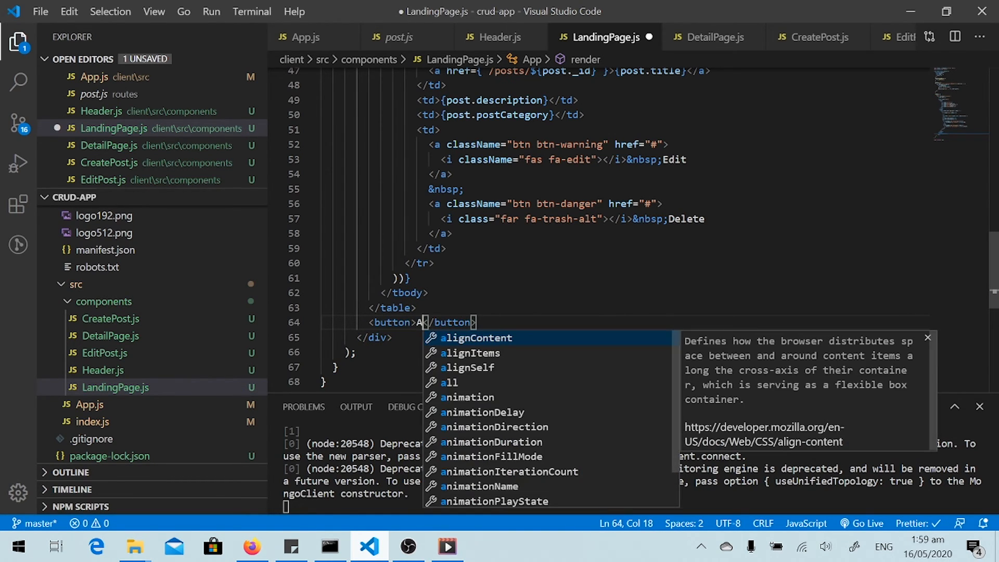
{"action": "type", "text": "dd"}
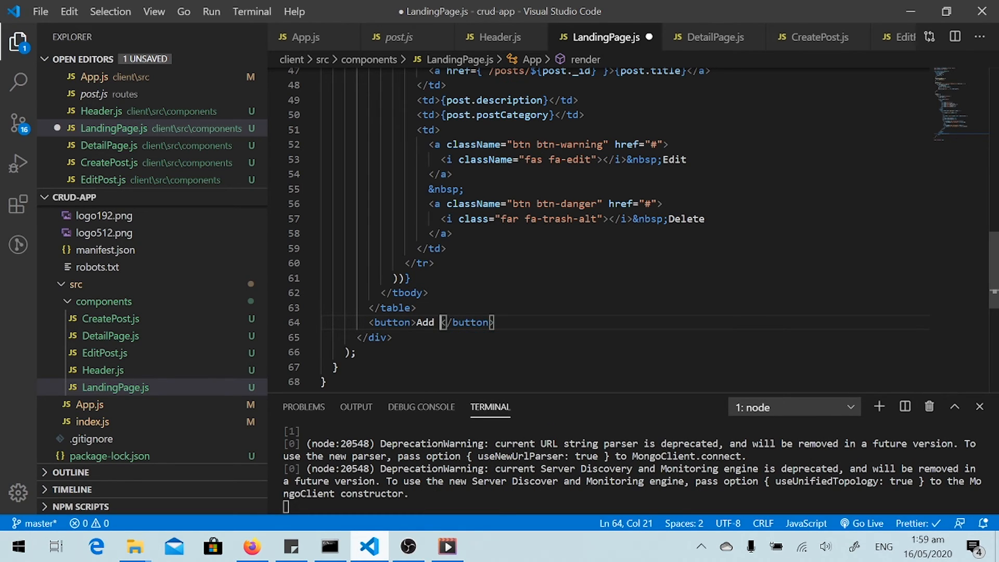
{"action": "type", "text": "New Post"}
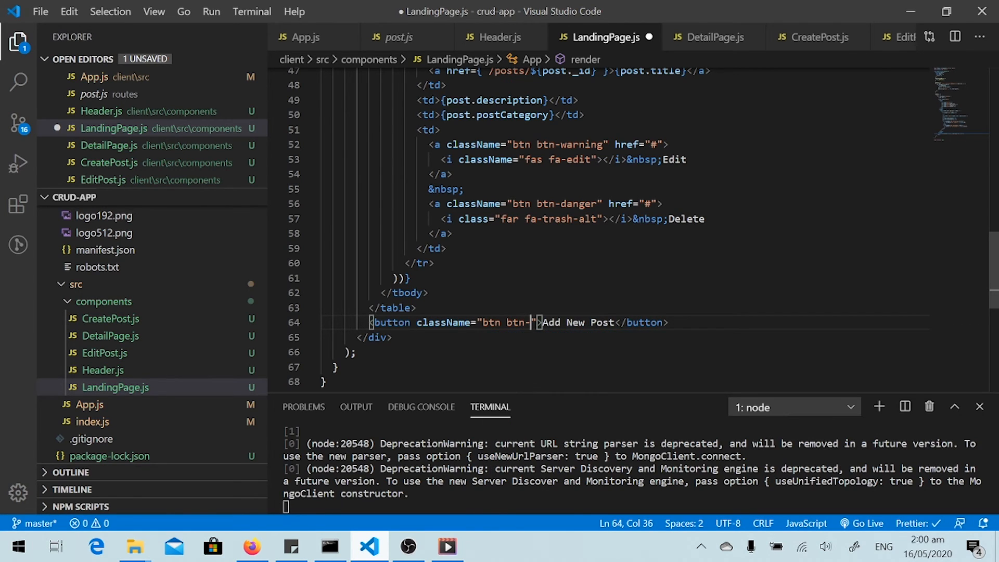
{"action": "type", "text": "success"}
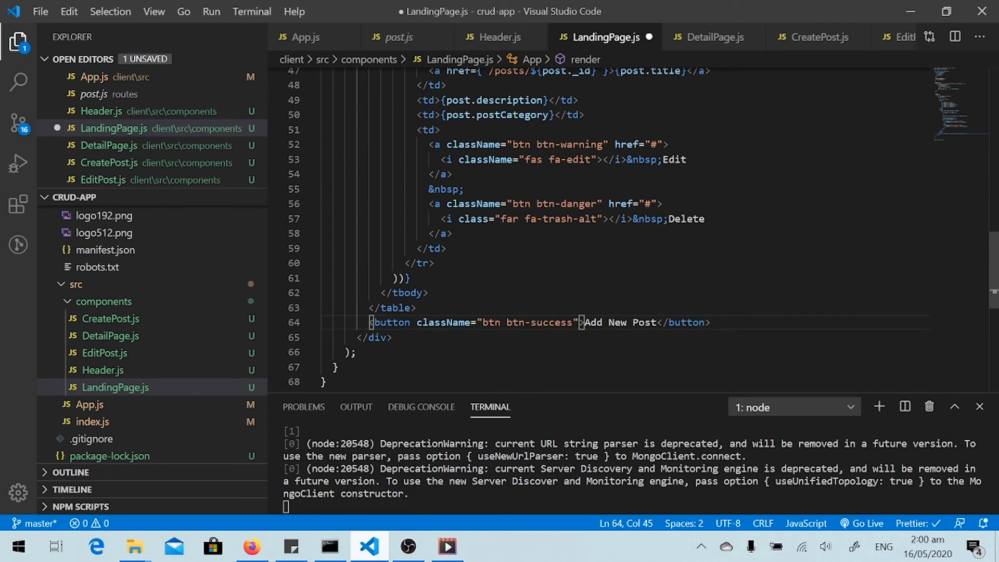
- Wrap the Add New Post label in an <a href="/add"> link inside the button
{"action": "type", "text": "a></a>"}
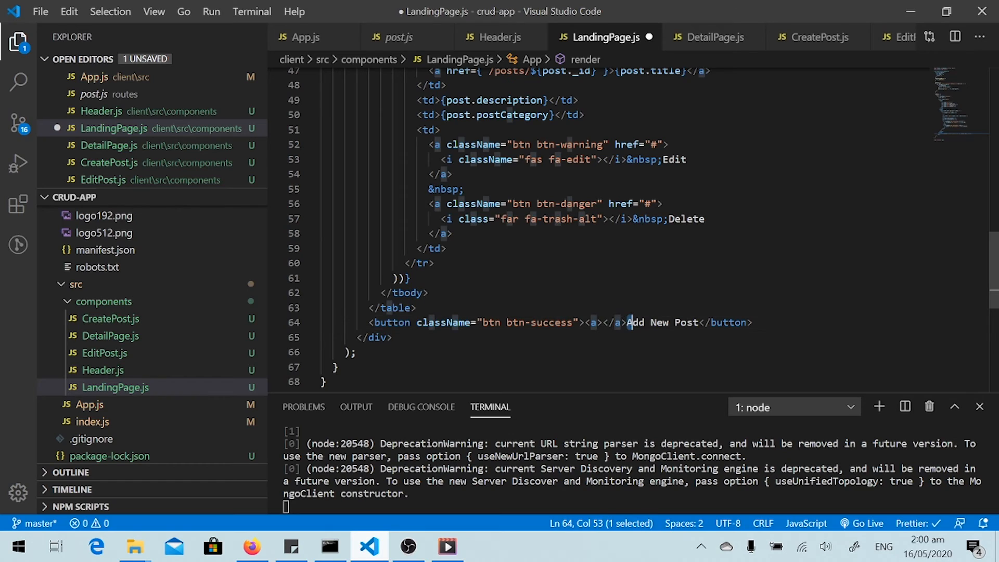
{"action": "left_click_drag", "start_coordinate": [631, 323], "coordinate": [697, 323]}
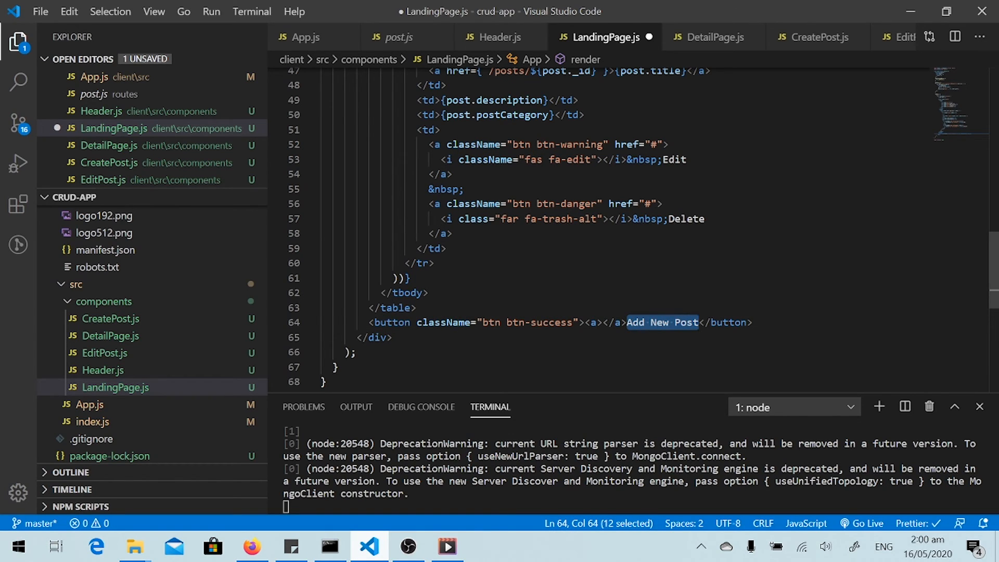
{"action": "key", "text": "Delete"}
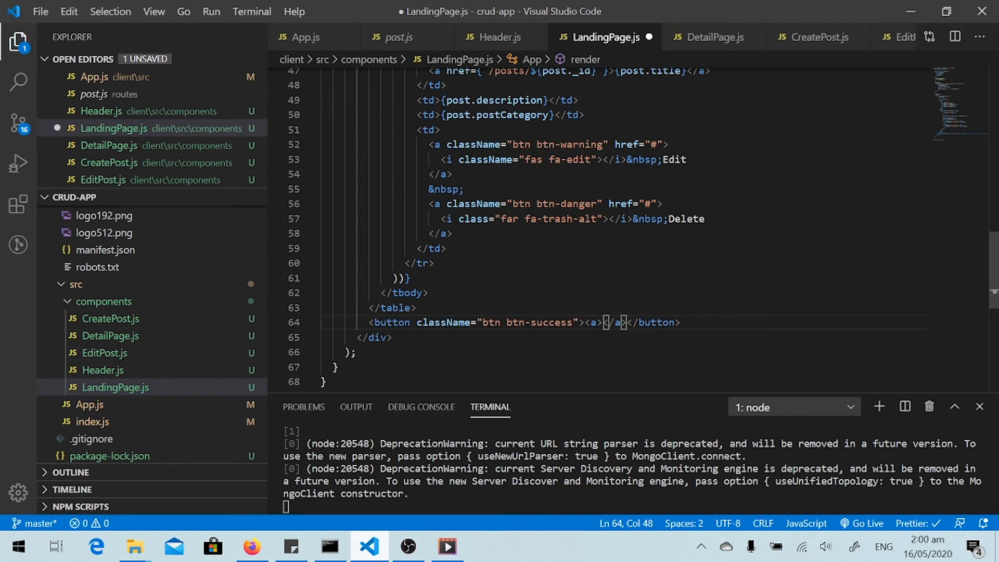
{"action": "type", "text": "Add New Post"}
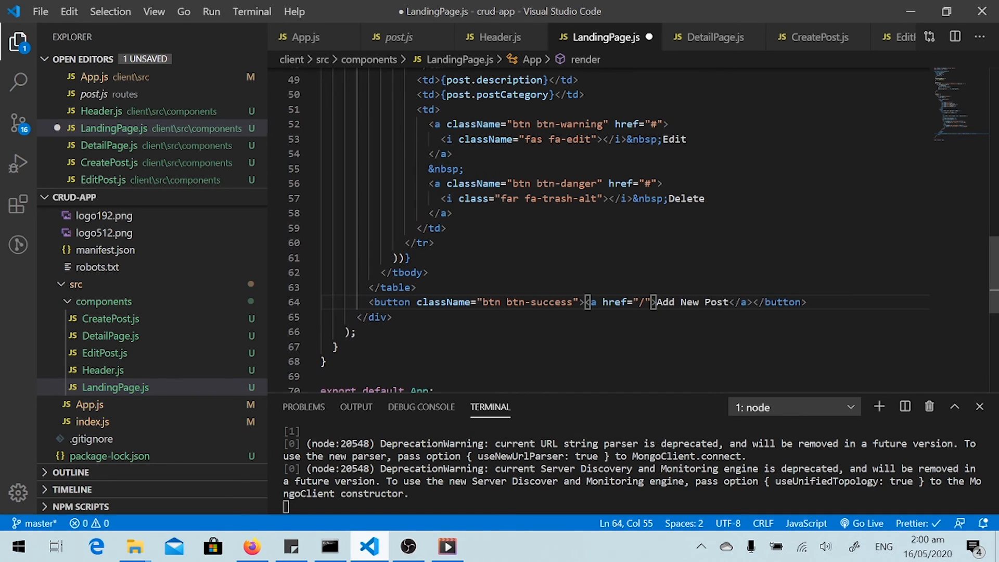
{"action": "mouse_move", "coordinate": [399, 37]}
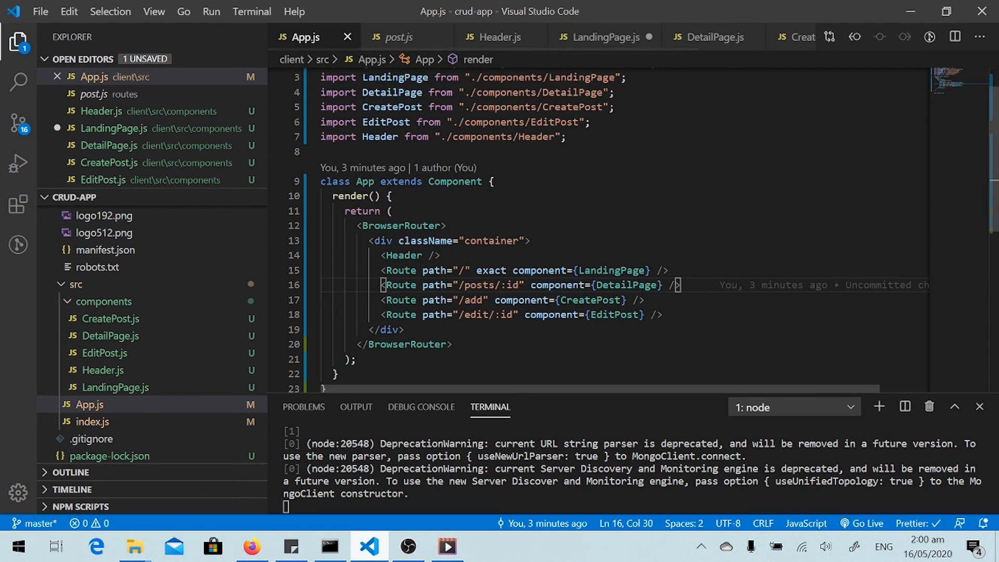
{"action": "left_click", "coordinate": [604, 37]}
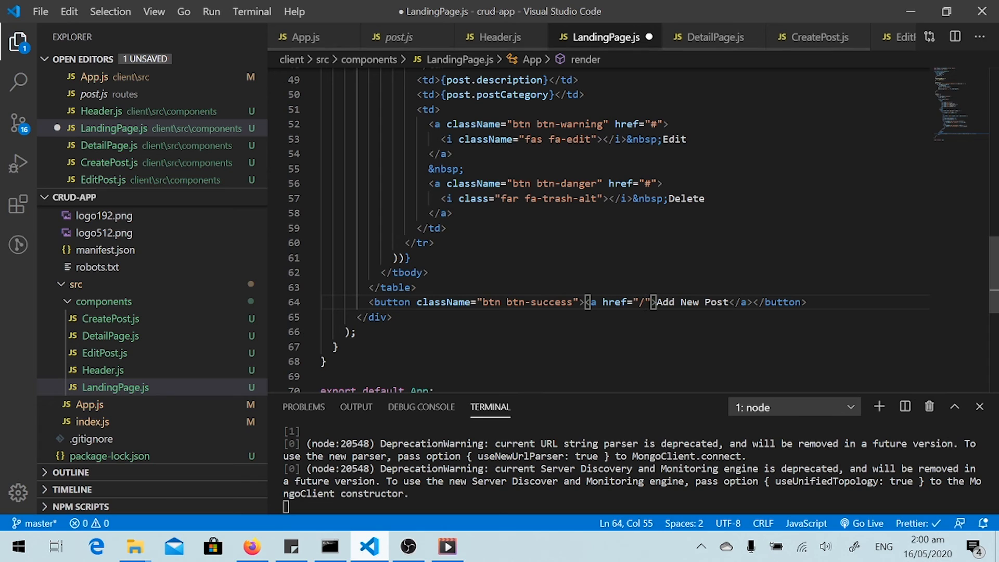
{"action": "type", "text": "add\">Add New Post</a>"}
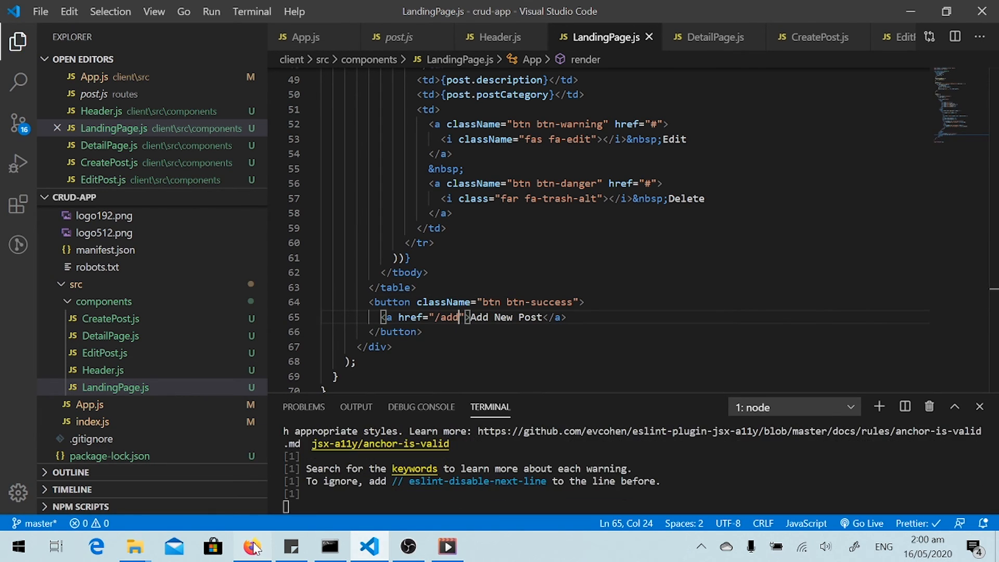
- Visit the add page from the green Add New Post button, return, and follow the first post title to its Detail Page
{"action": "left_click", "coordinate": [252, 547]}
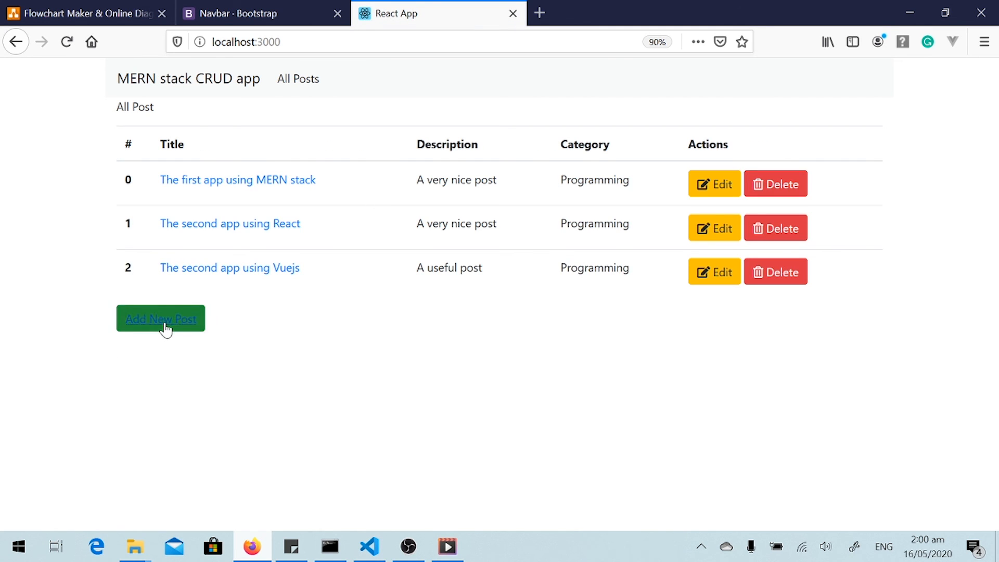
{"action": "left_click", "coordinate": [161, 319]}
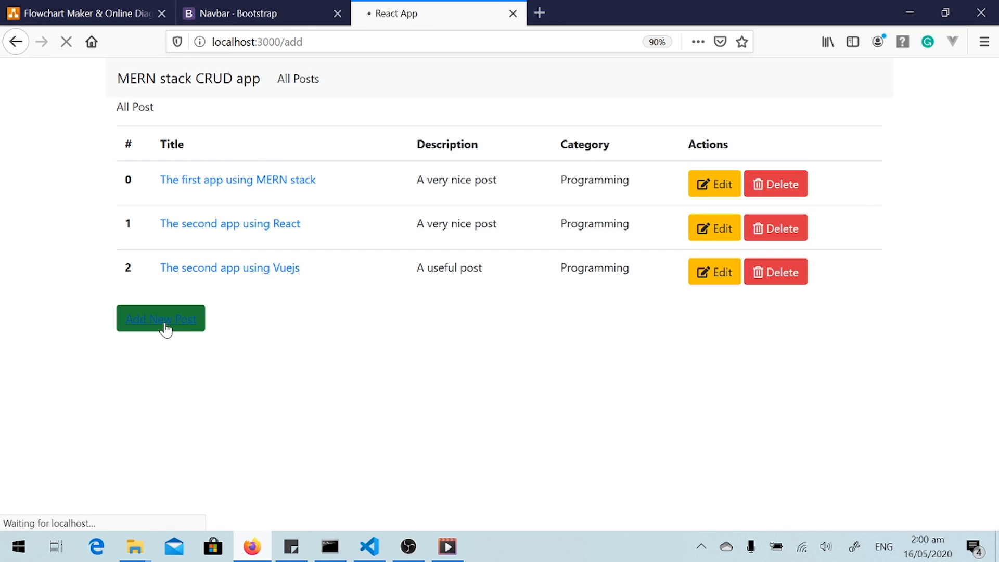
{"action": "left_click", "coordinate": [255, 42]}
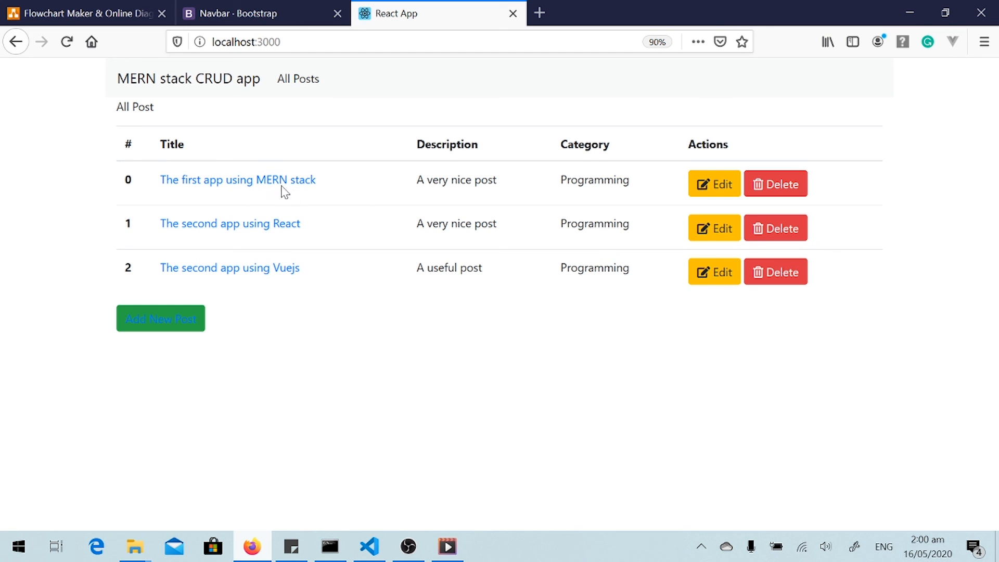
{"action": "left_click", "coordinate": [238, 180]}
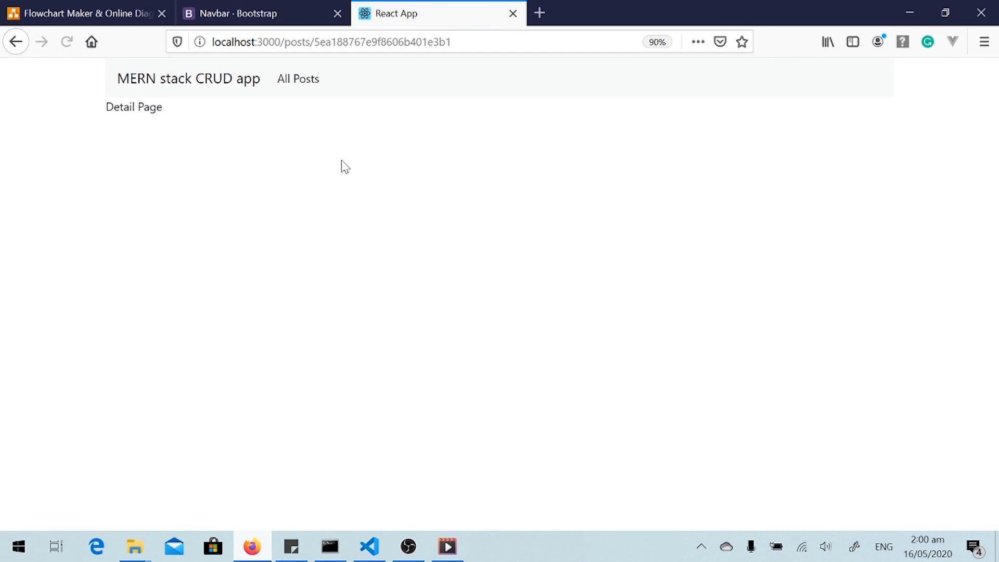